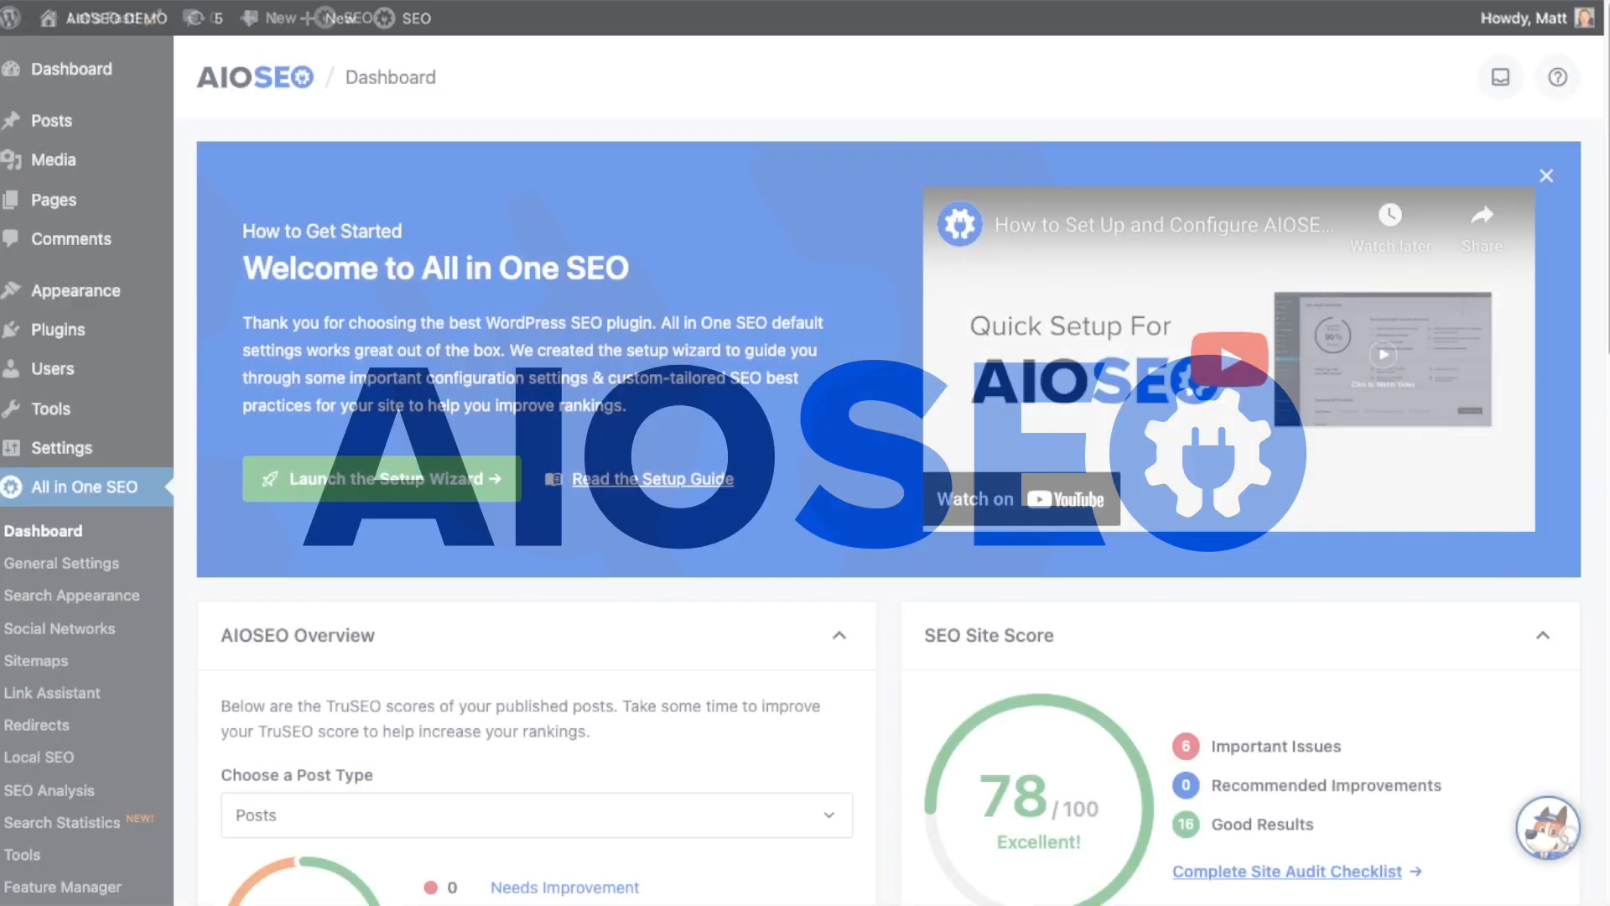
- Enable Local SEO, Video Sitemap, News Sitemap, Link Assistant and Index Now in the setup wizard features
scroll("down", 3)
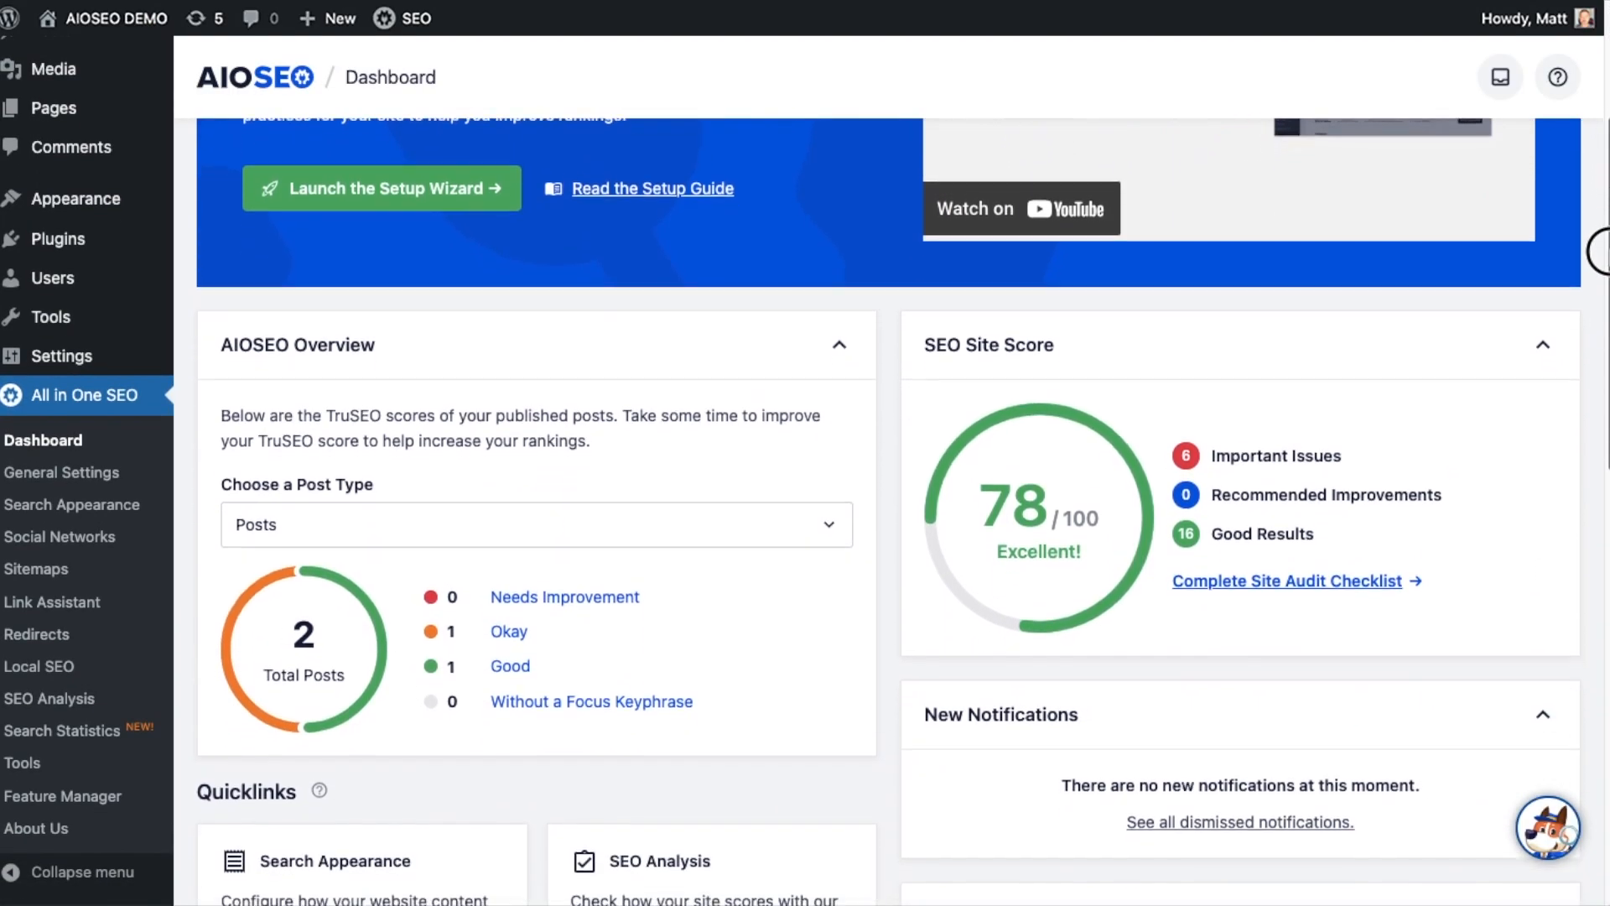
scroll("down", 3)
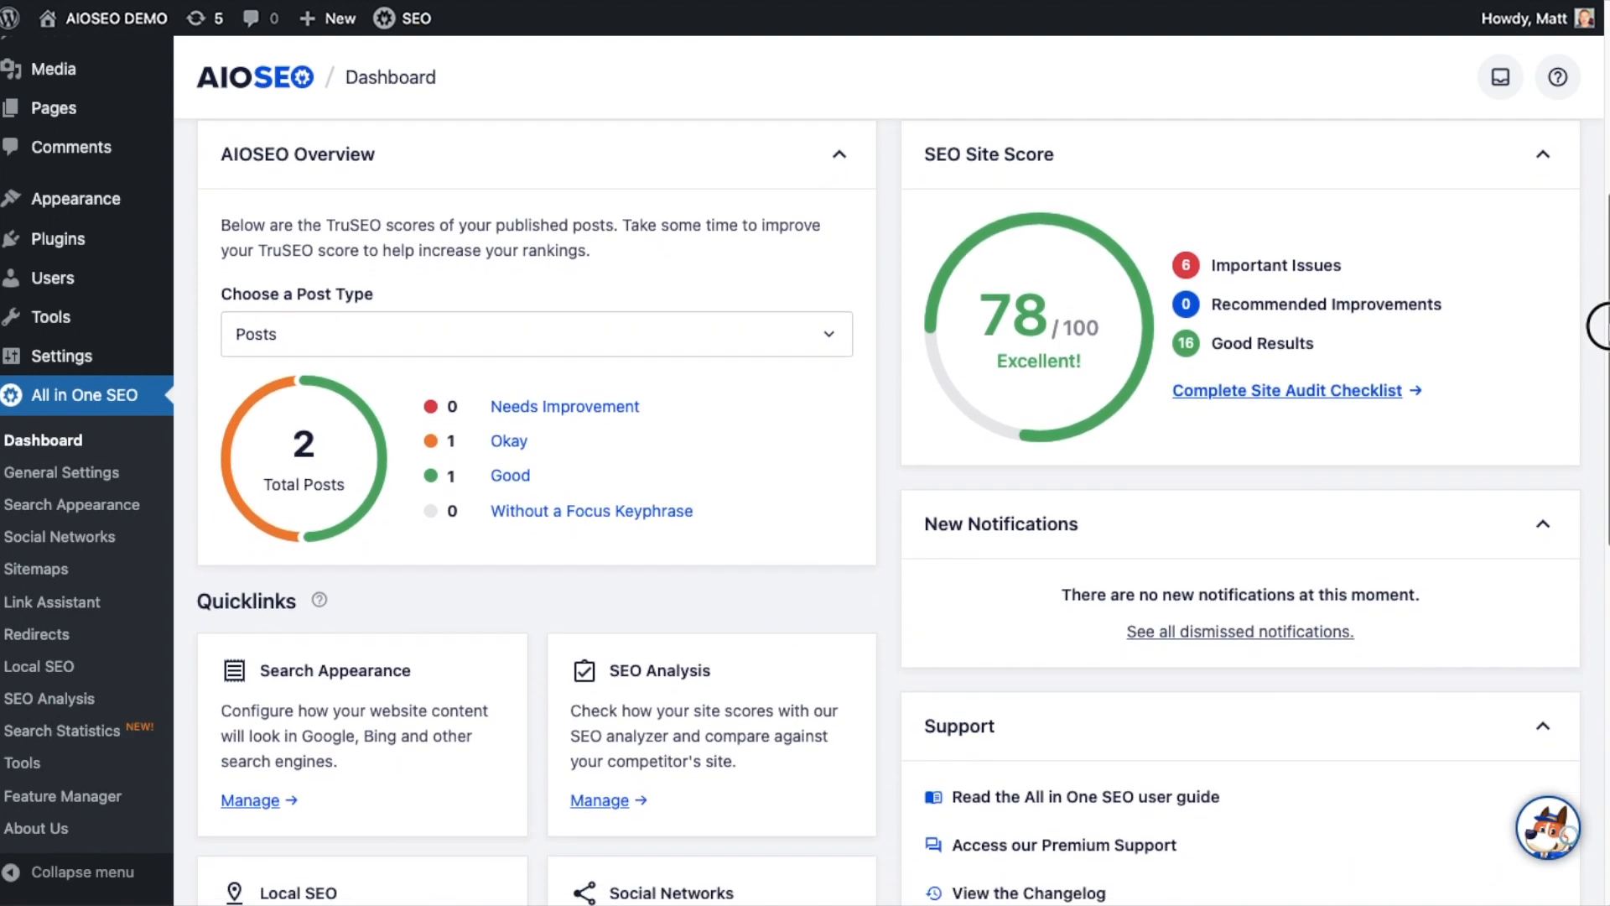
scroll("down", 3)
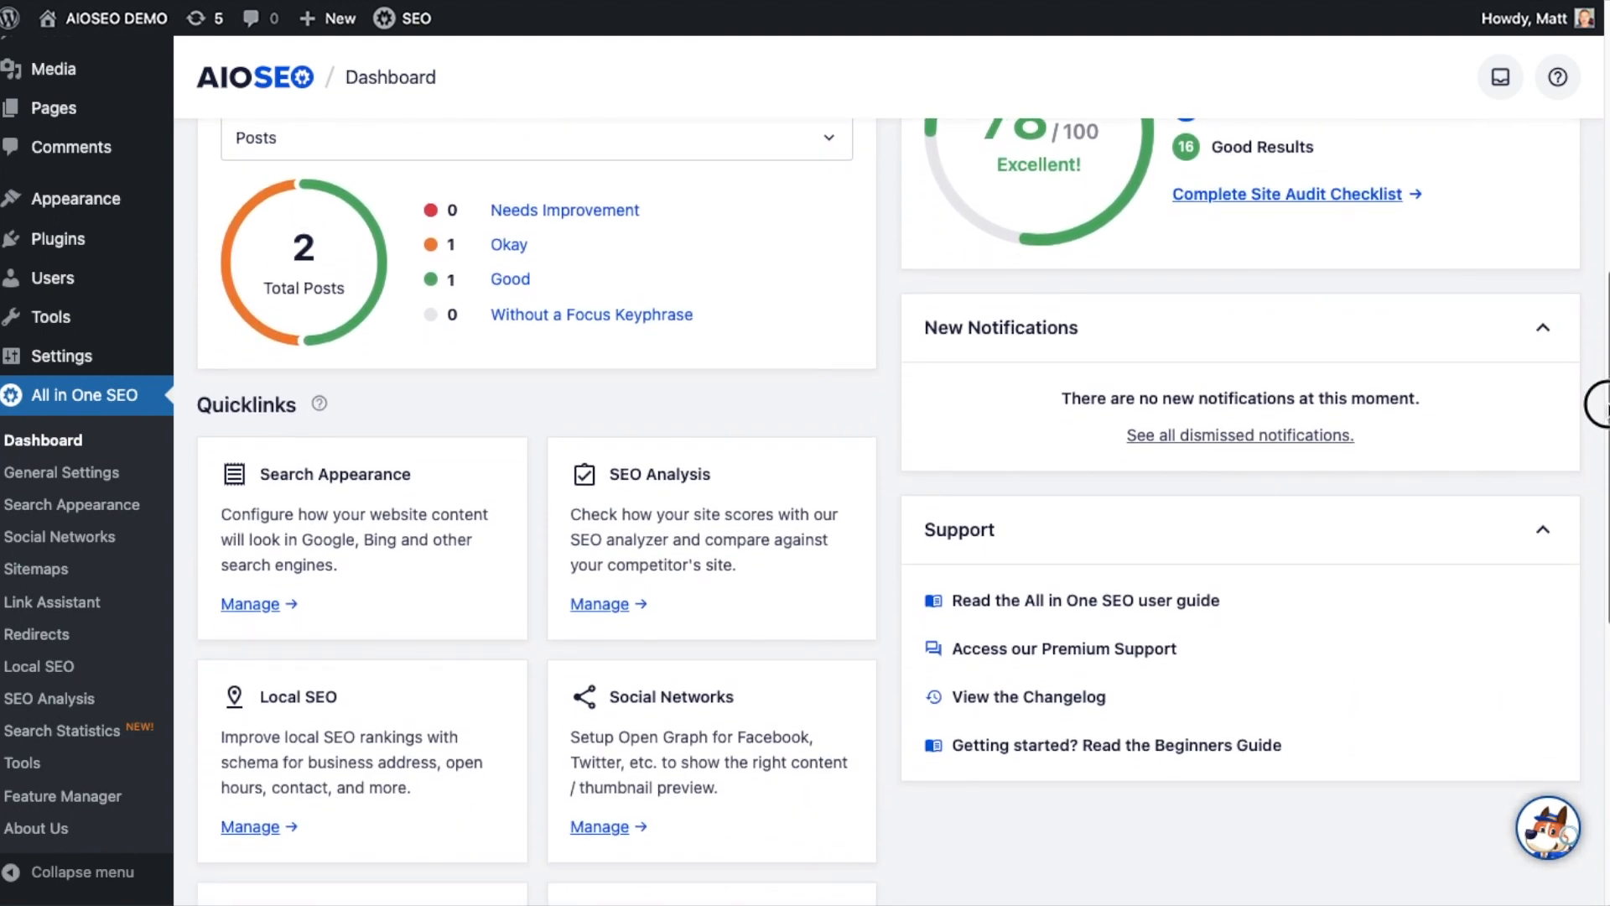
scroll("down", 3)
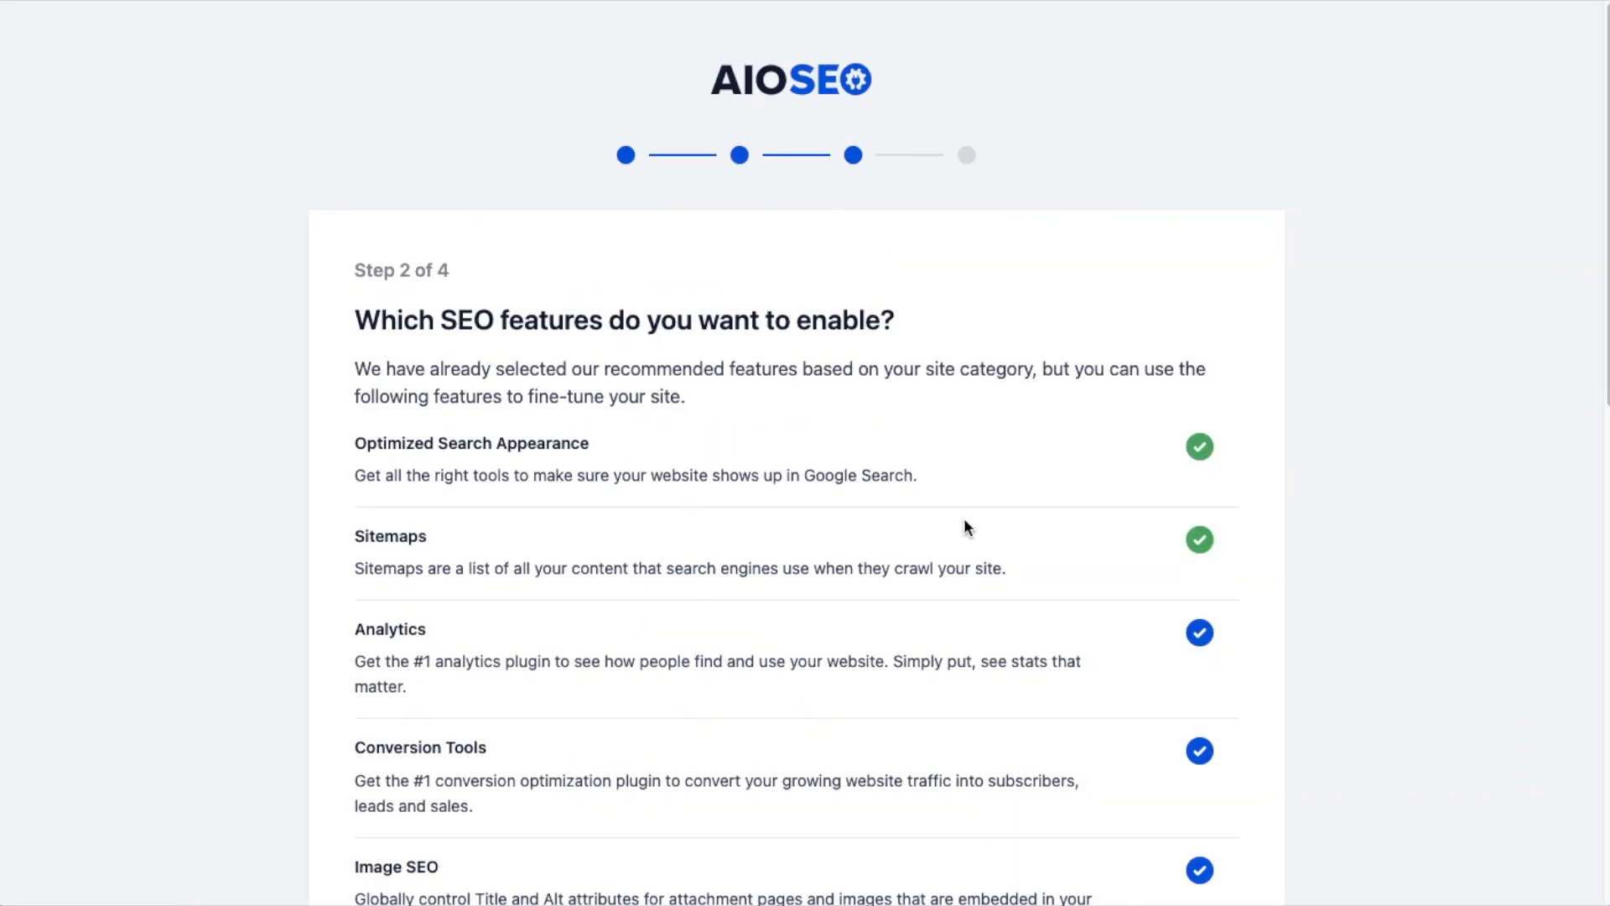
scroll("down", 3)
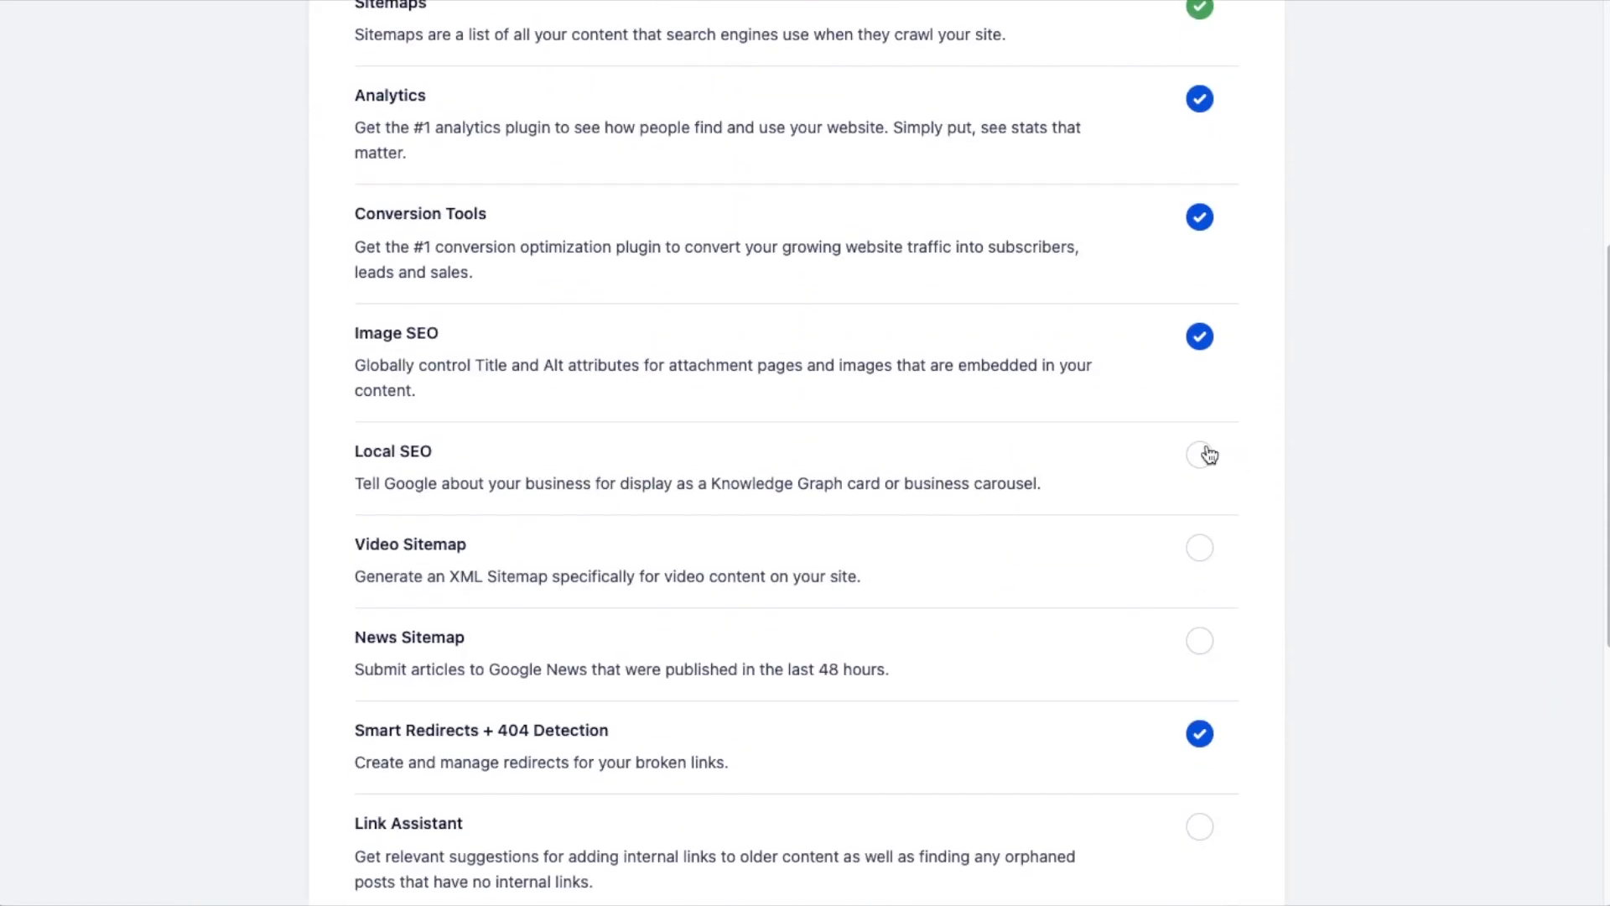
left_click(1198, 454)
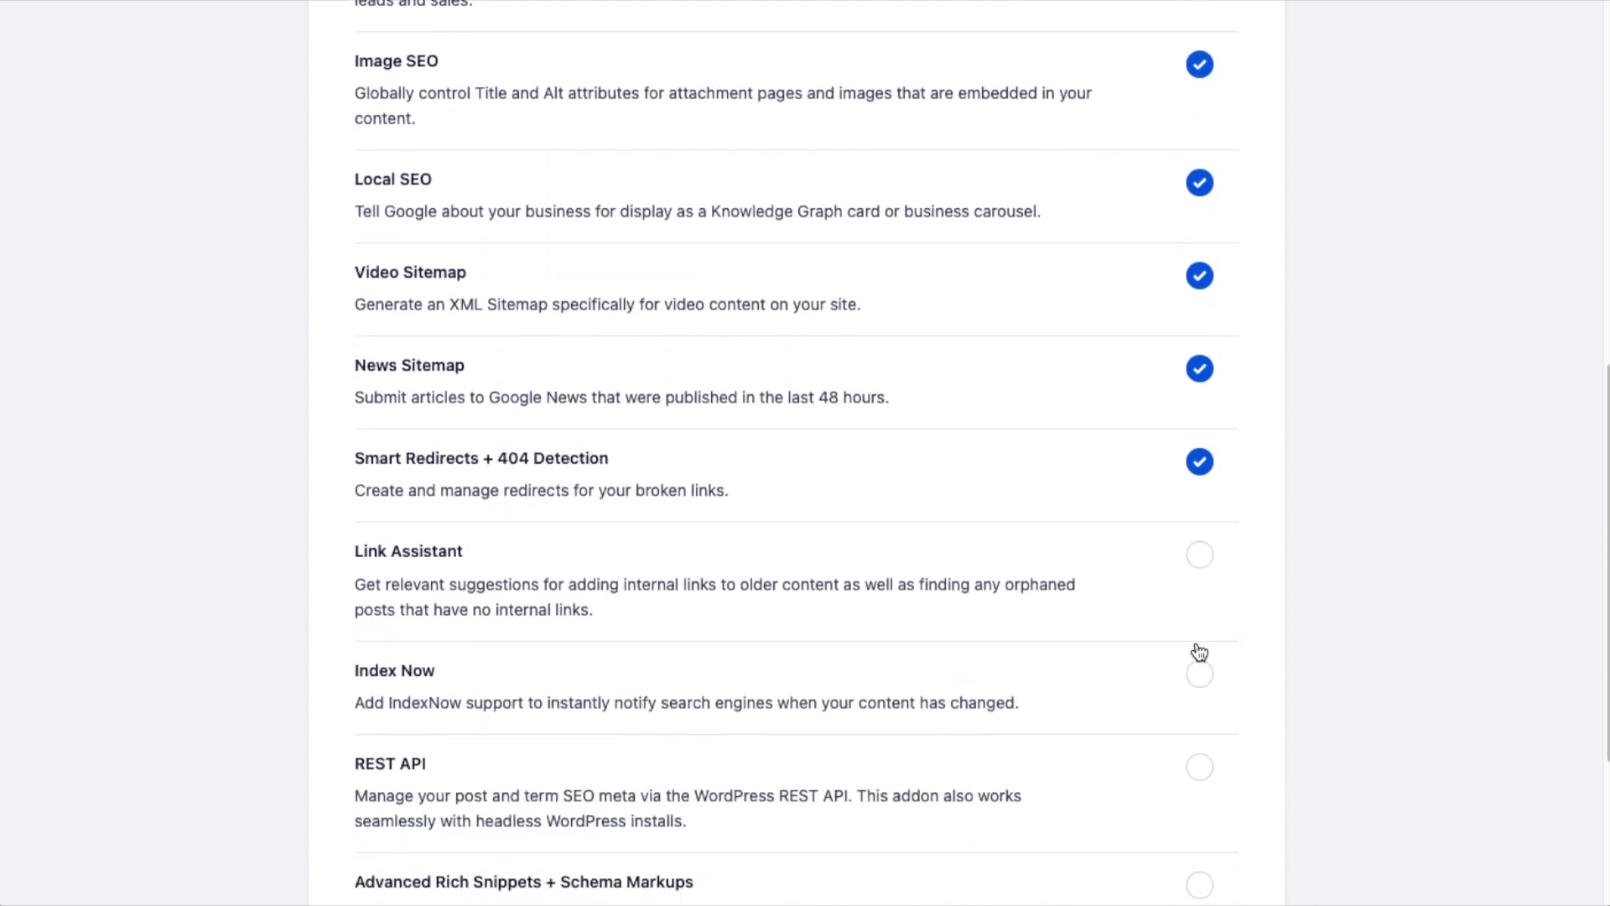
left_click(1197, 556)
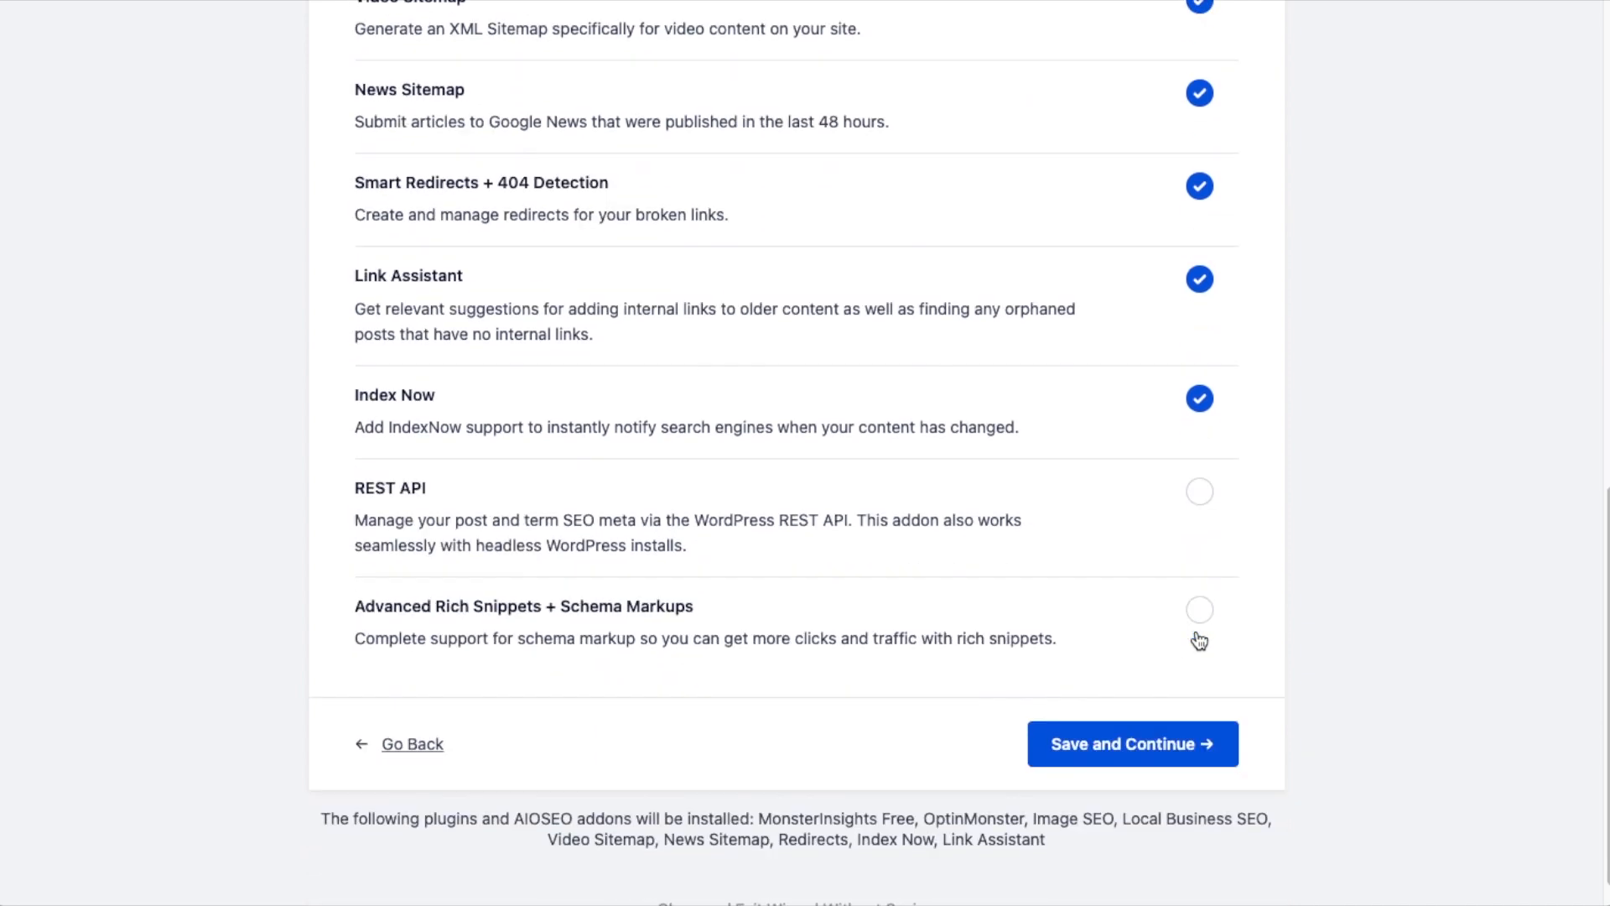
left_click(1198, 491)
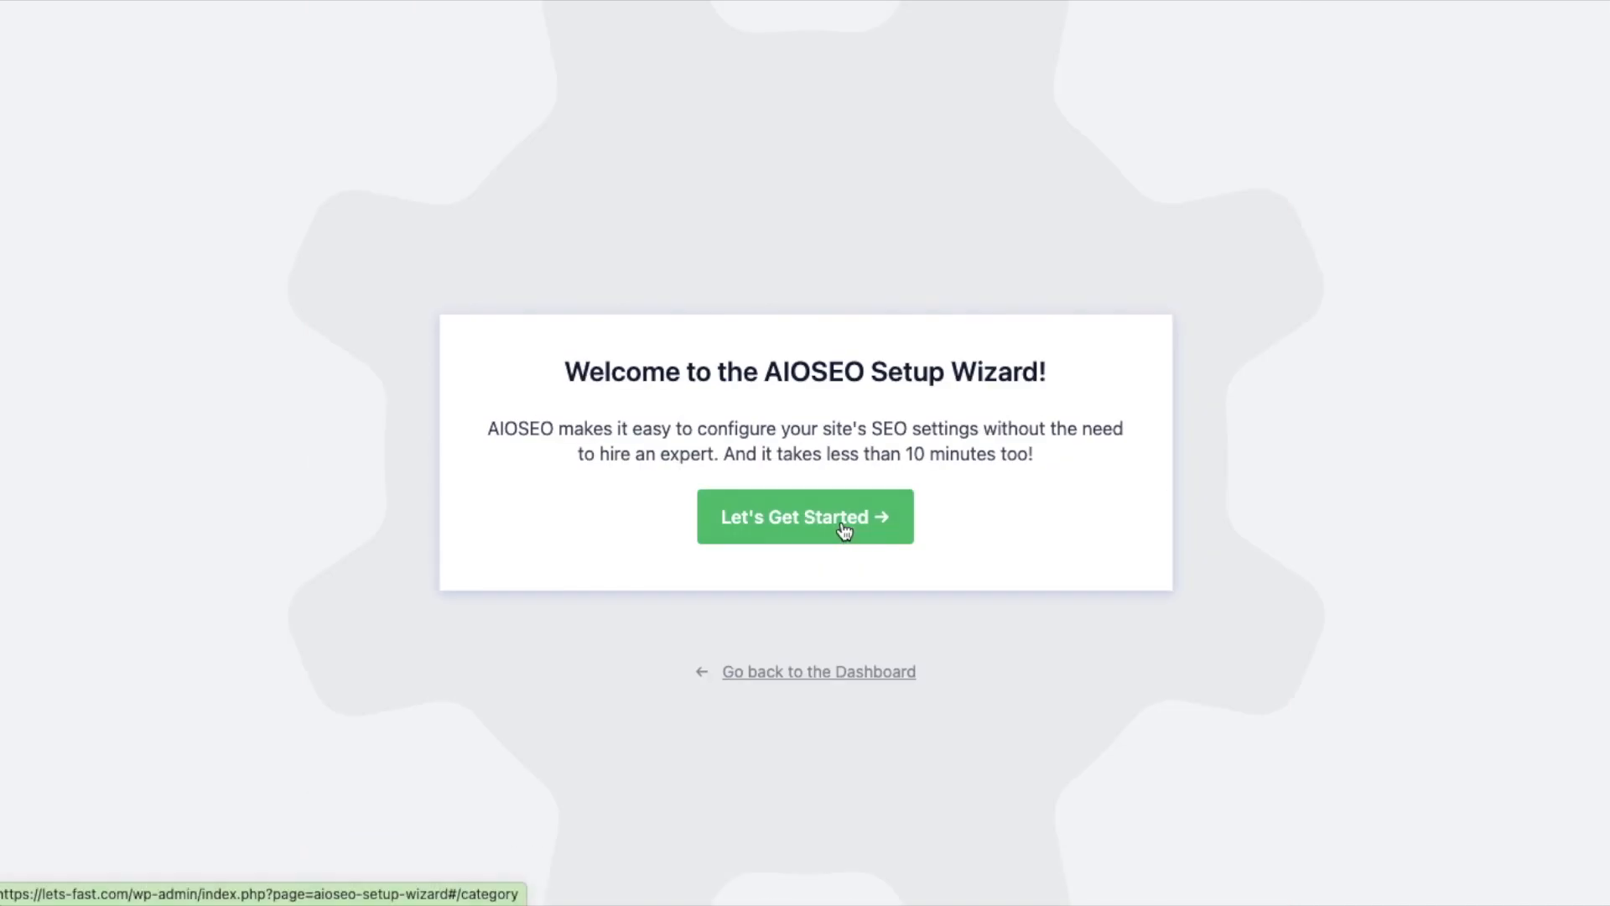
- Bring up the site's SEO Analysis showing the 78/100 site score and checklist
left_click(805, 516)
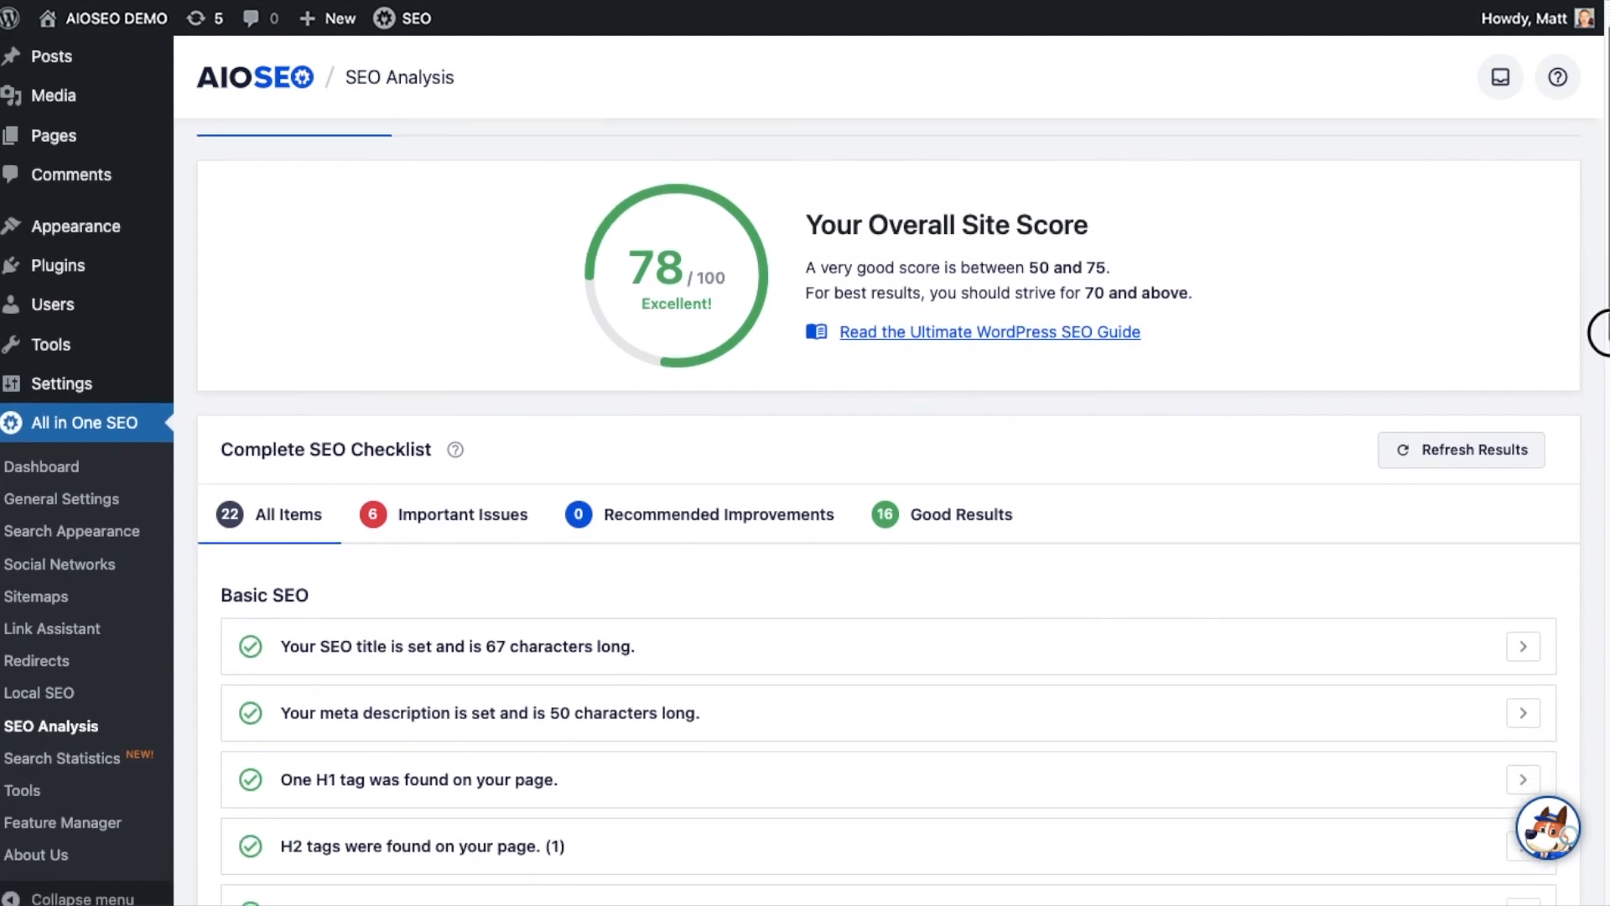
scroll("down", 3)
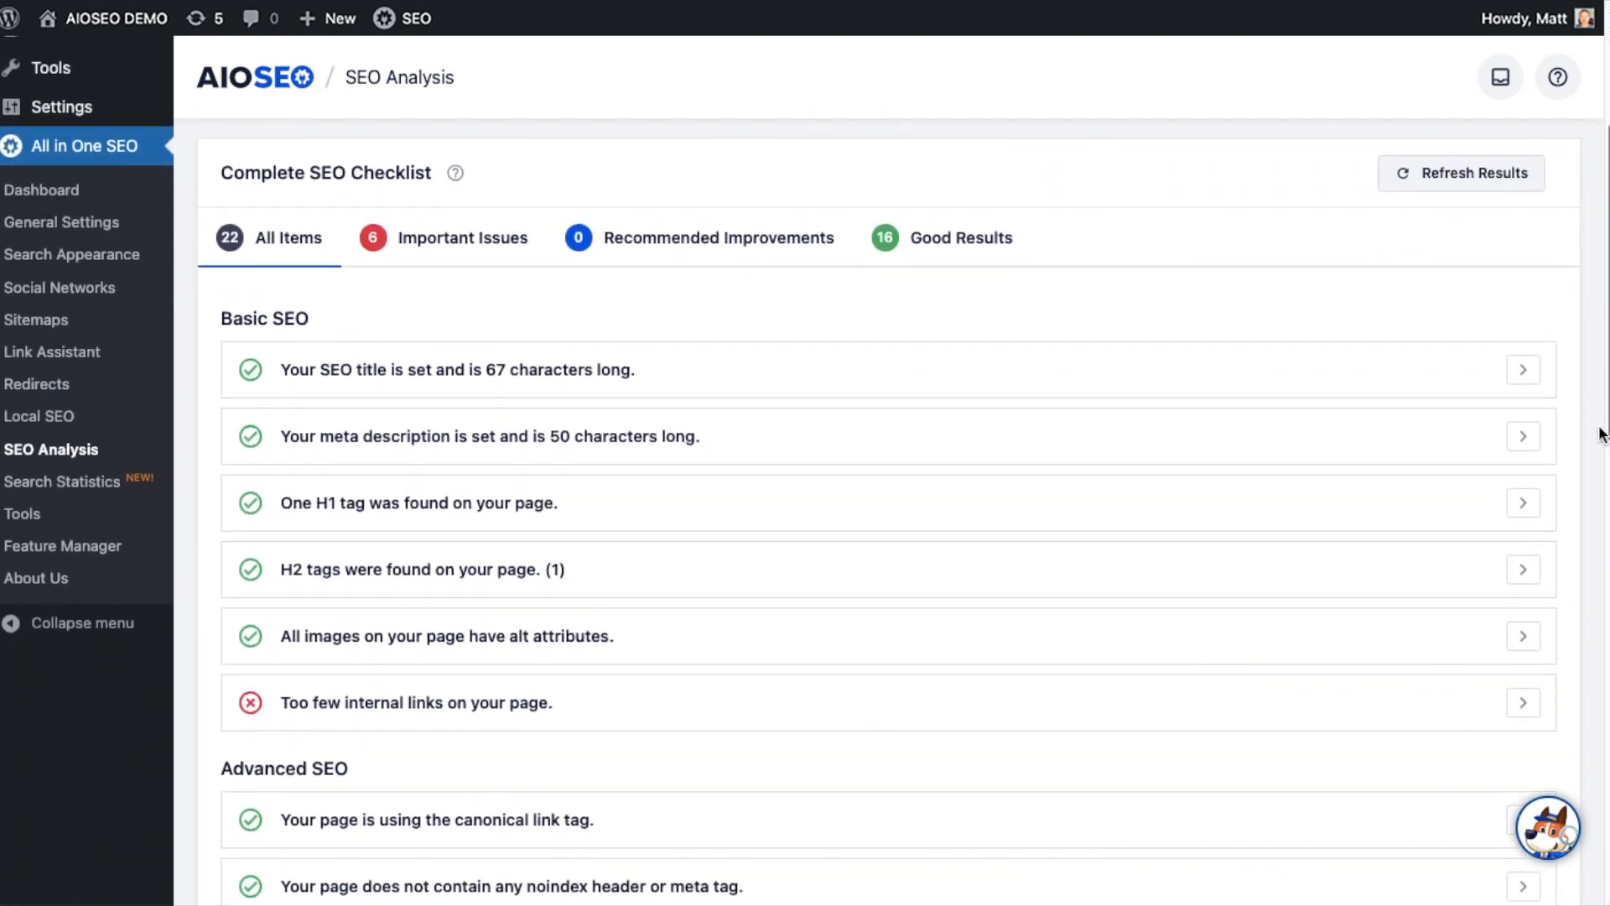
left_click(463, 236)
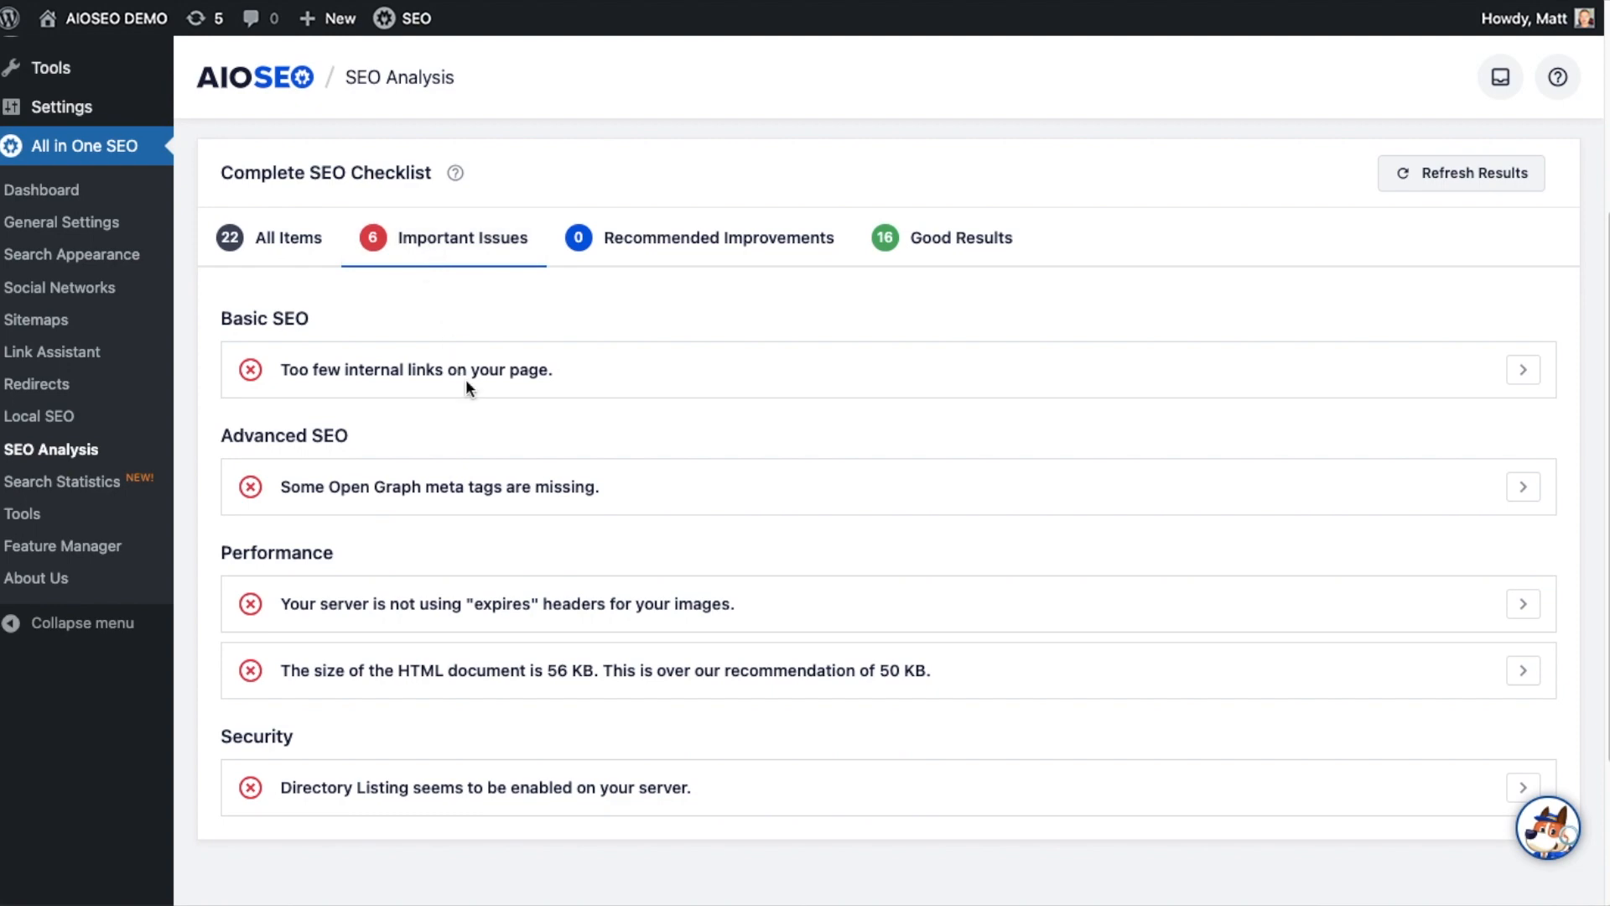
mouse_move(908, 452)
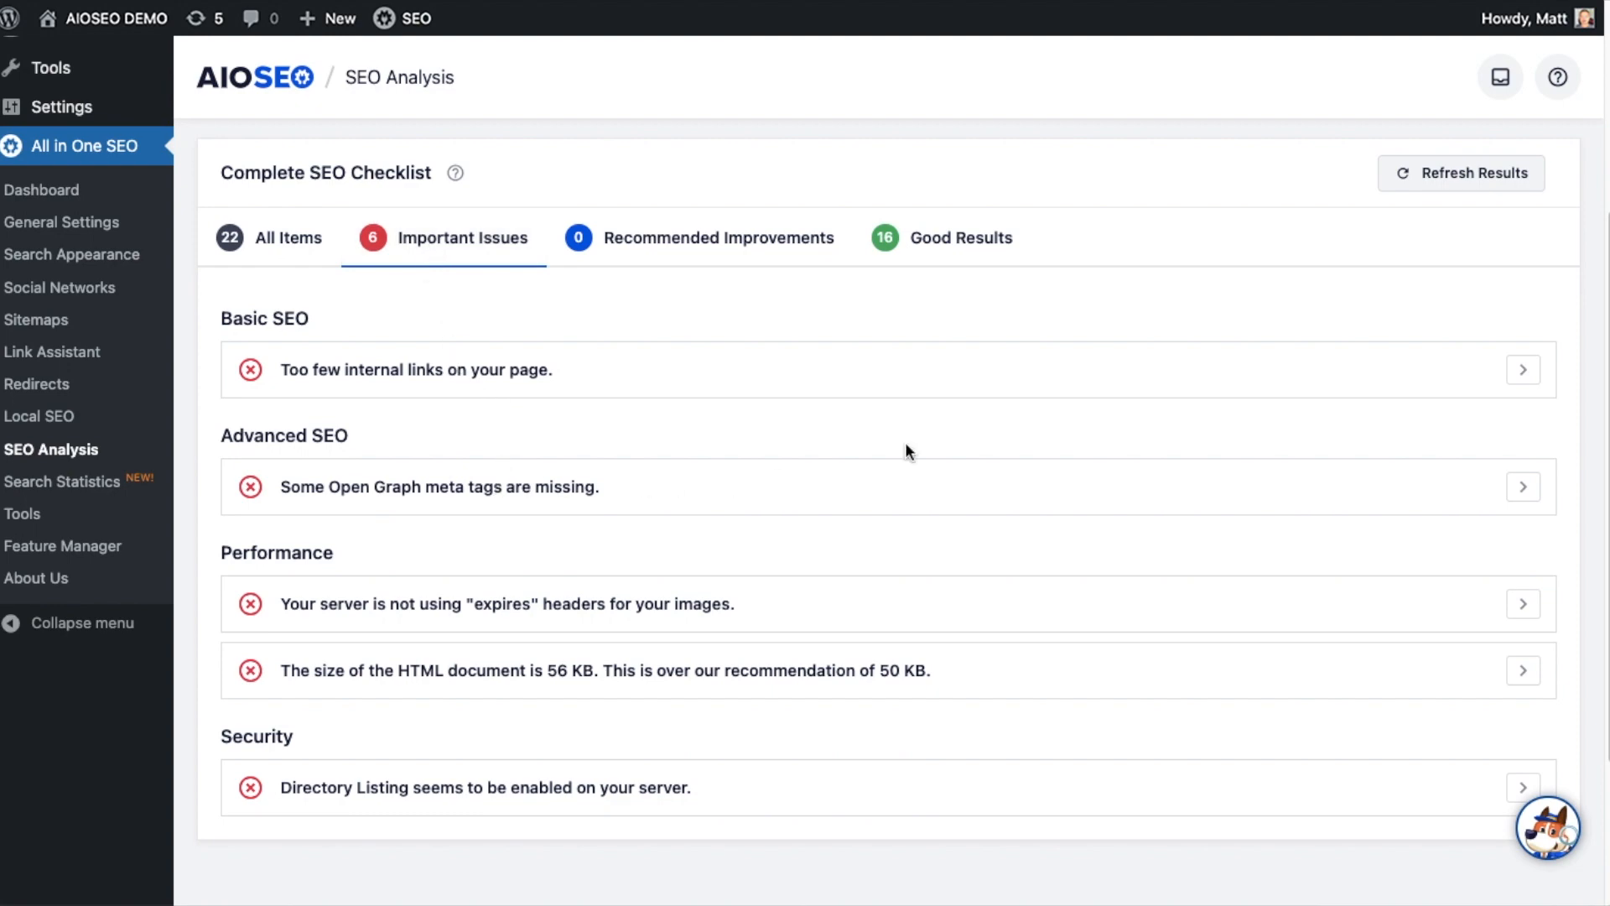
left_click(1523, 369)
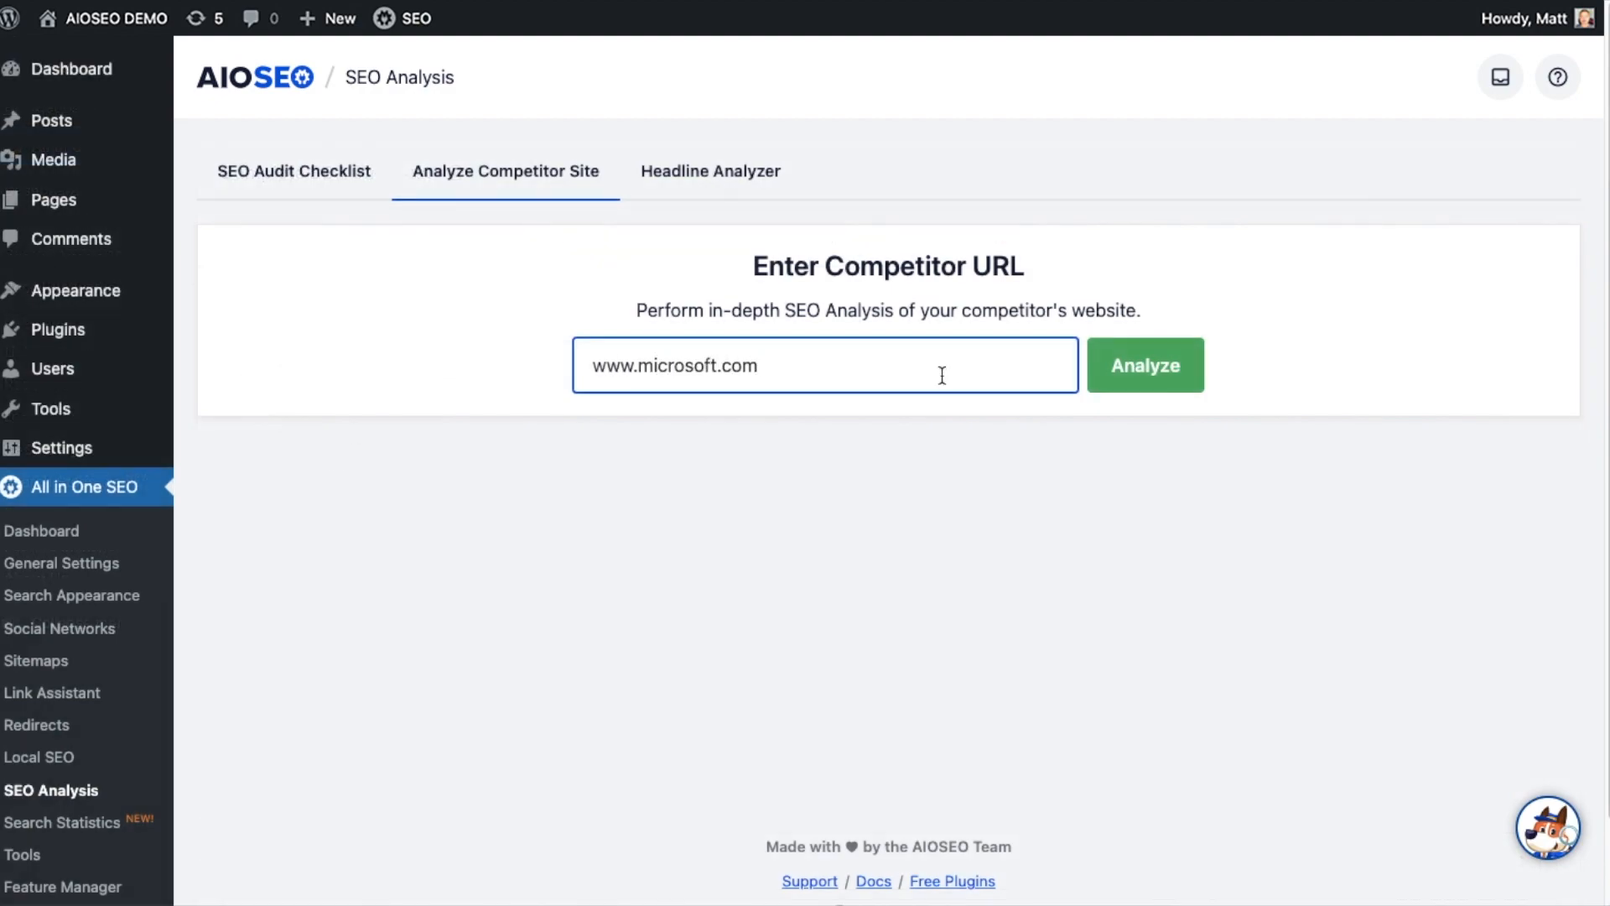
left_click(1144, 364)
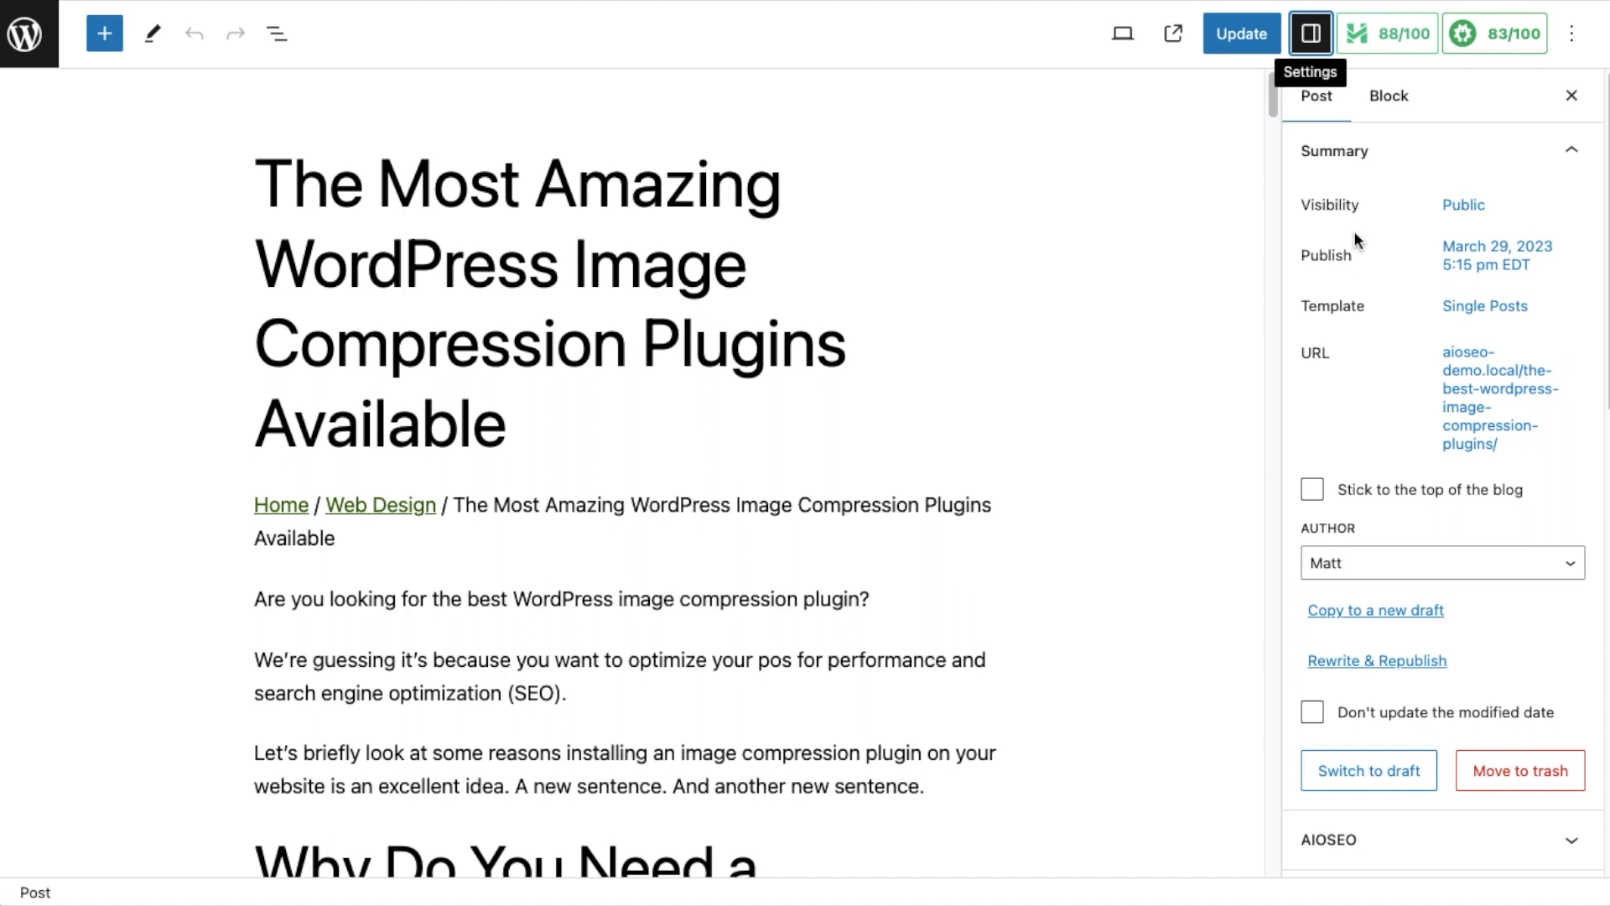
- Show the post's General SEO analysis with the Basic SEO and Title errors expanded
left_click(1494, 34)
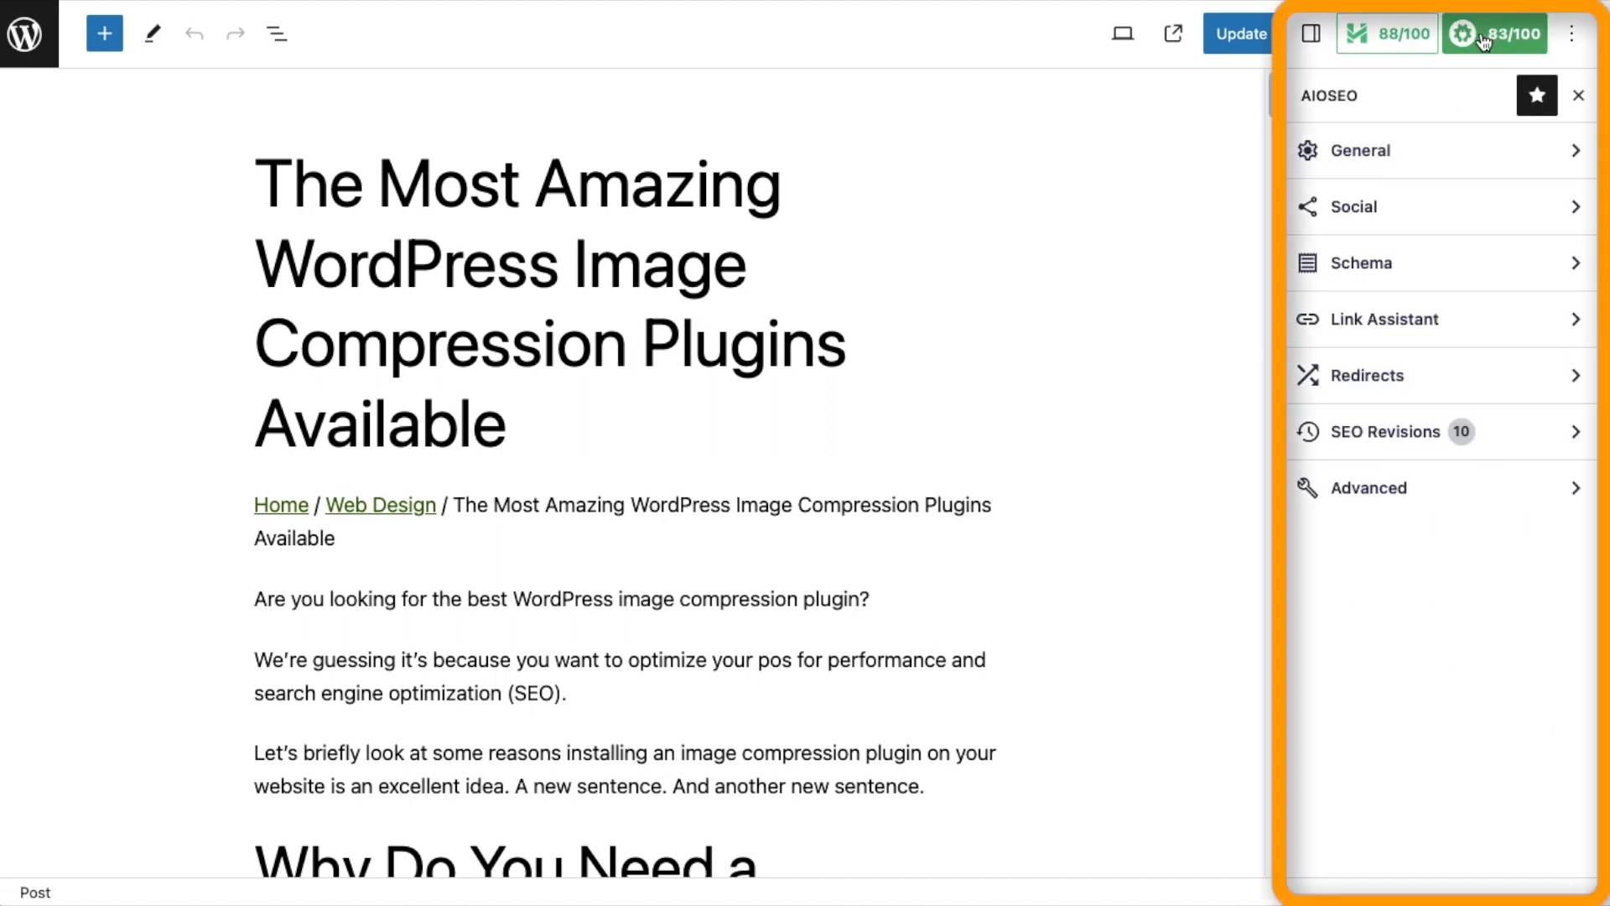
left_click(1357, 149)
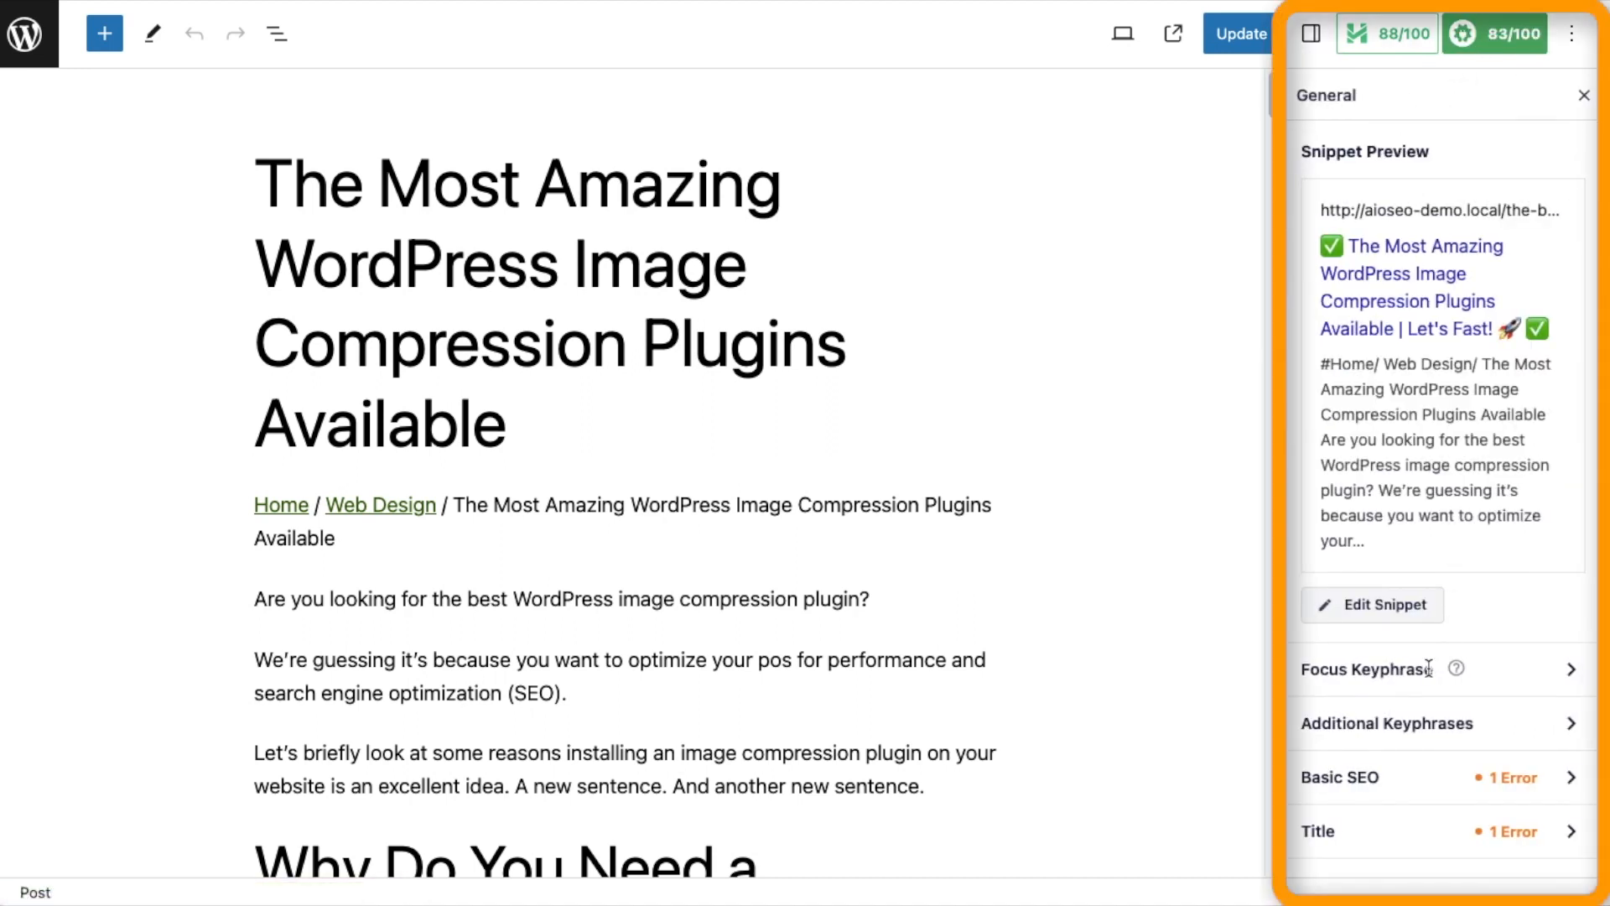
left_click(1338, 776)
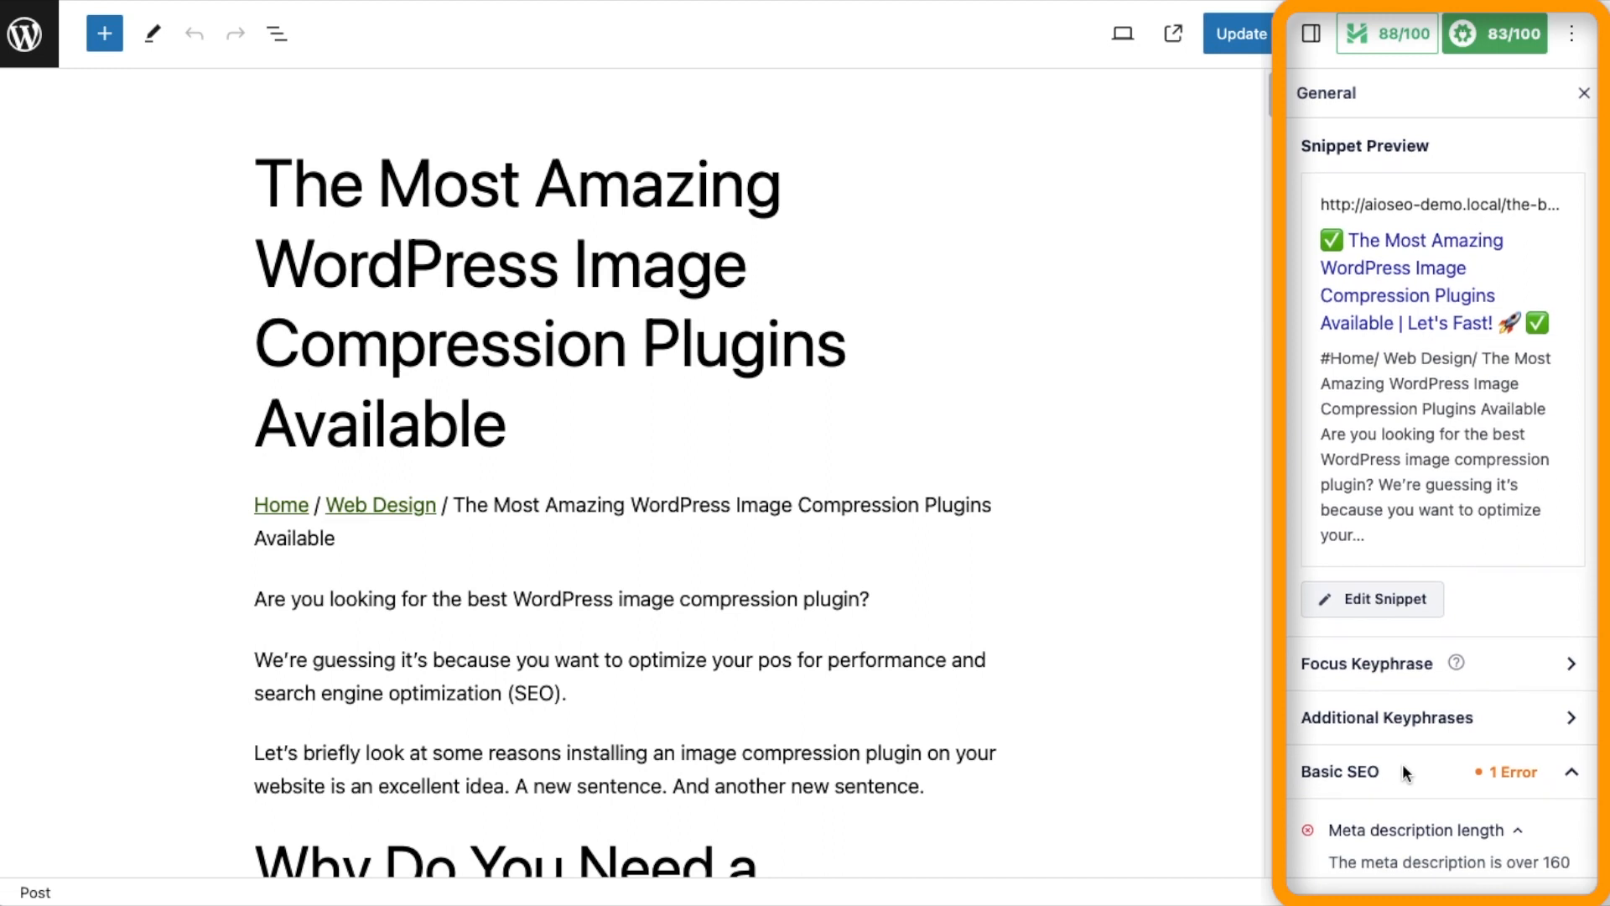
scroll("down", 3)
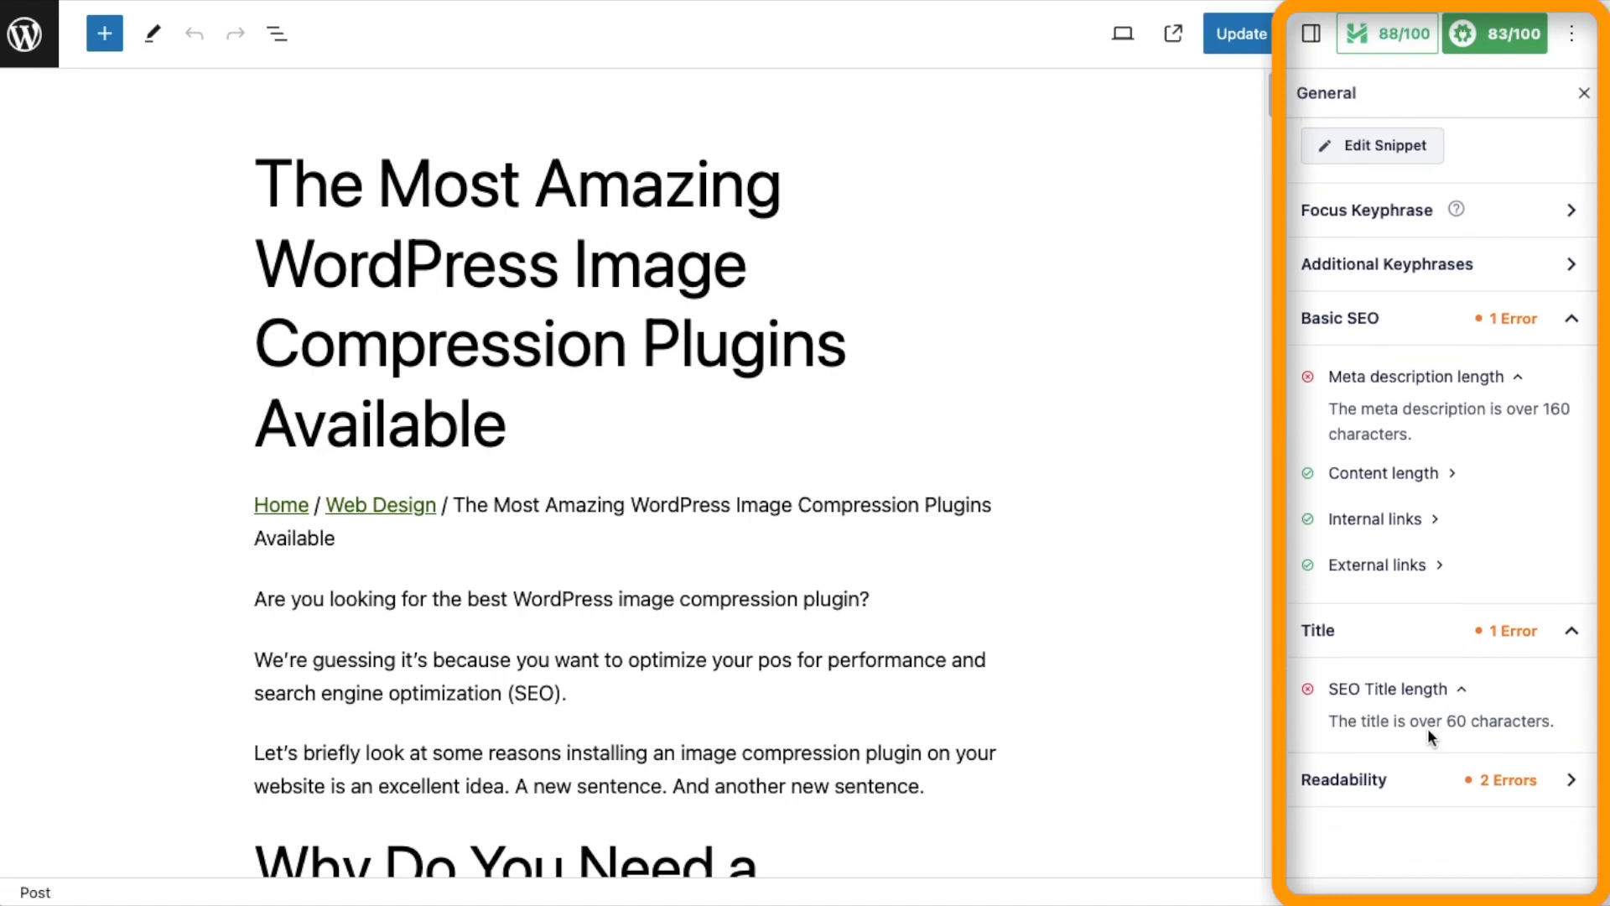
mouse_move(1424, 783)
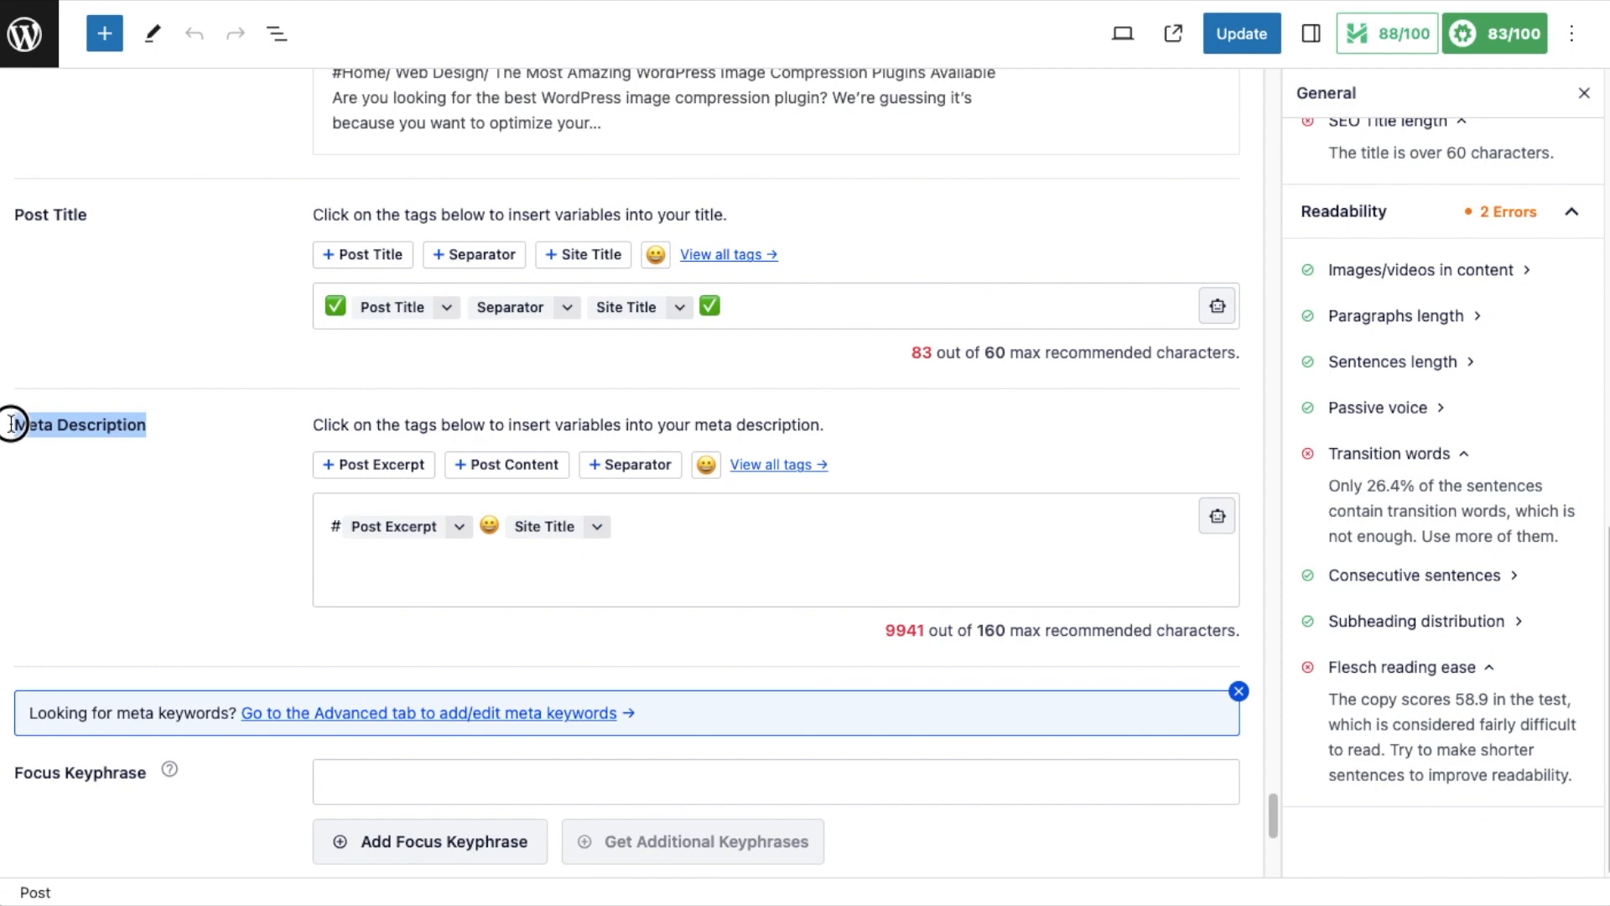
mouse_move(1218, 515)
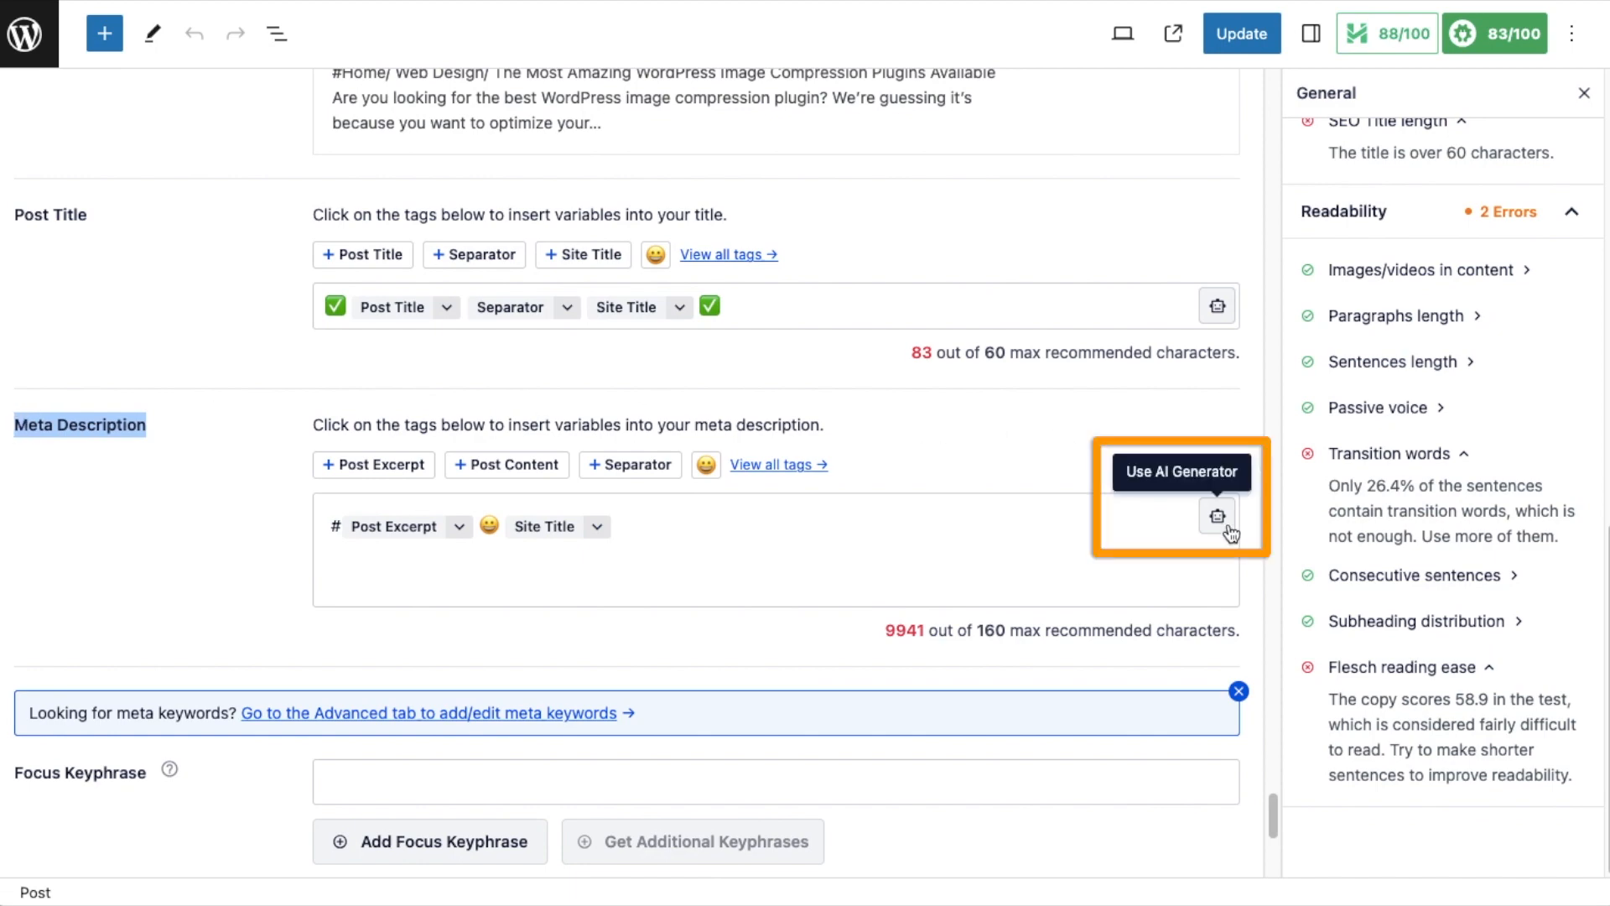
- Replace the meta description with the third AI-generated suggestion about image compression plugins
left_click(1218, 515)
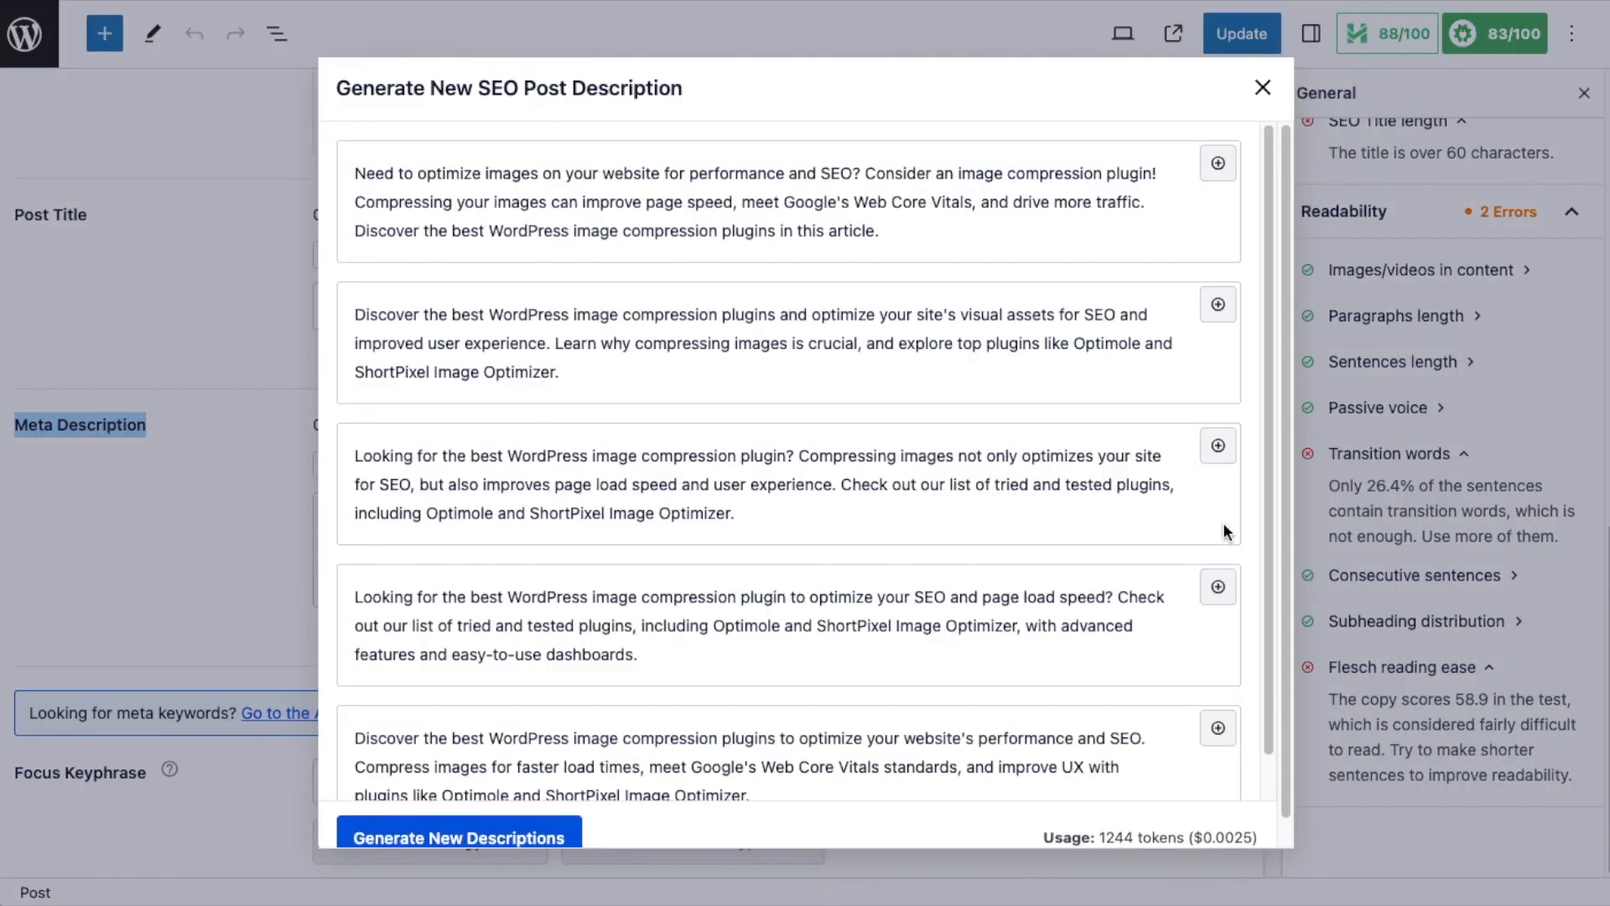
scroll("down", 3)
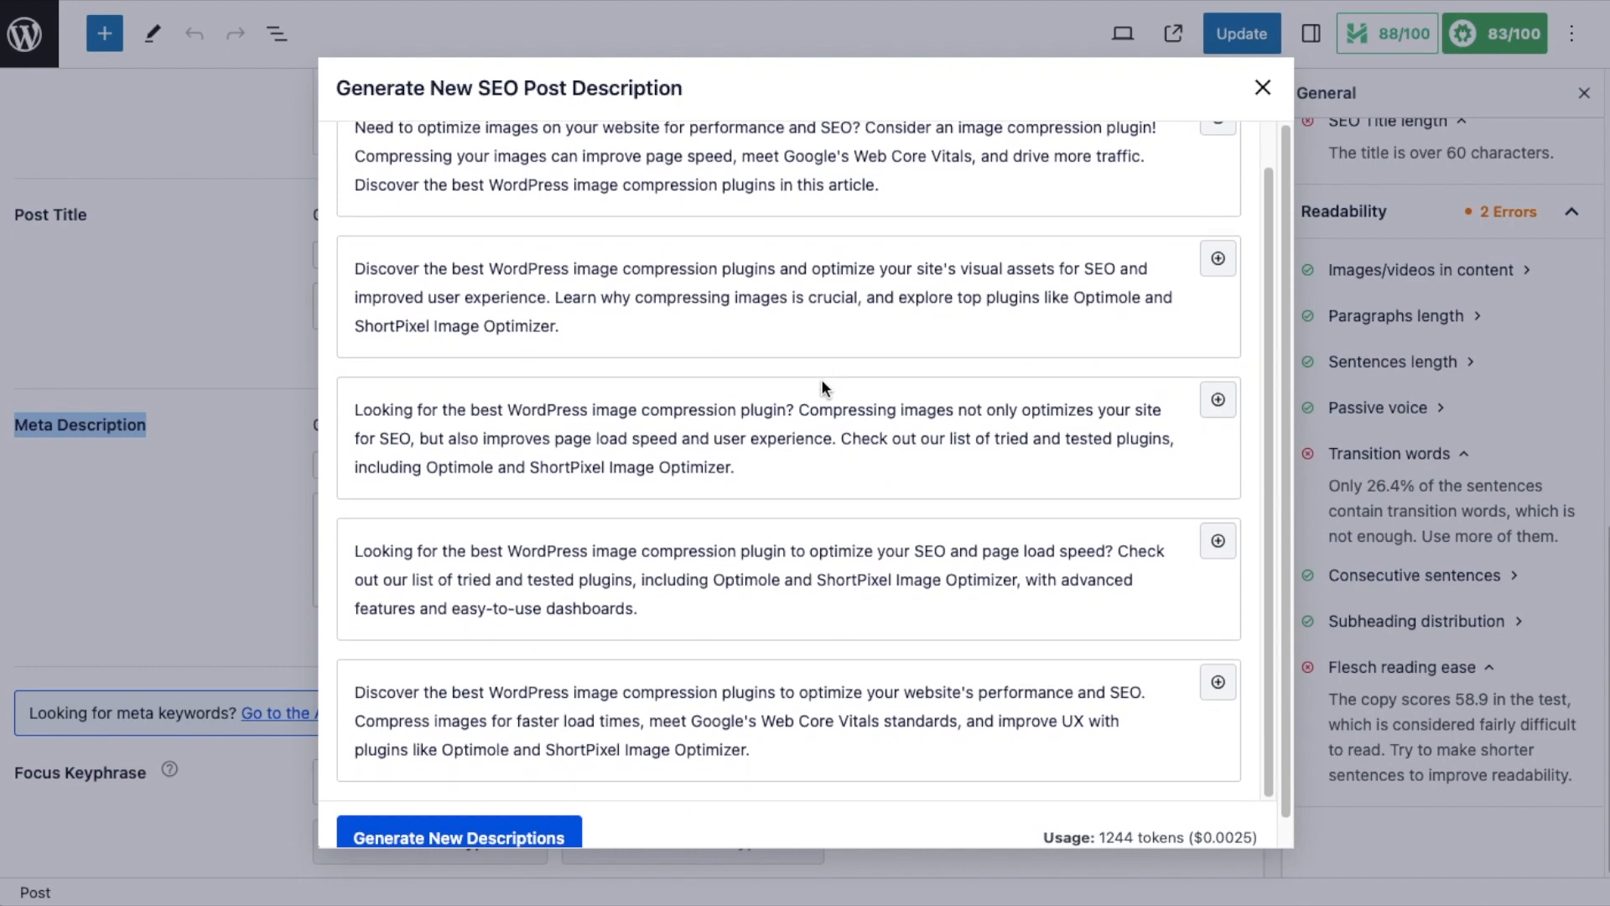
mouse_move(1181, 690)
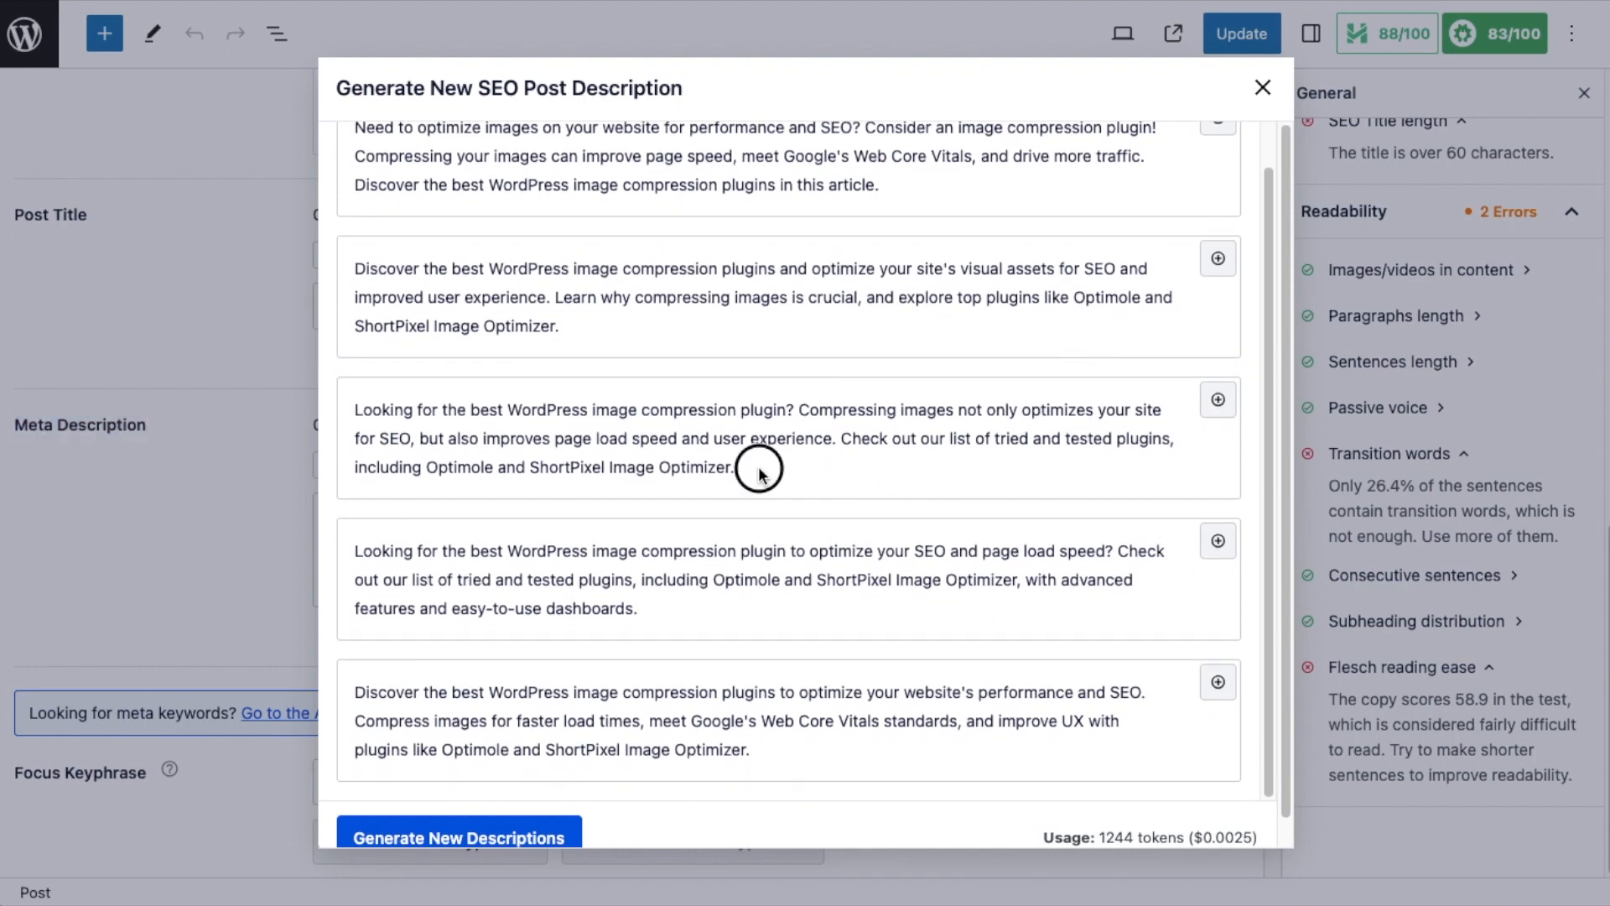
left_click_drag(760, 468, 354, 409)
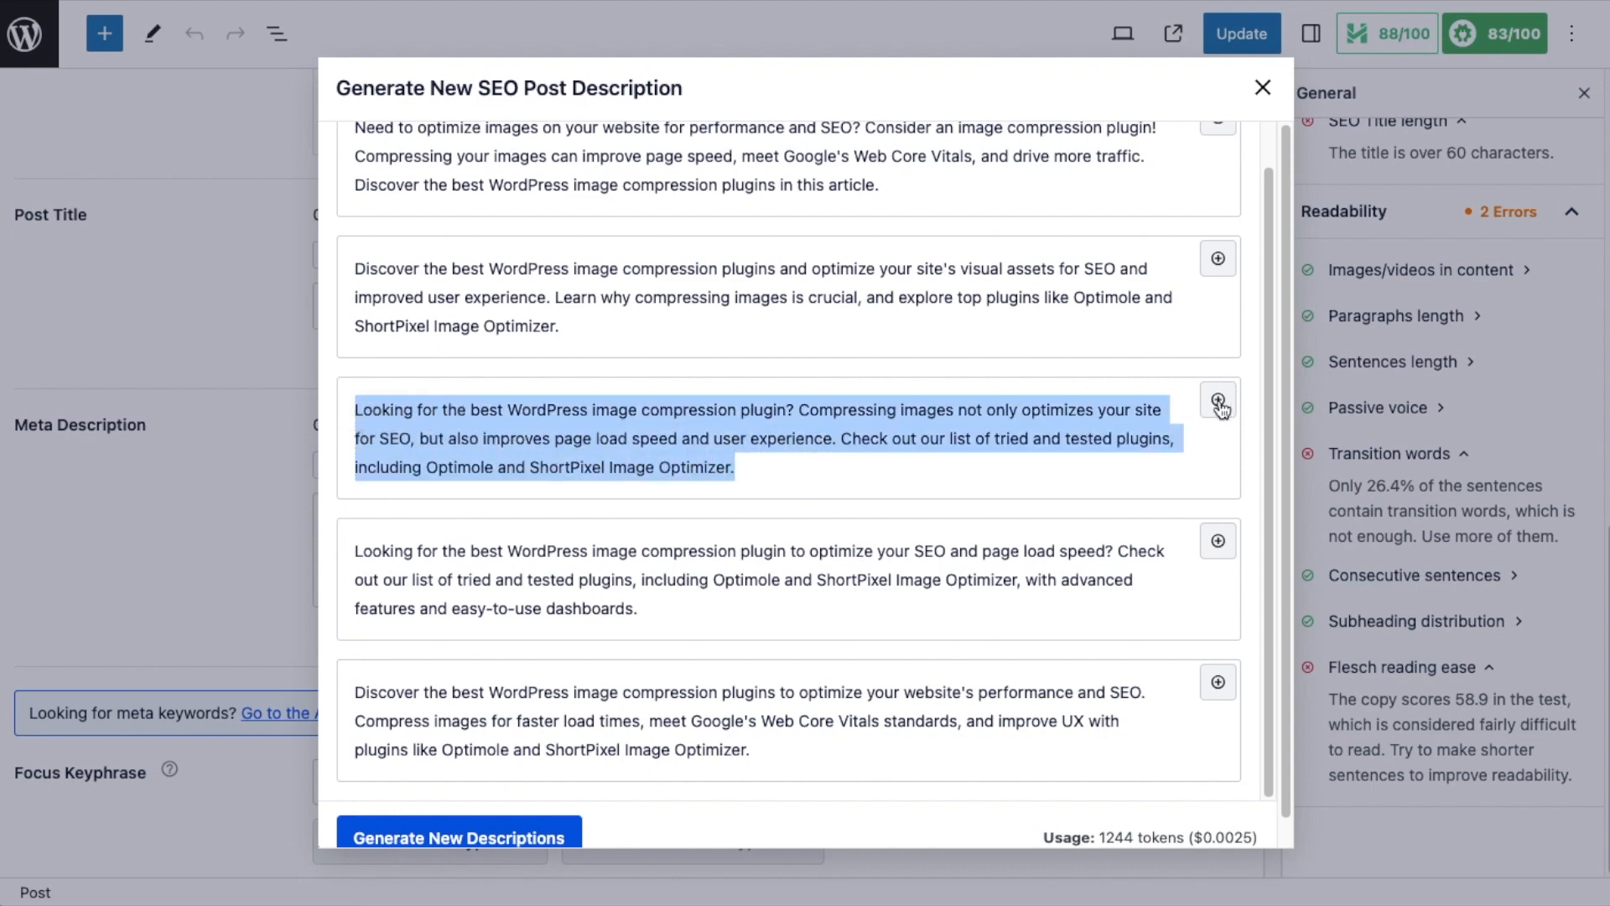
left_click(1218, 401)
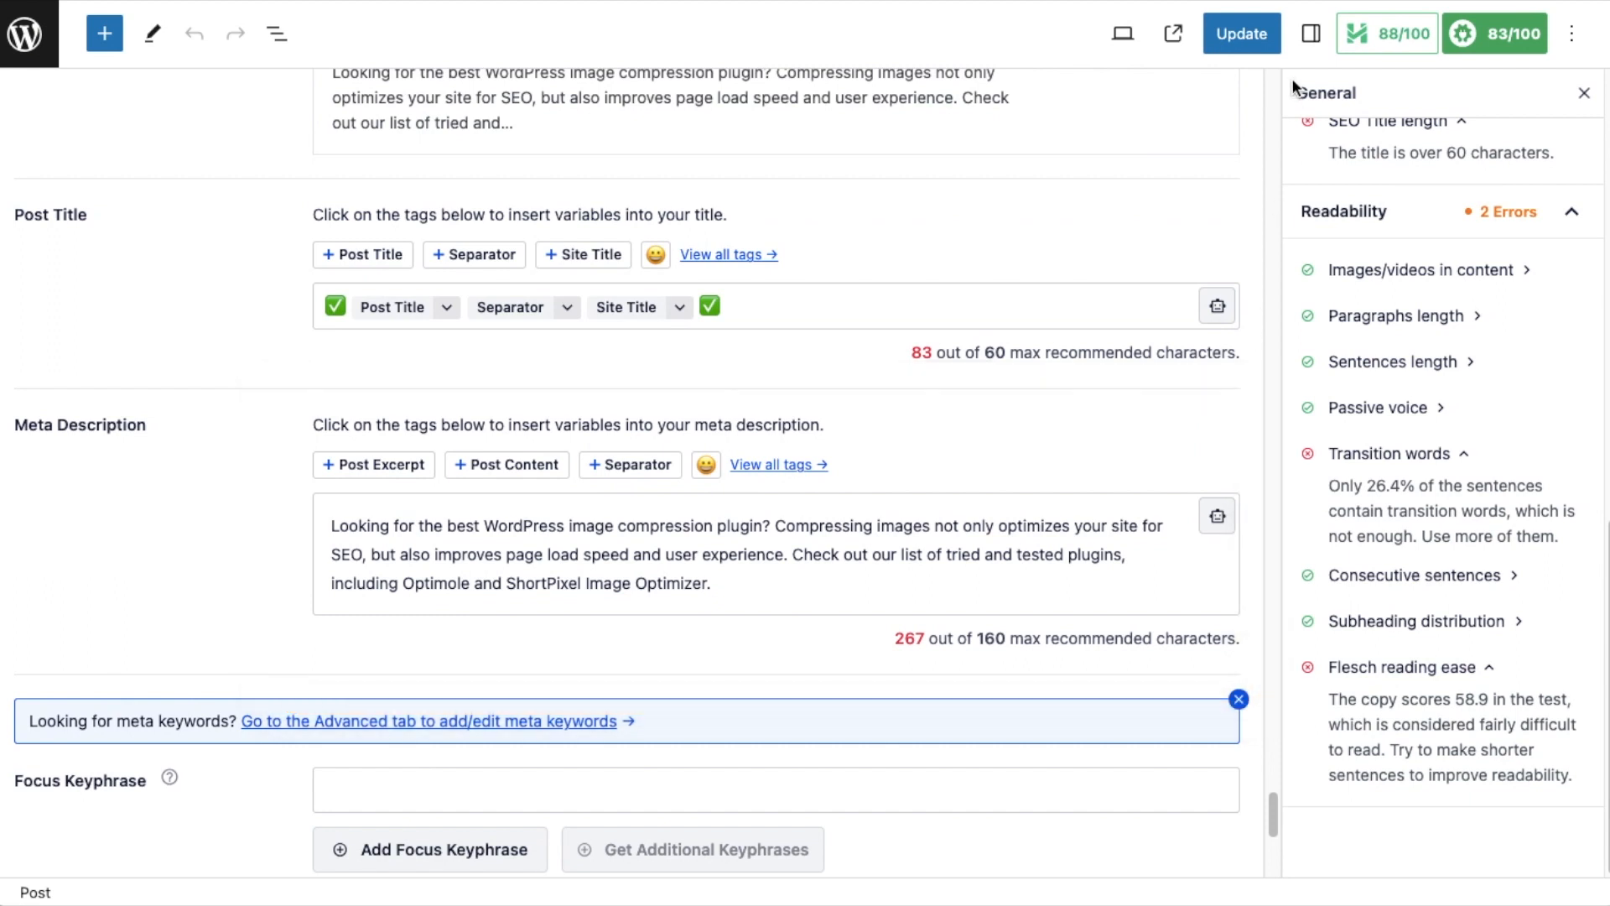
left_click(55, 862)
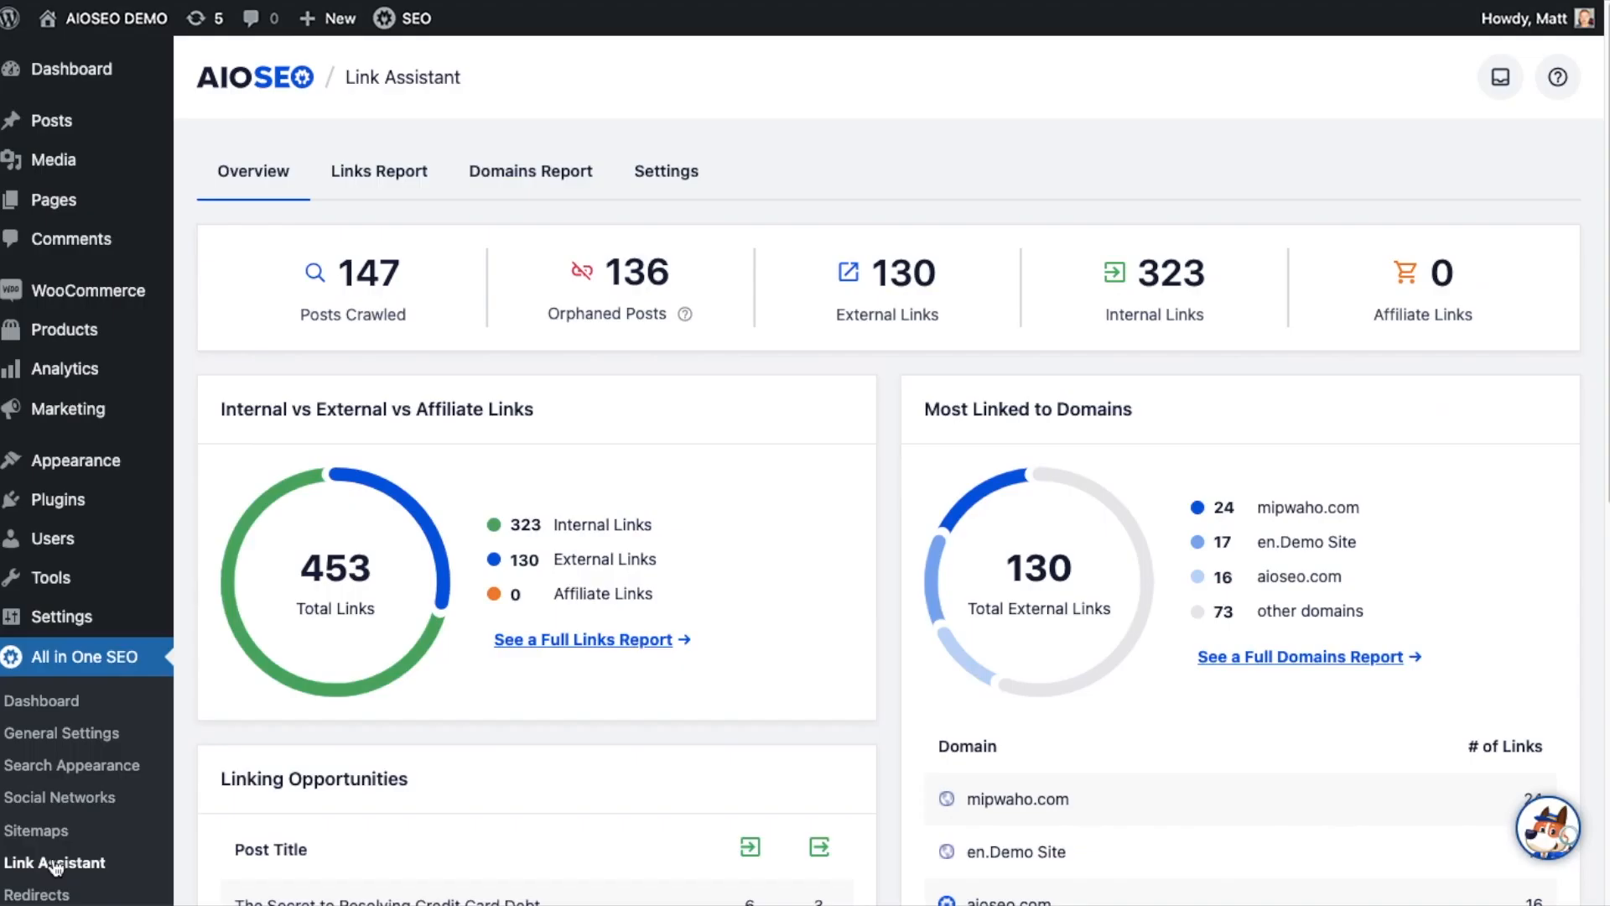
- Accept the suggested inbound internal link for the post about turning off hunger in Link Assistant
scroll("down", 3)
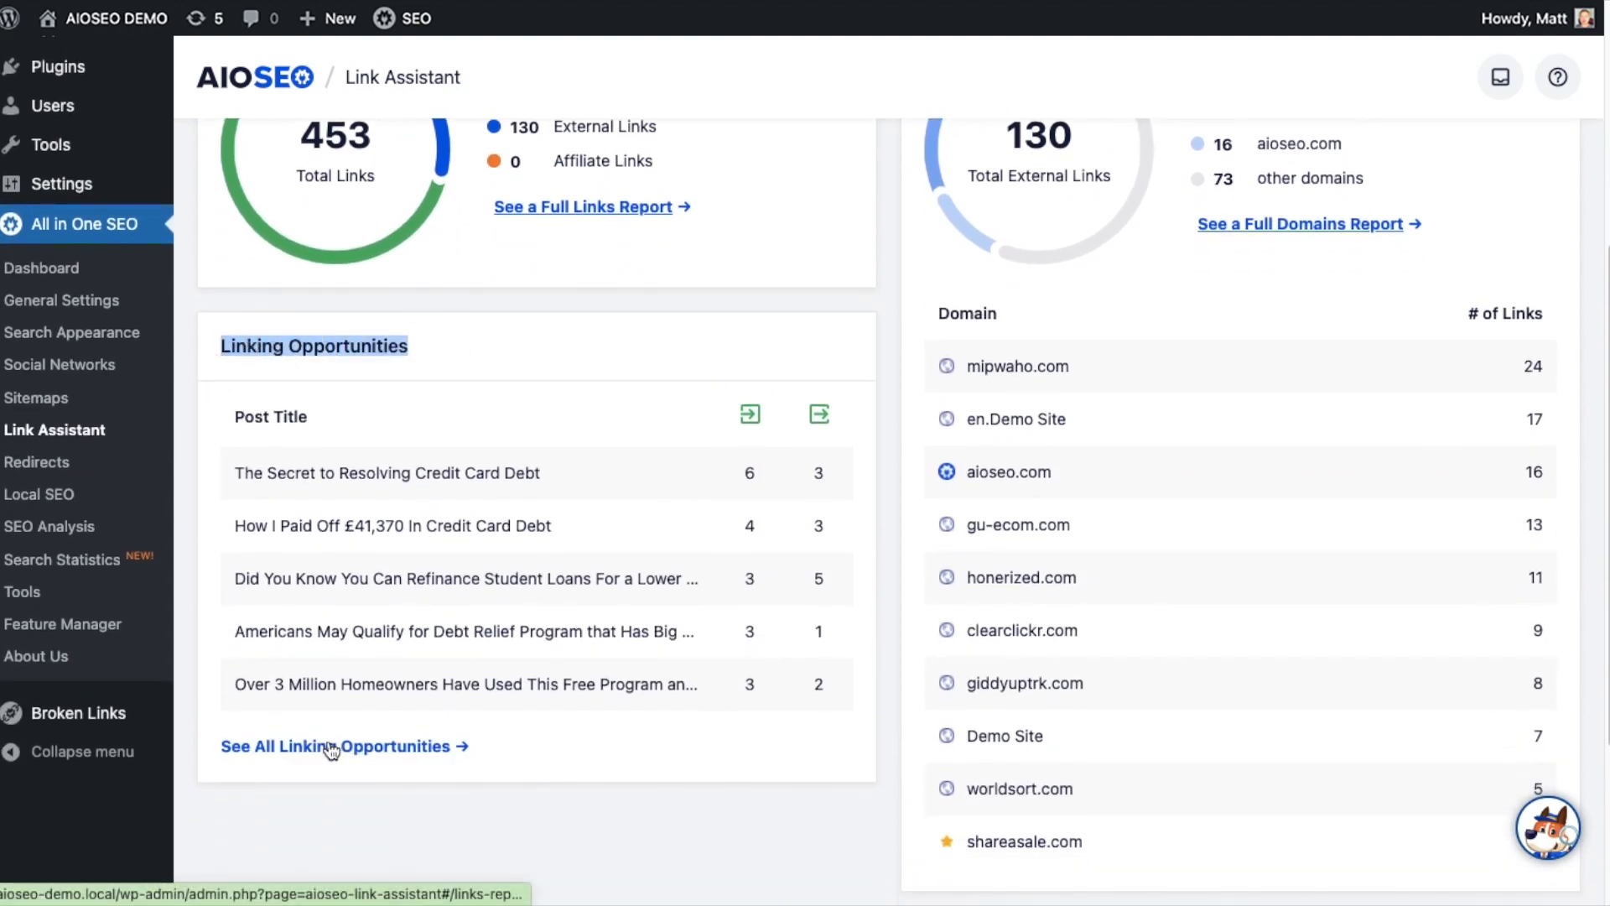
left_click(338, 745)
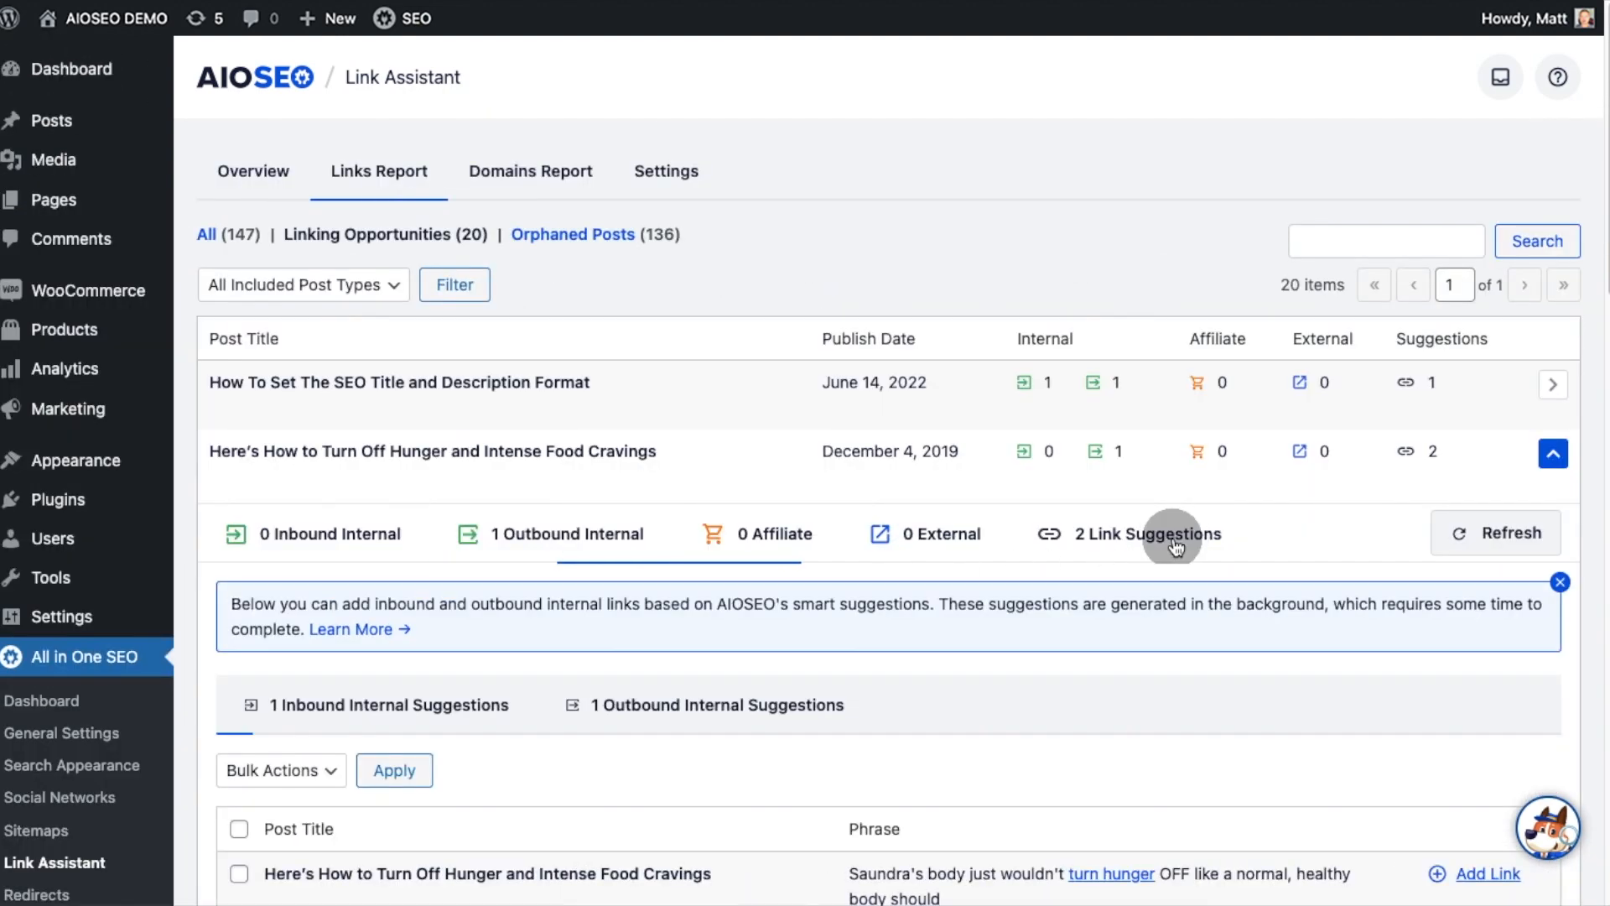
scroll("down", 3)
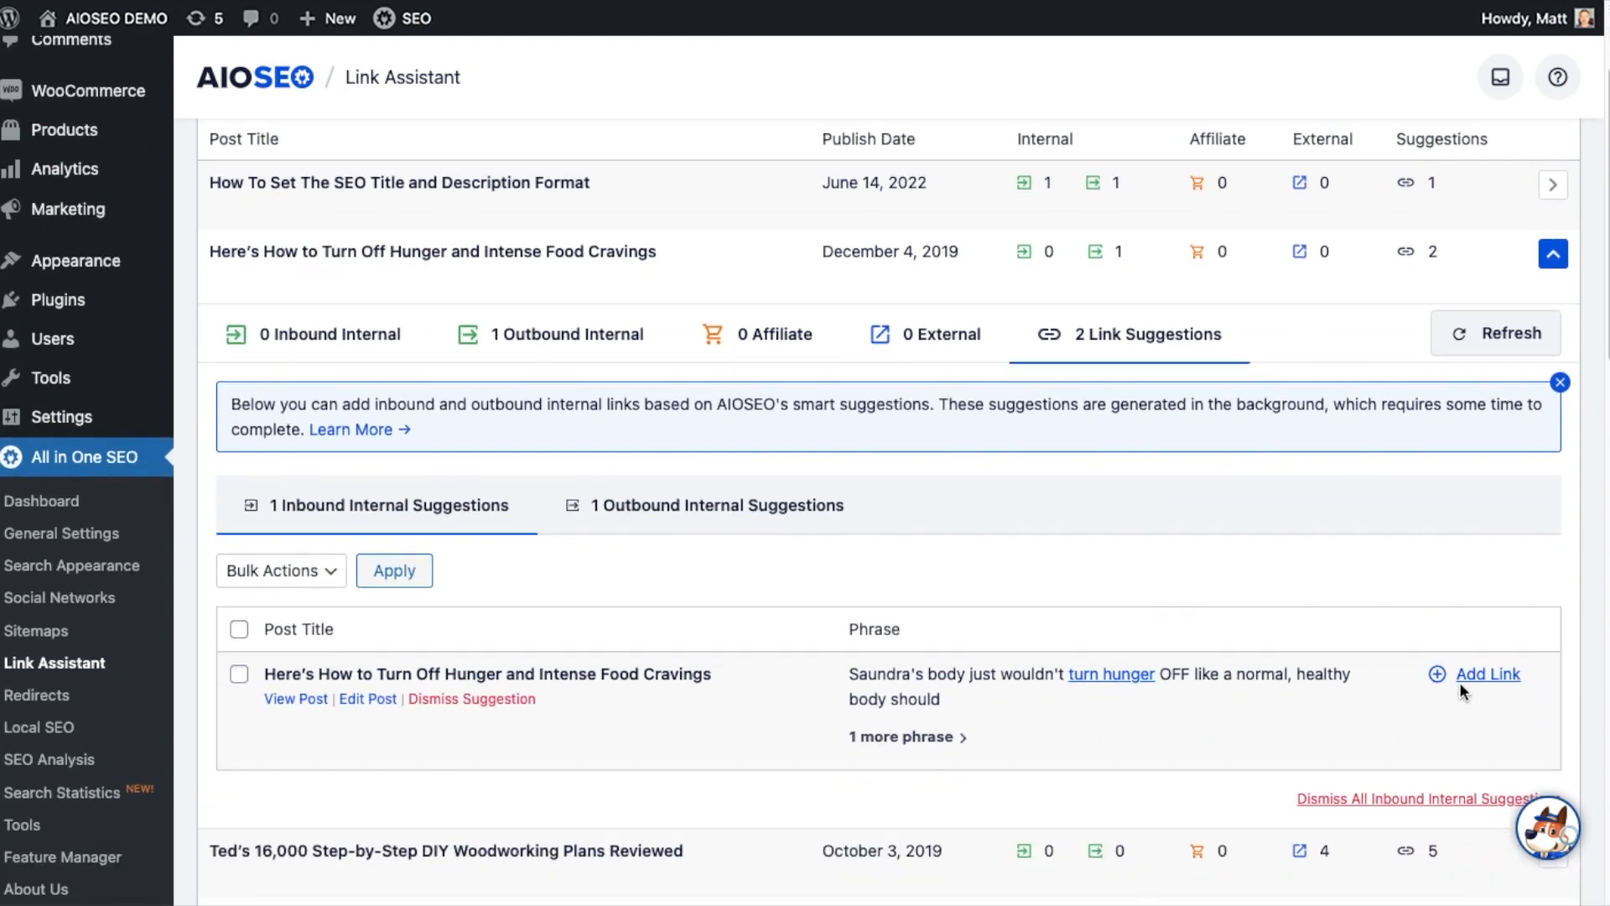
left_click(1488, 674)
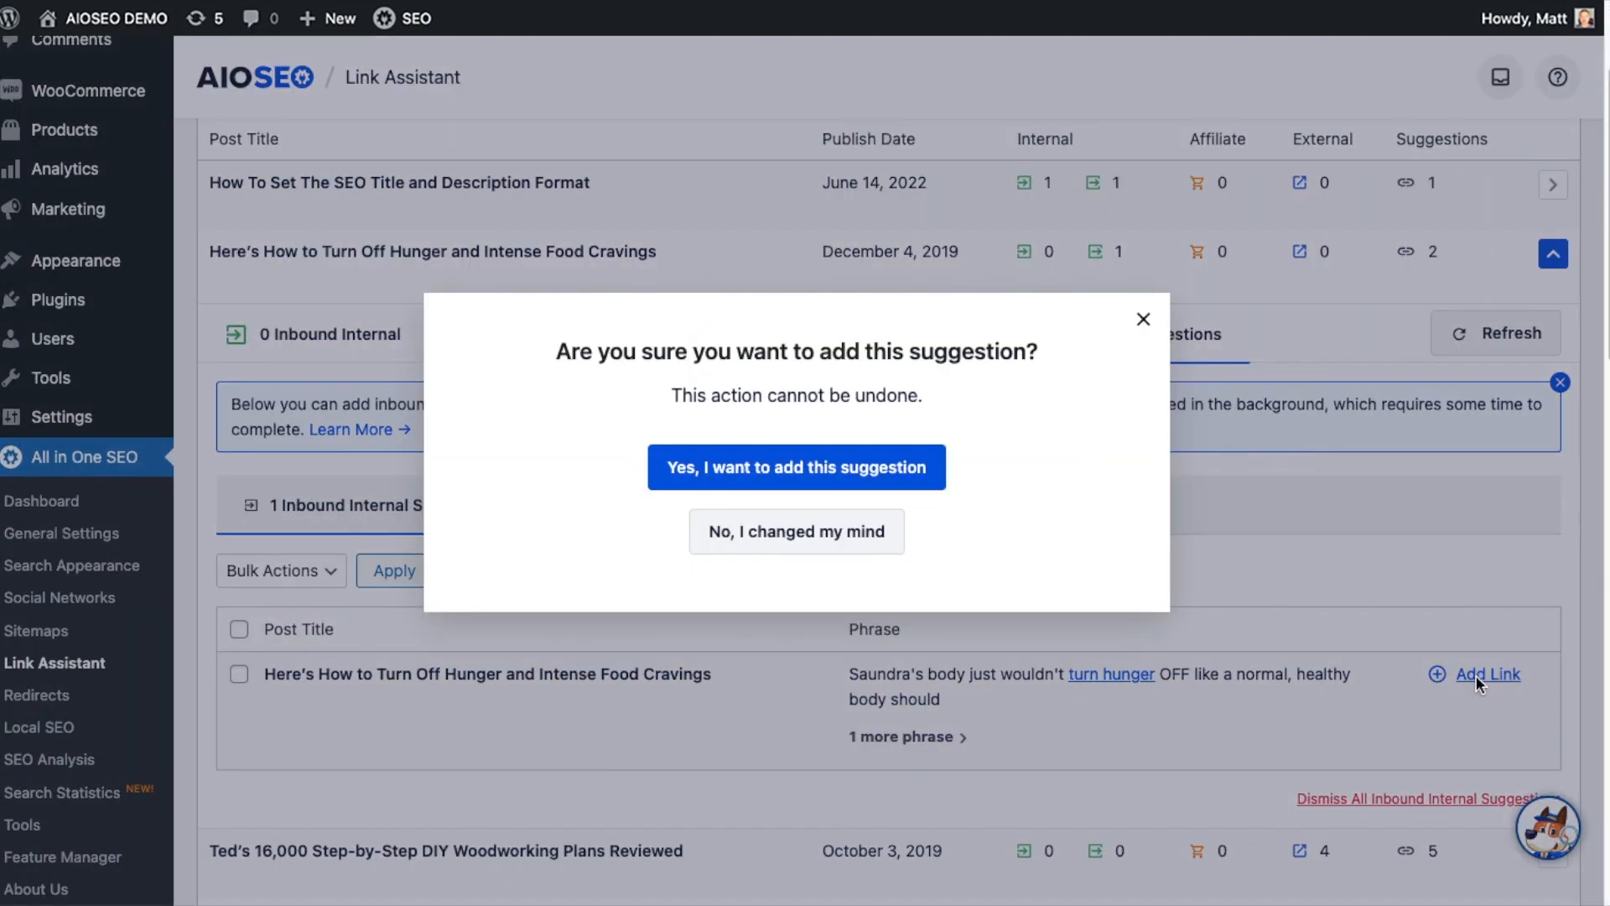
left_click(795, 466)
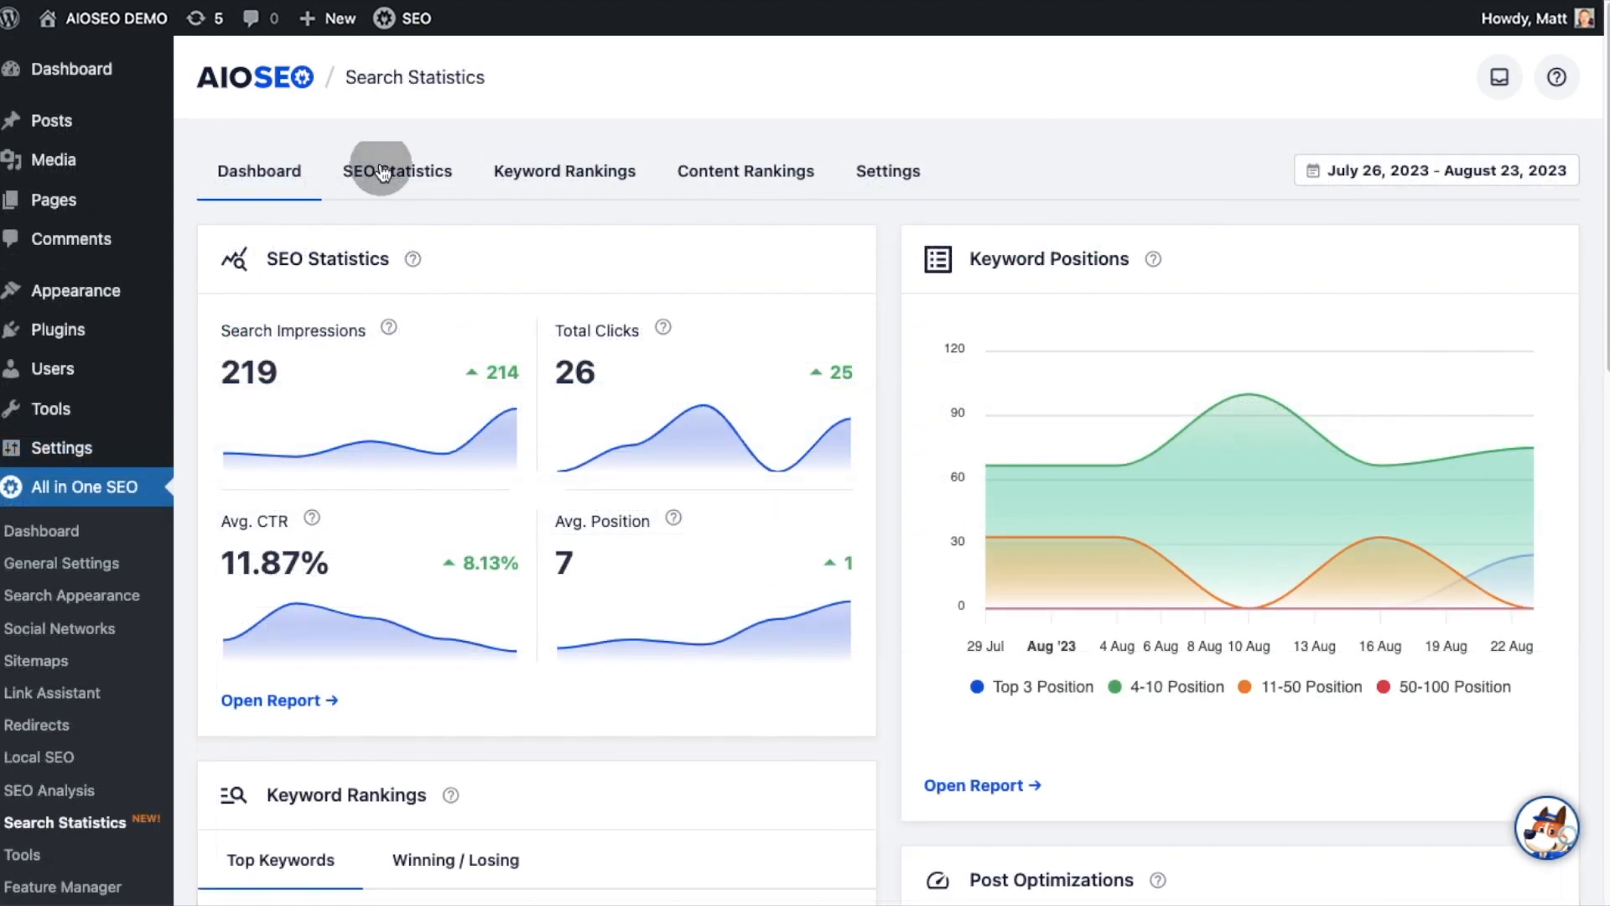
- Review the SEO Statistics impressions and clicks trends with the August 16, 2023 title revision
left_click(395, 171)
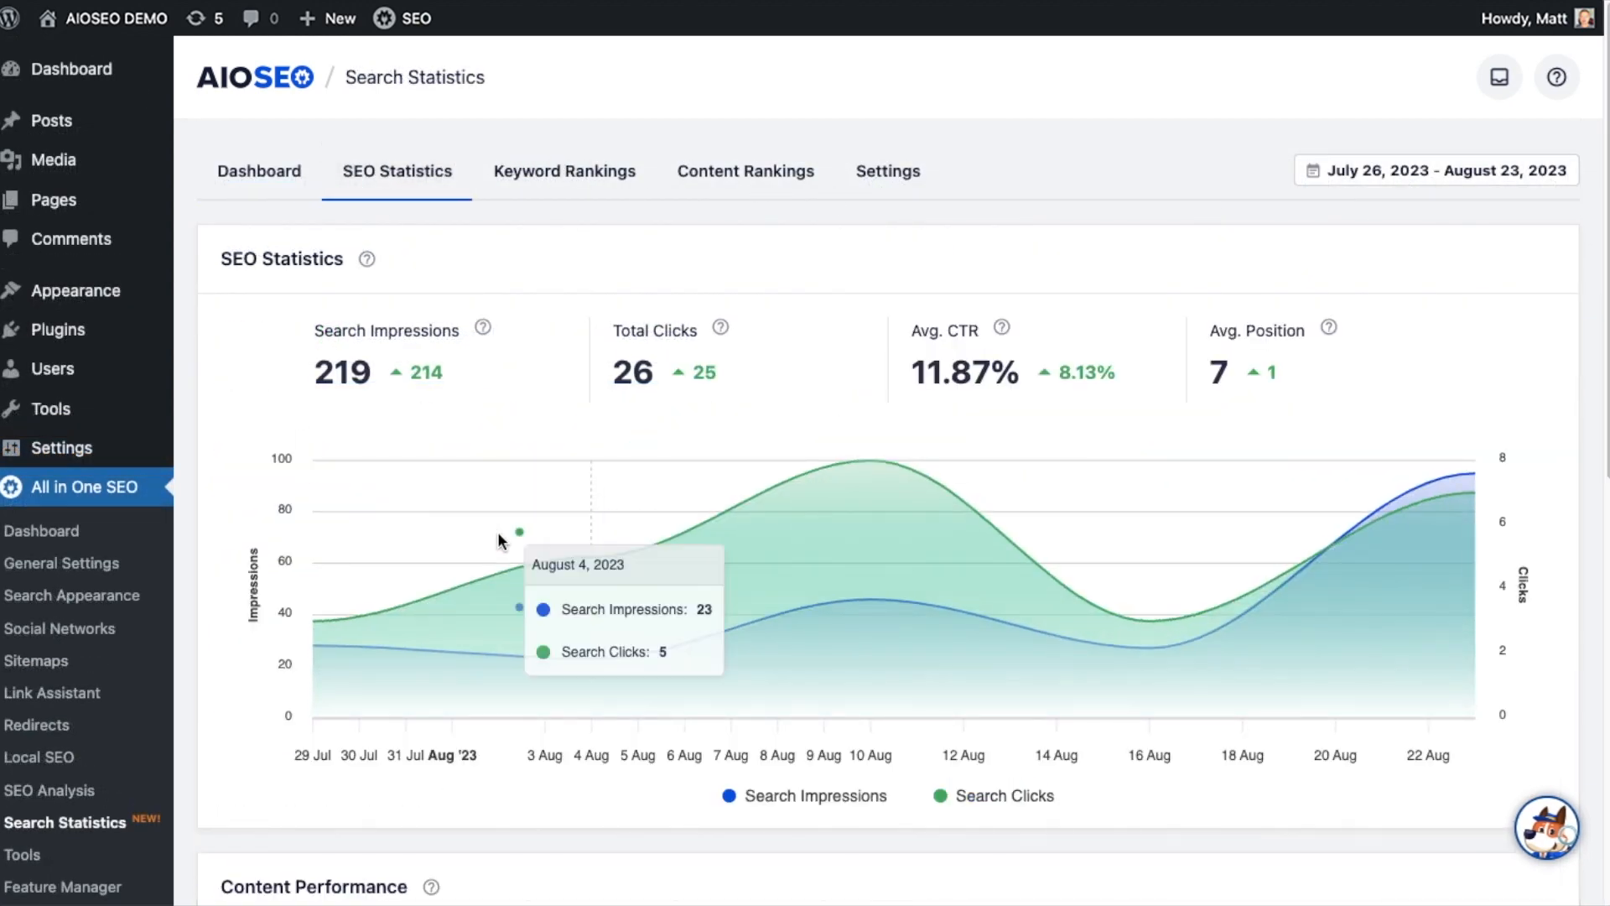
mouse_move(1159, 617)
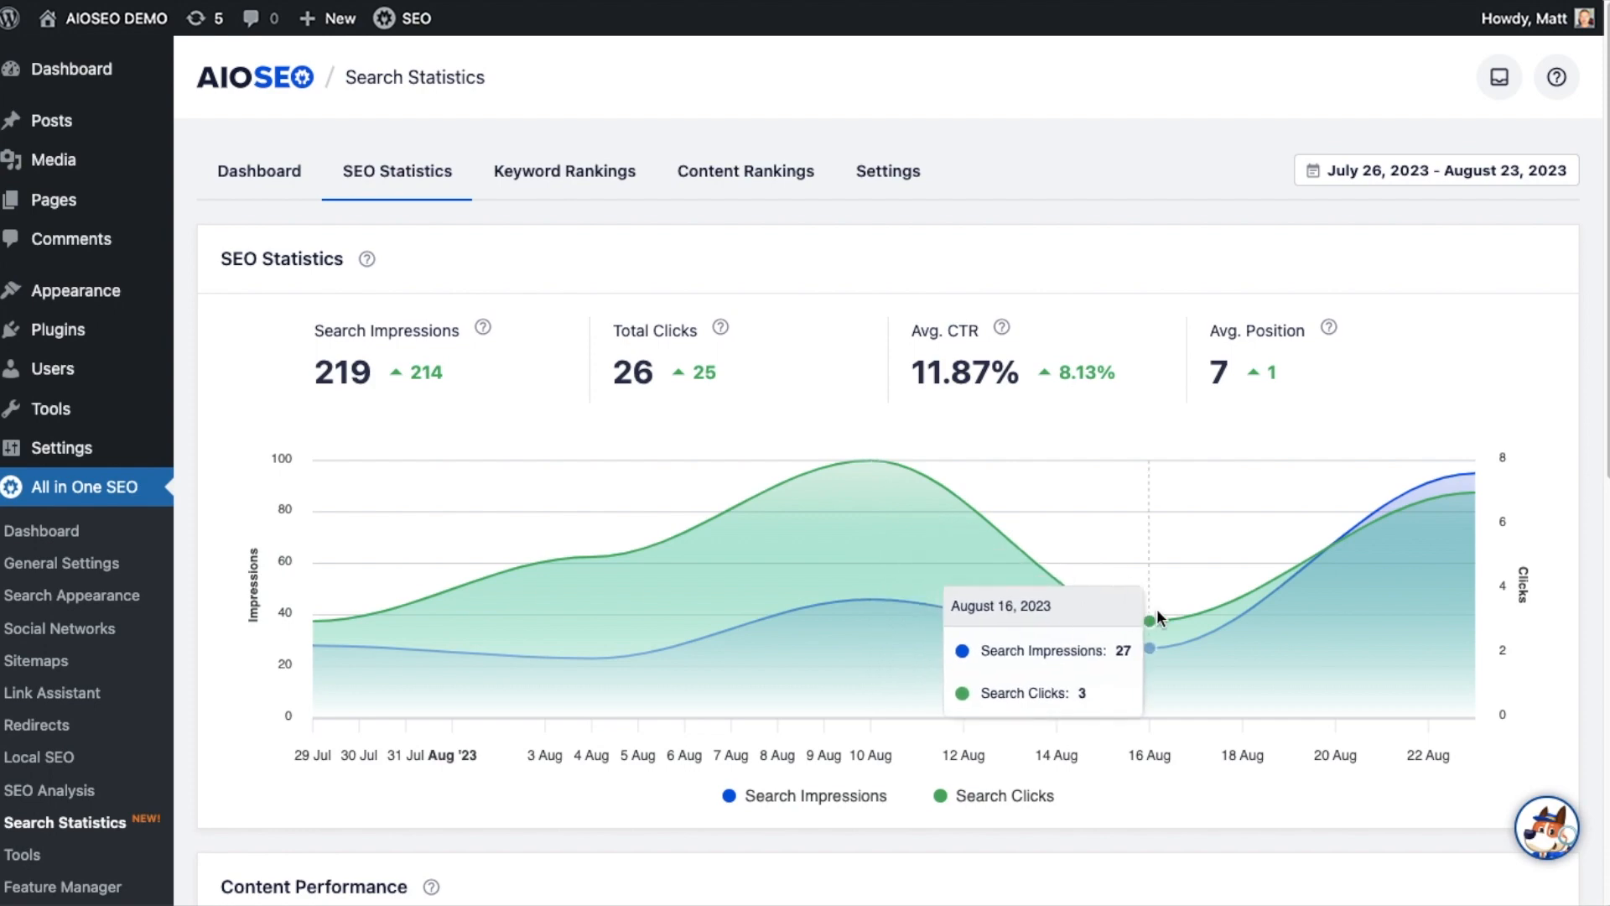
mouse_move(585, 179)
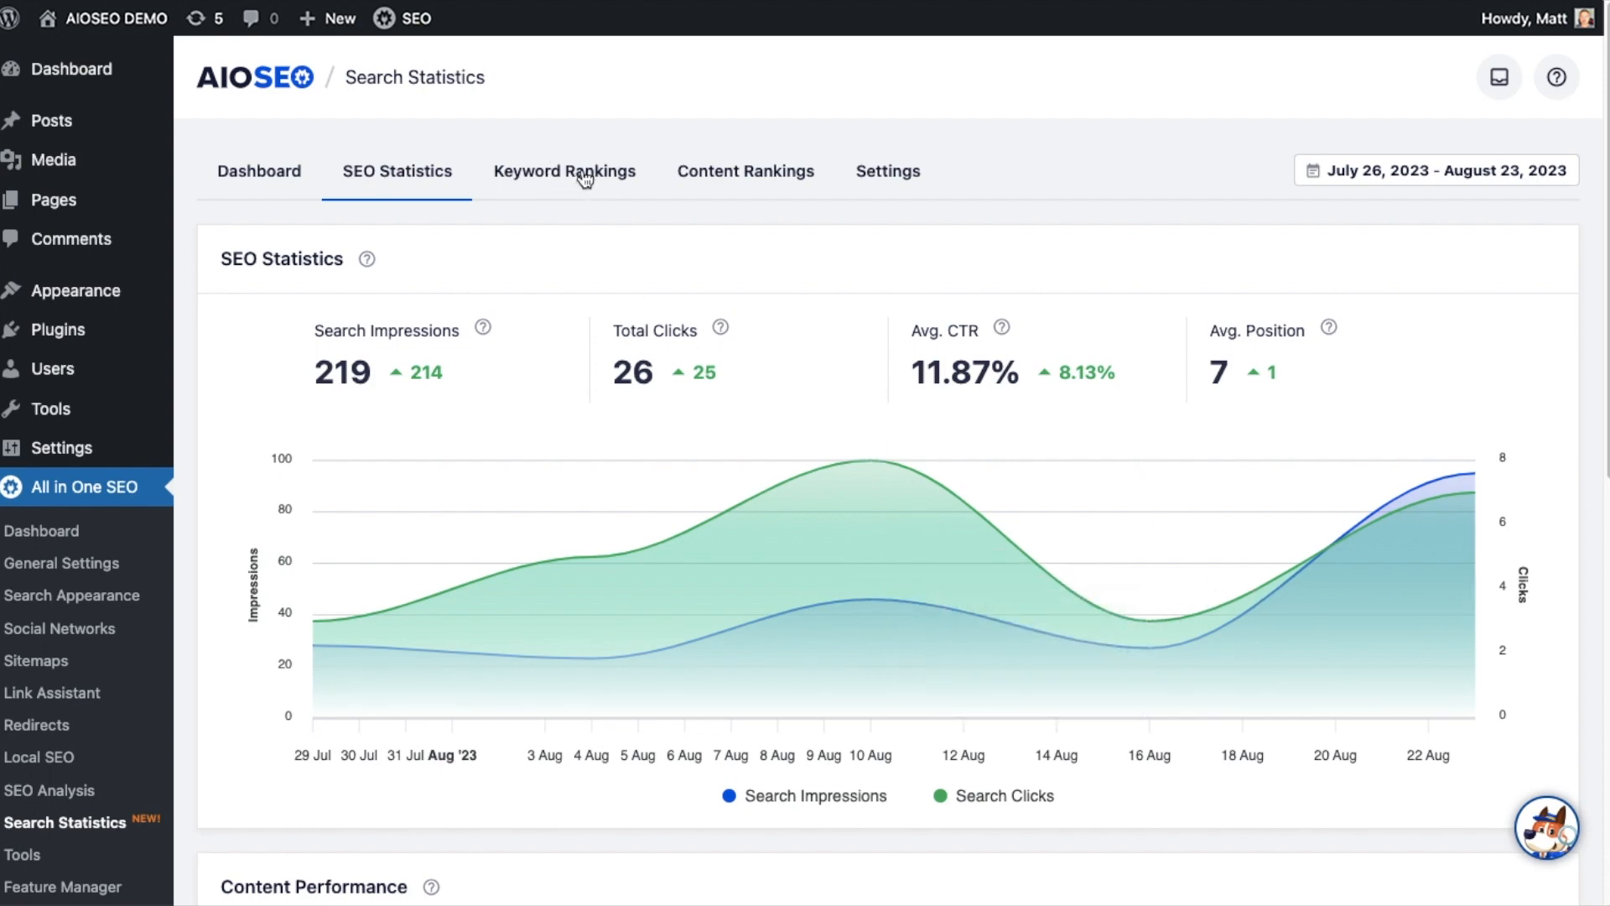
scroll("down", 3)
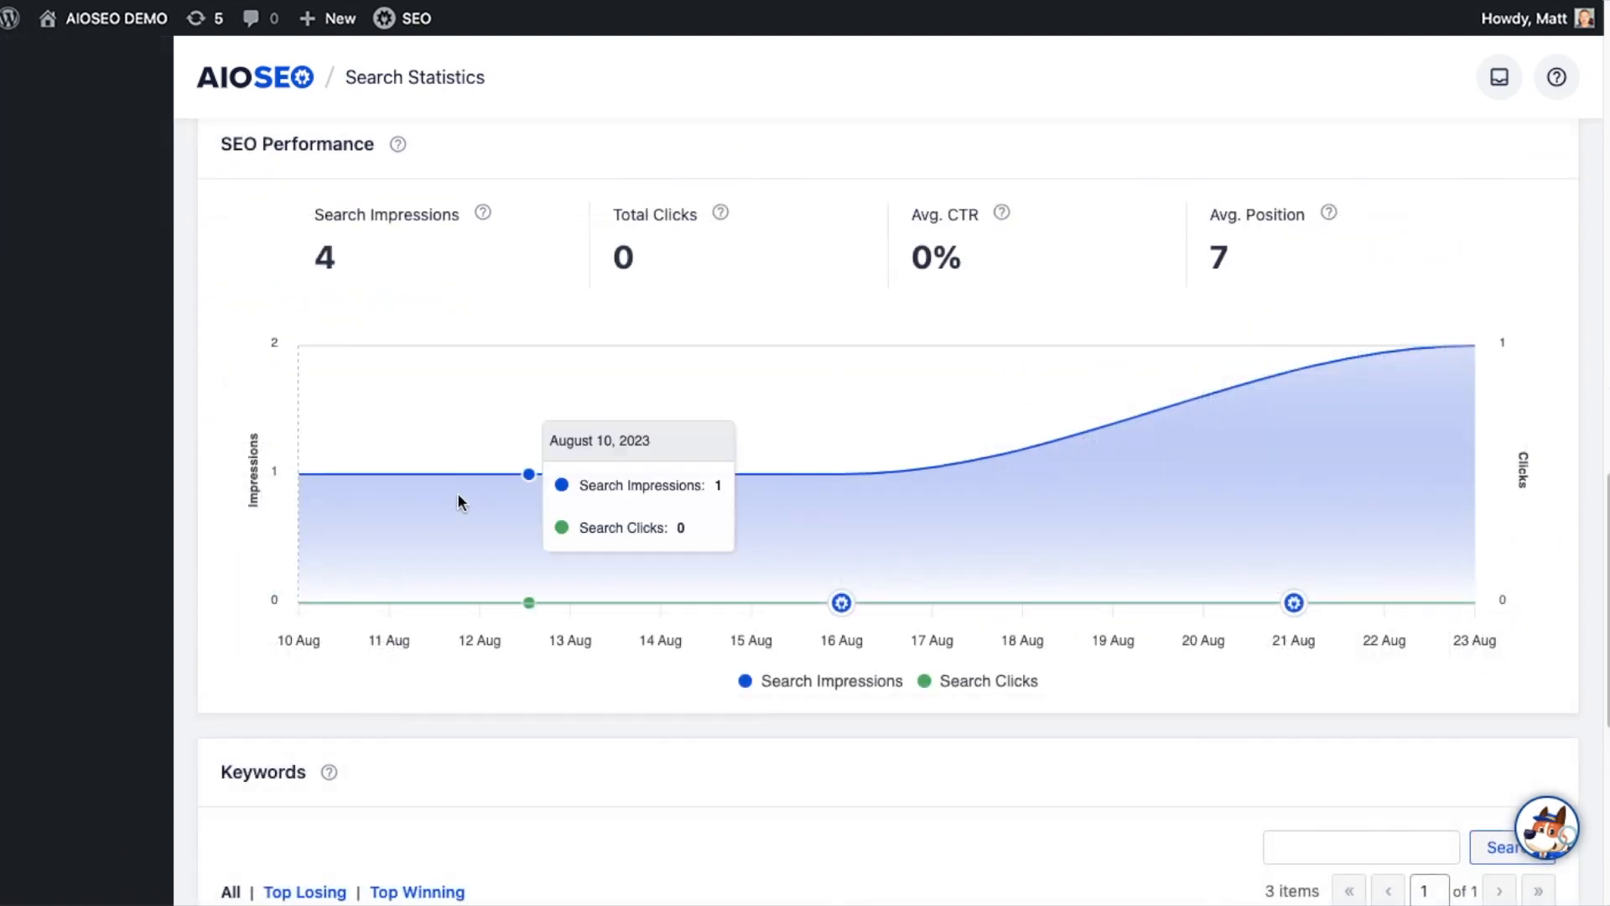
mouse_move(840, 602)
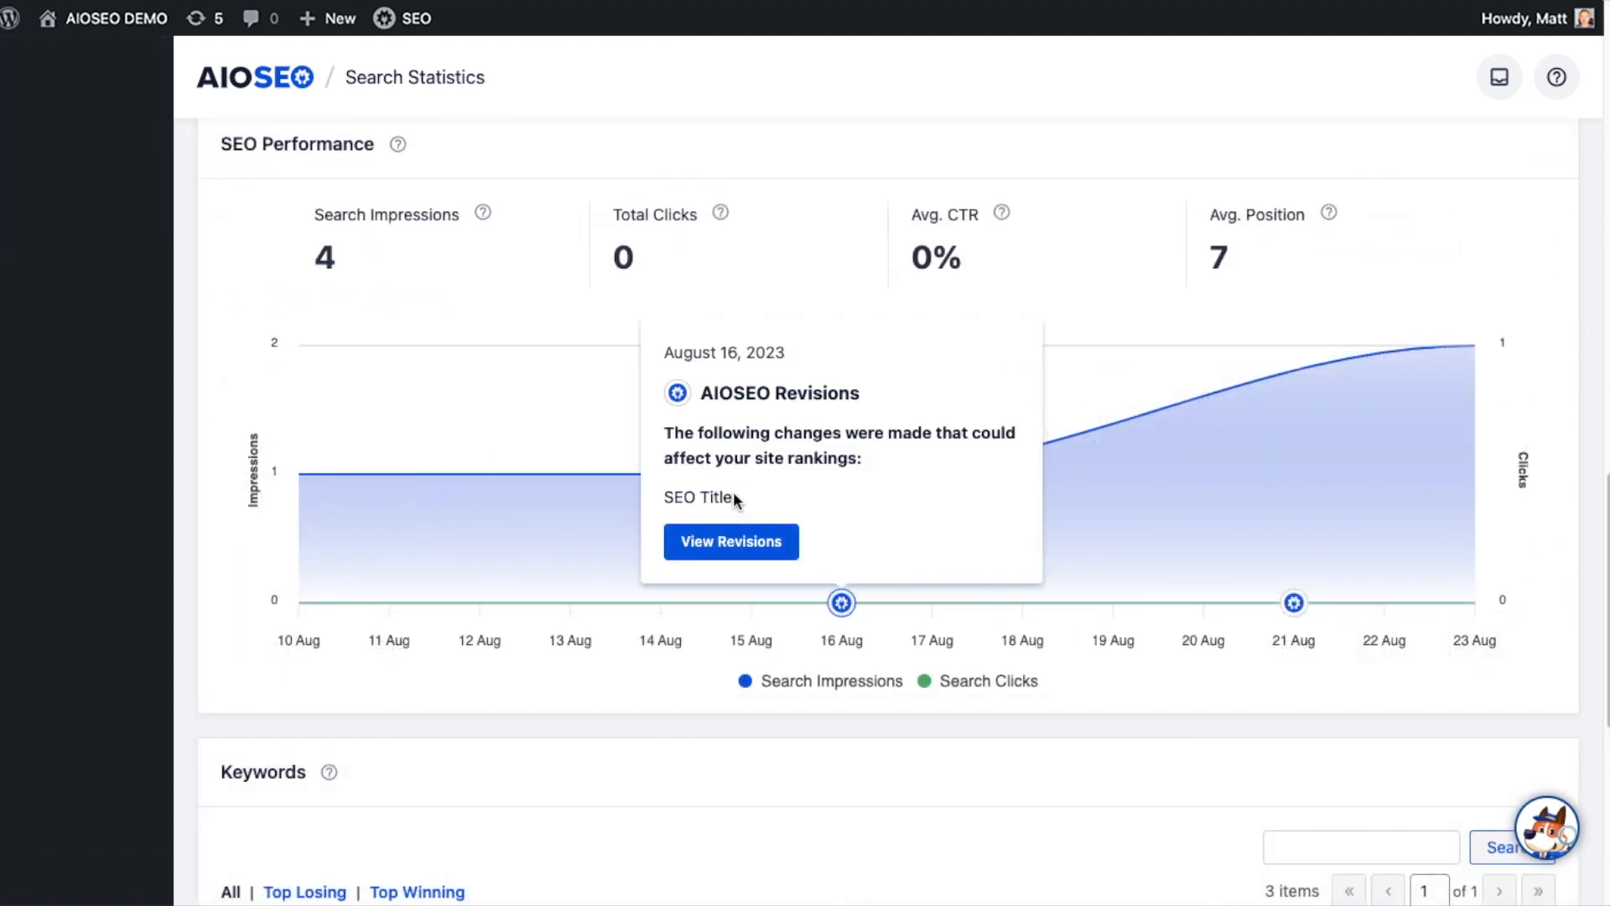
mouse_move(1096, 391)
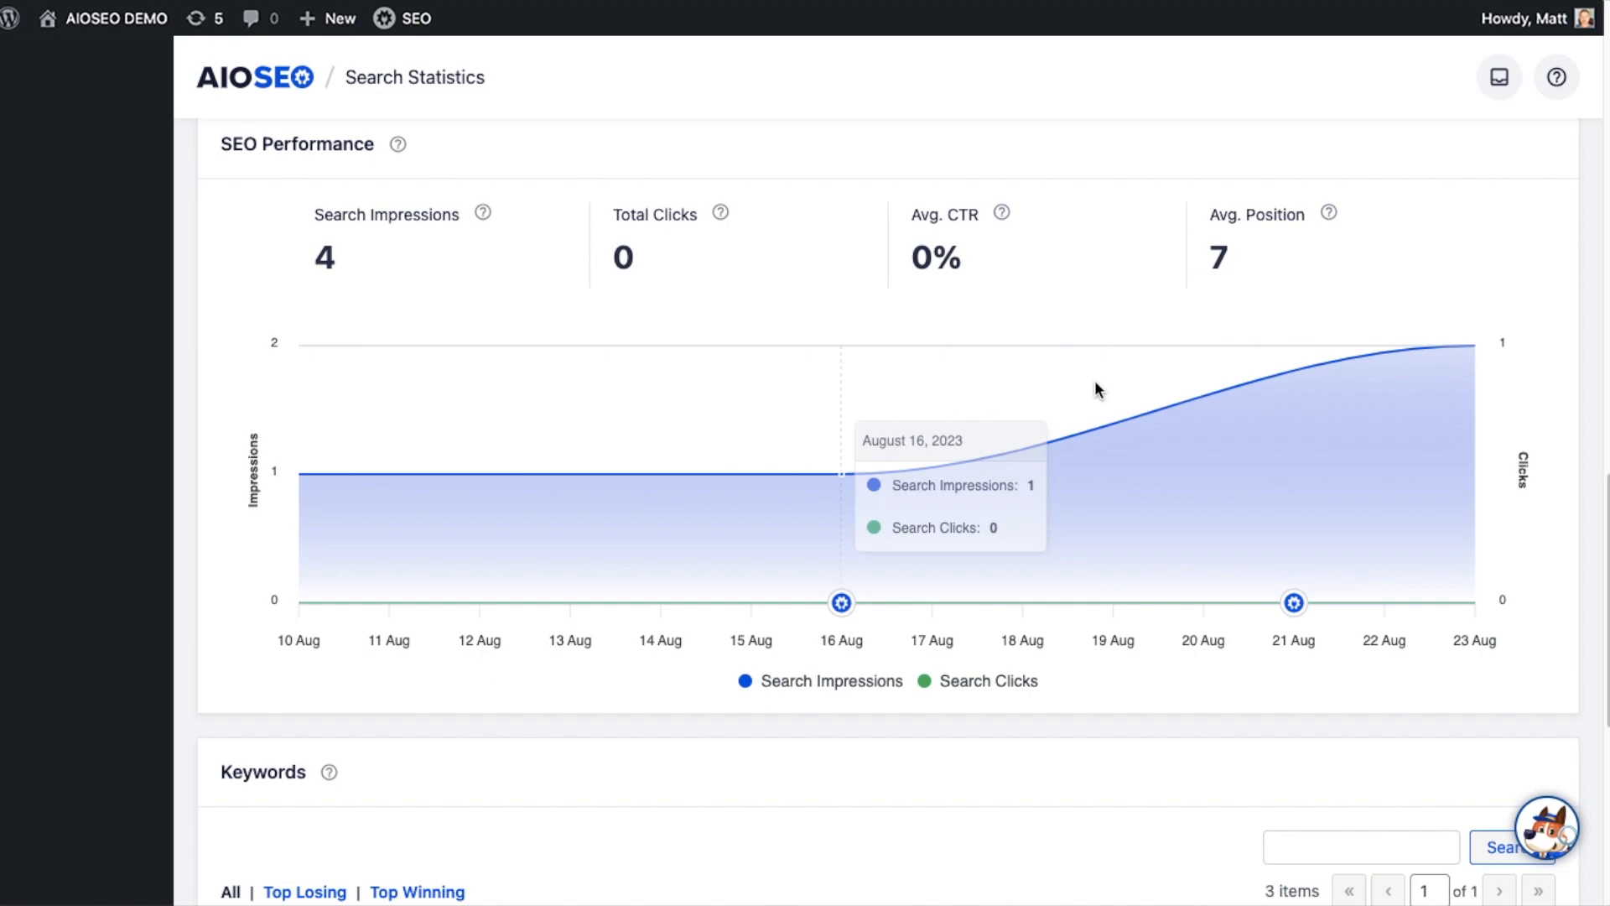
mouse_move(1392, 356)
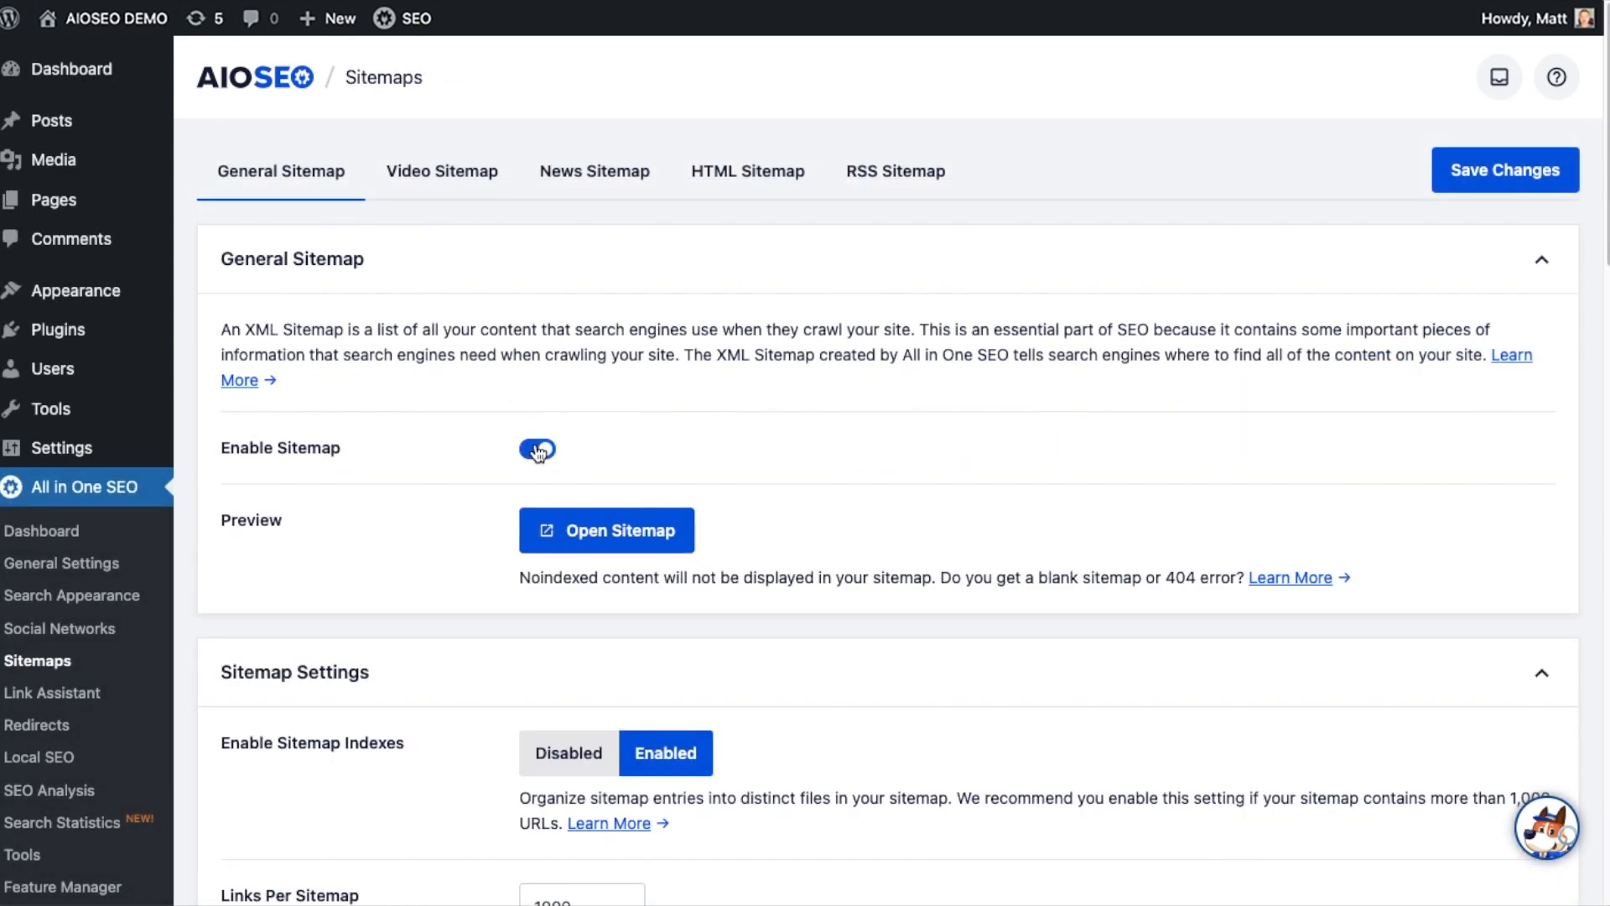
- Preview the XML sitemap index, then review the Video Sitemap and News Sitemap settings
left_click(605, 530)
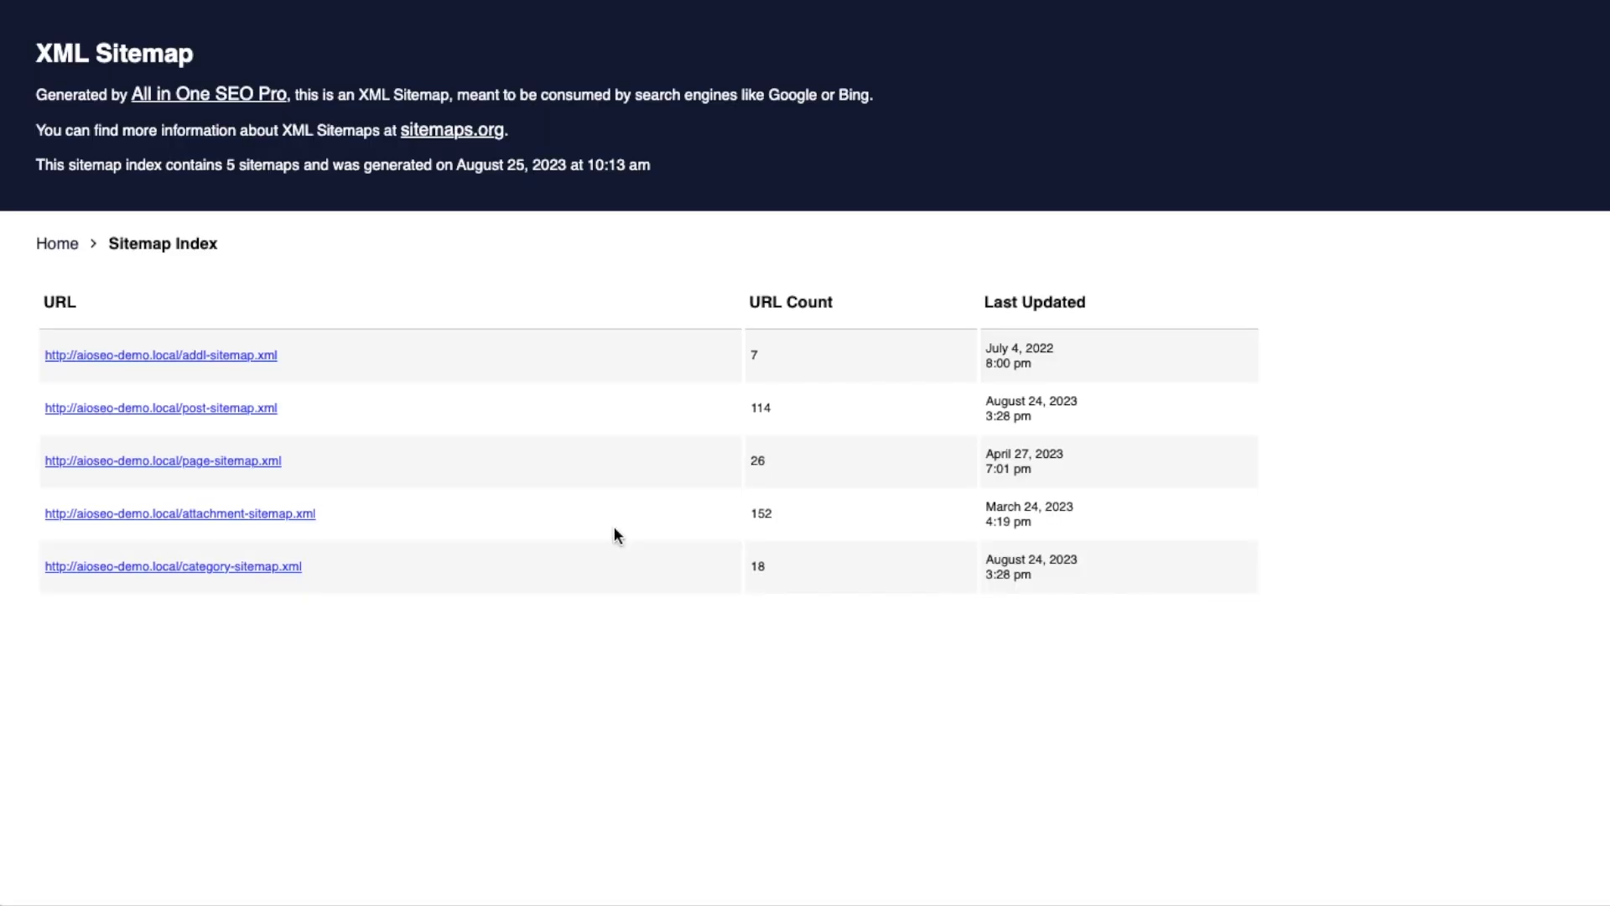
mouse_move(229, 411)
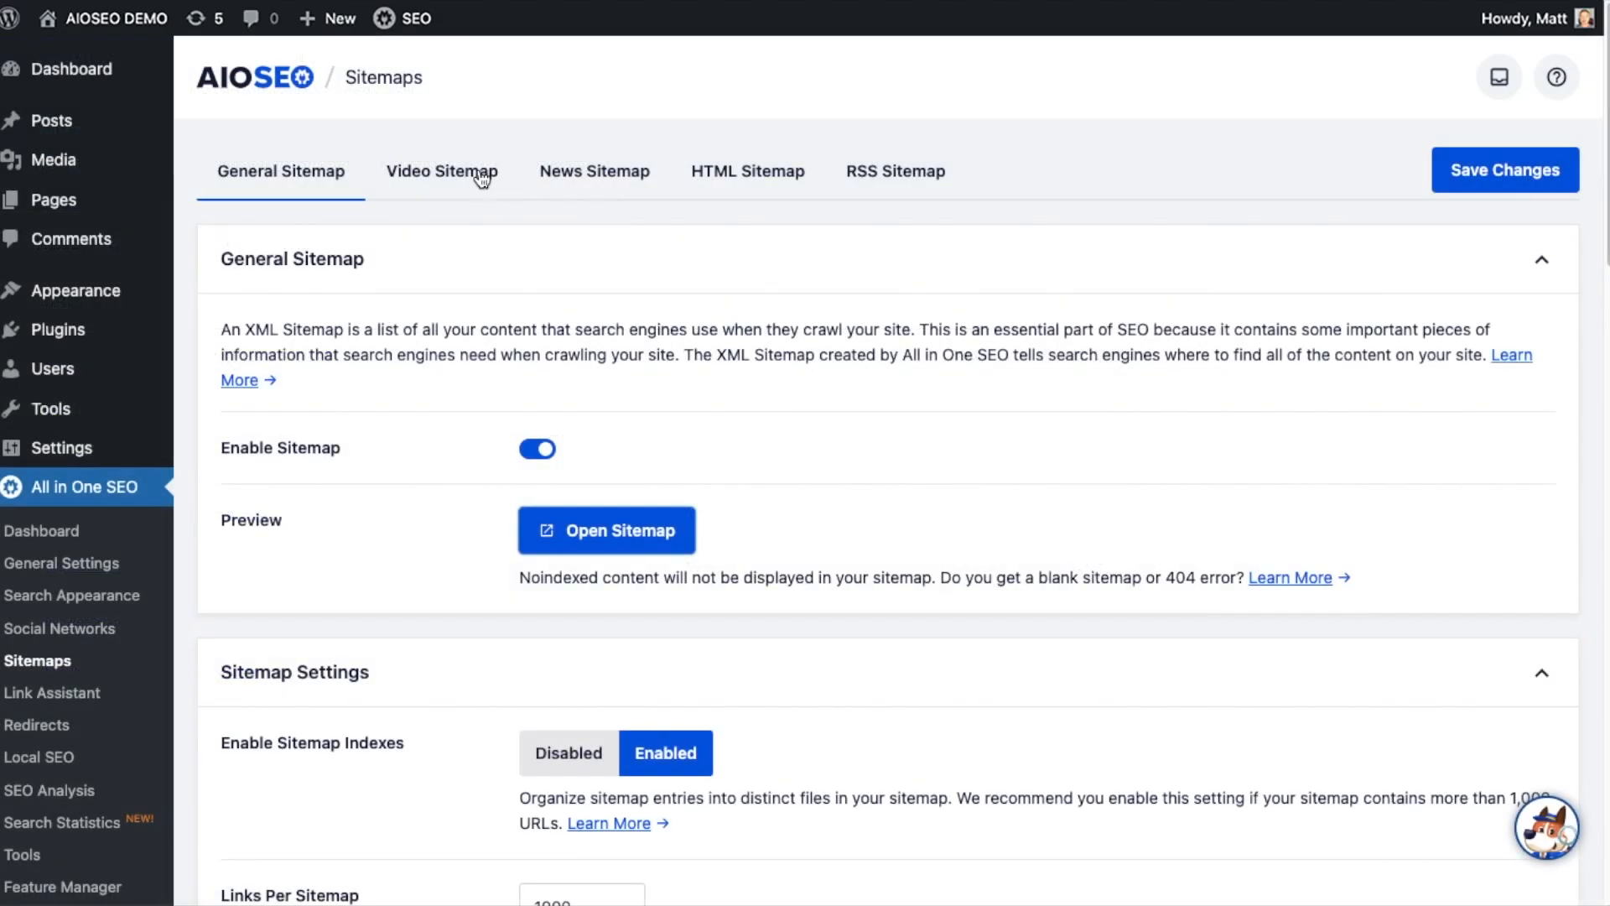
left_click(441, 171)
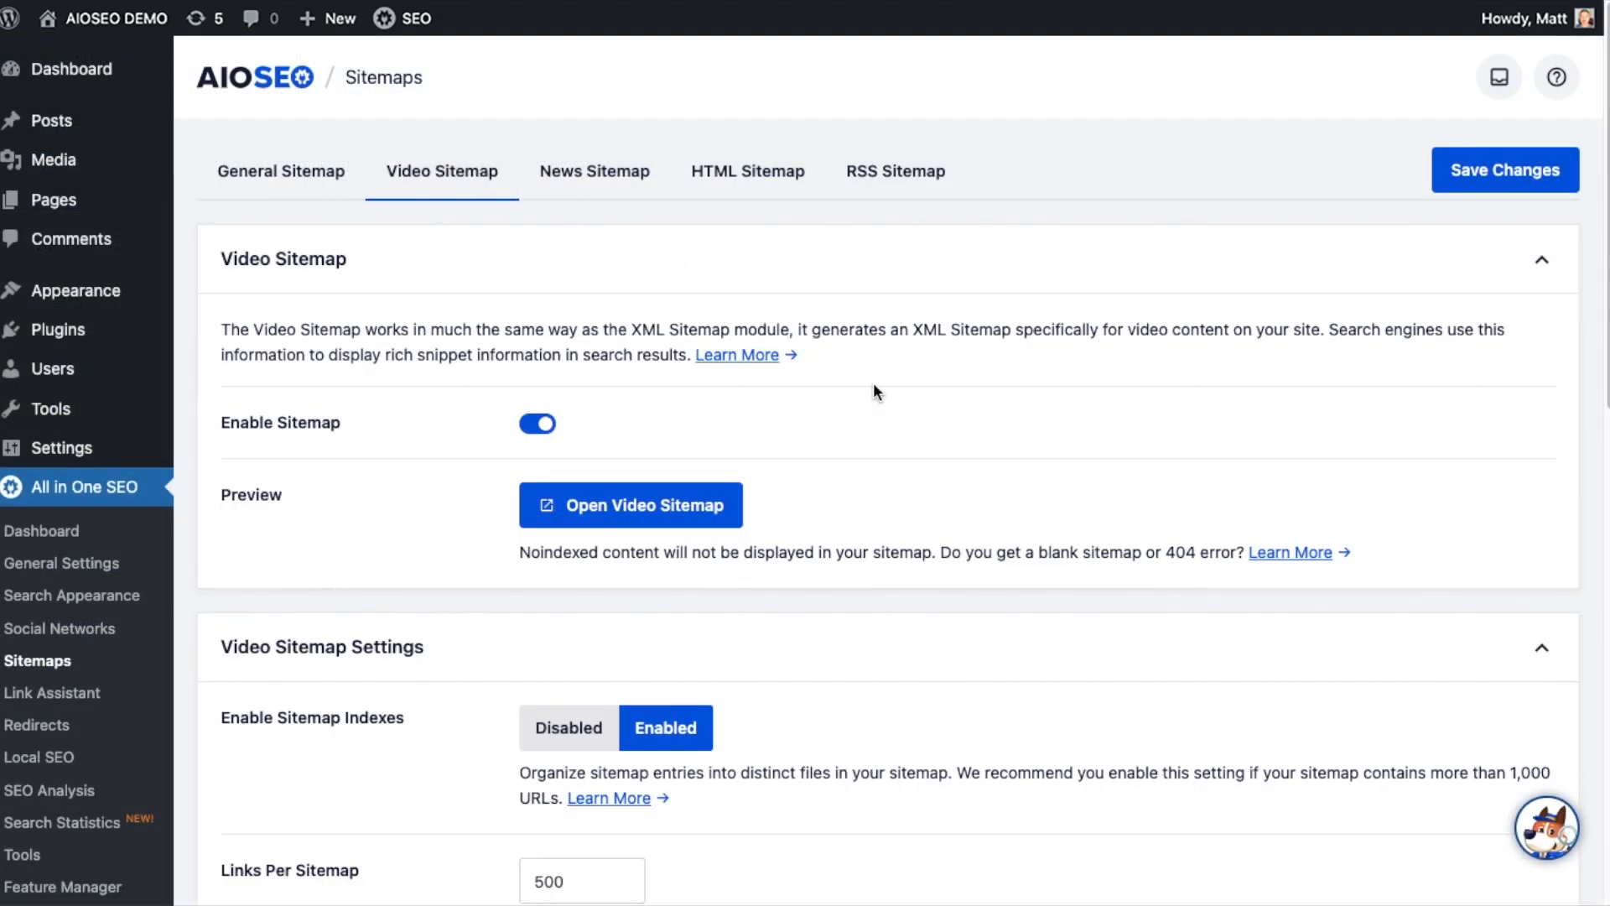
scroll("down", 3)
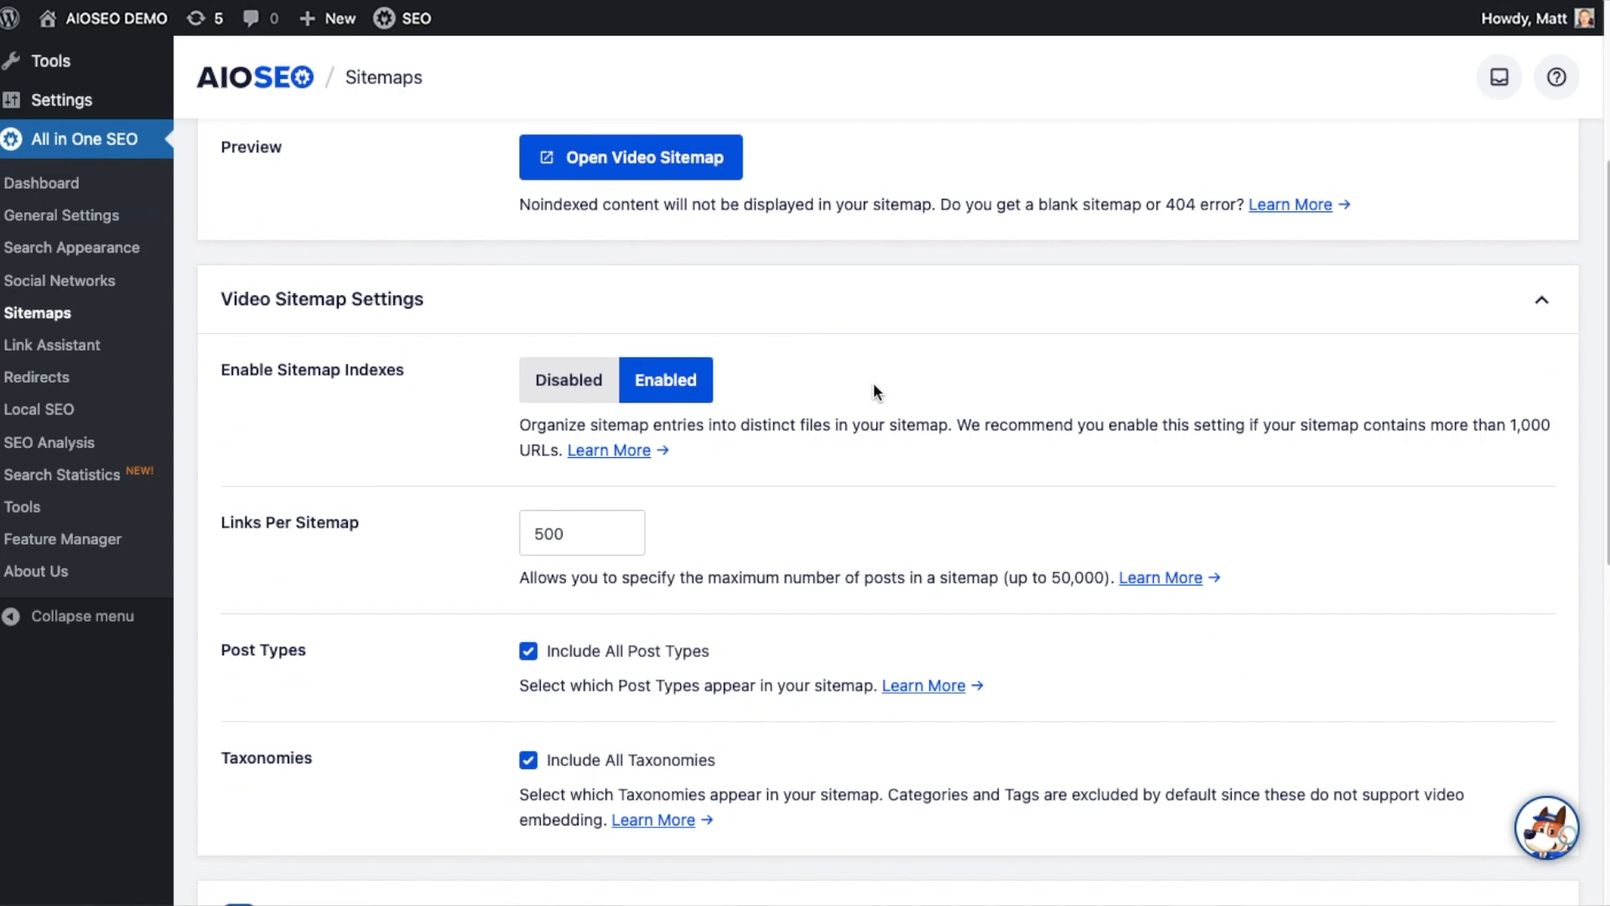
scroll("down", 3)
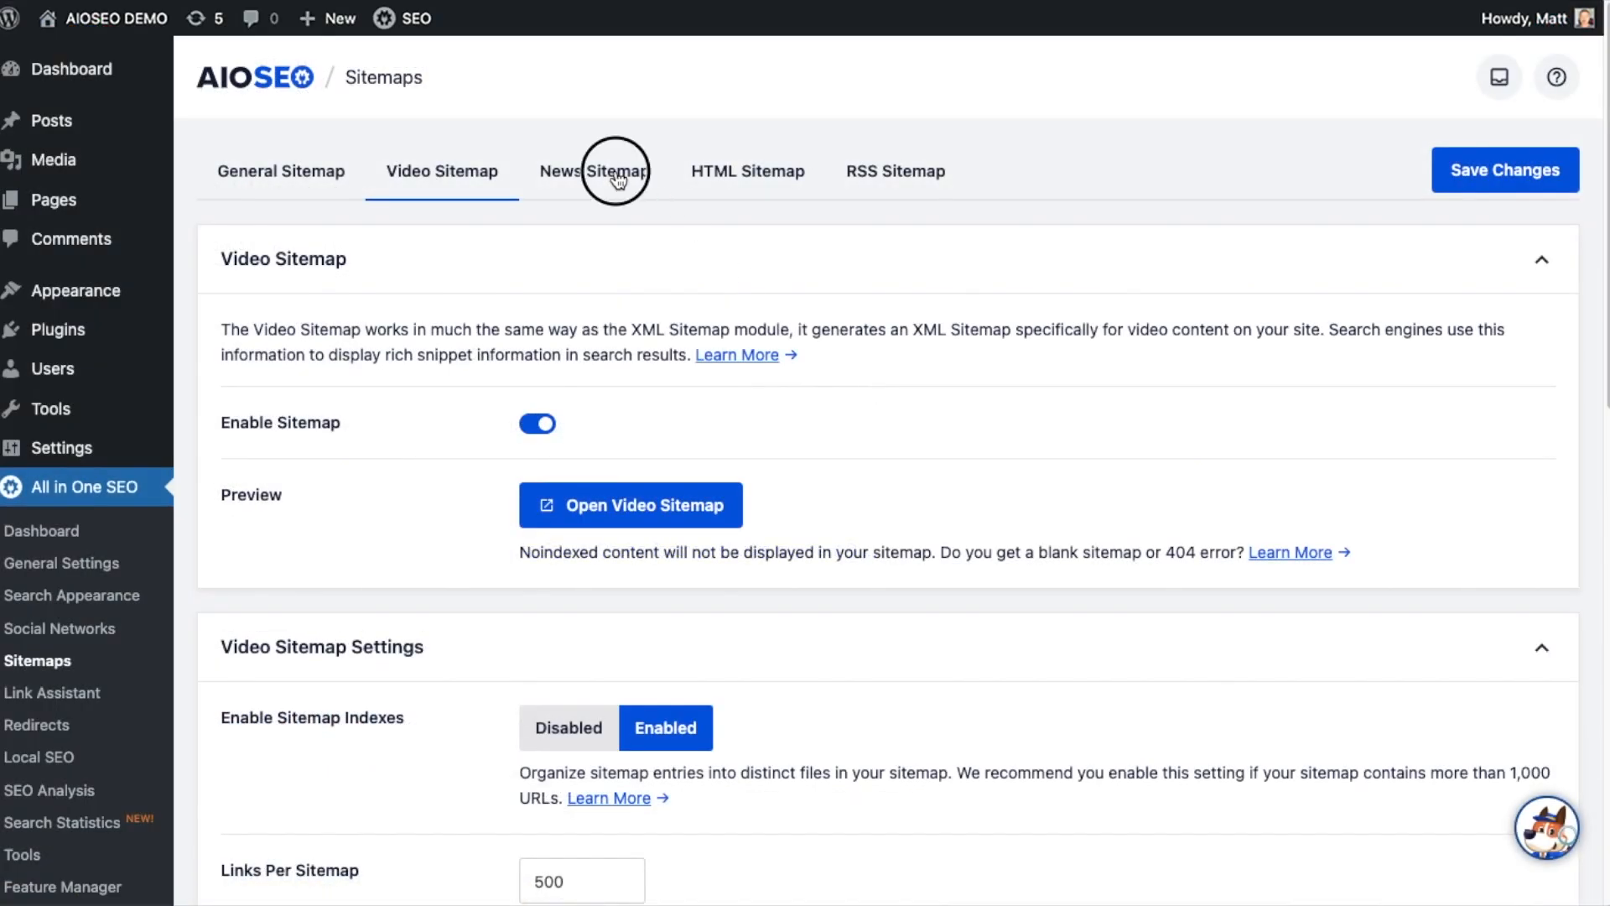
left_click(594, 171)
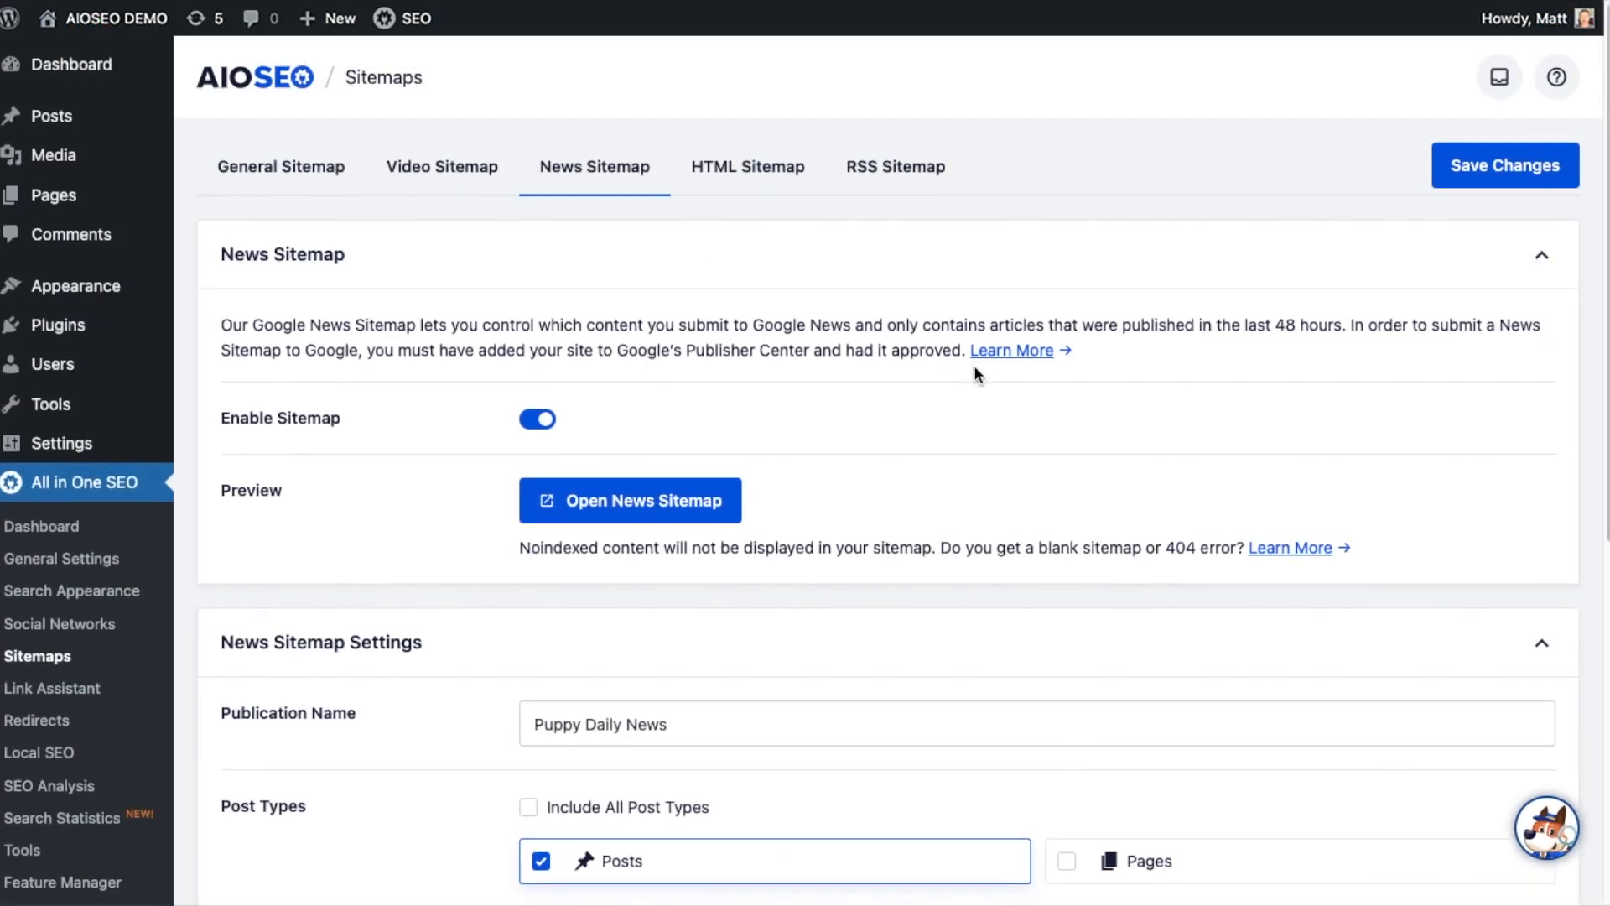
scroll("down", 3)
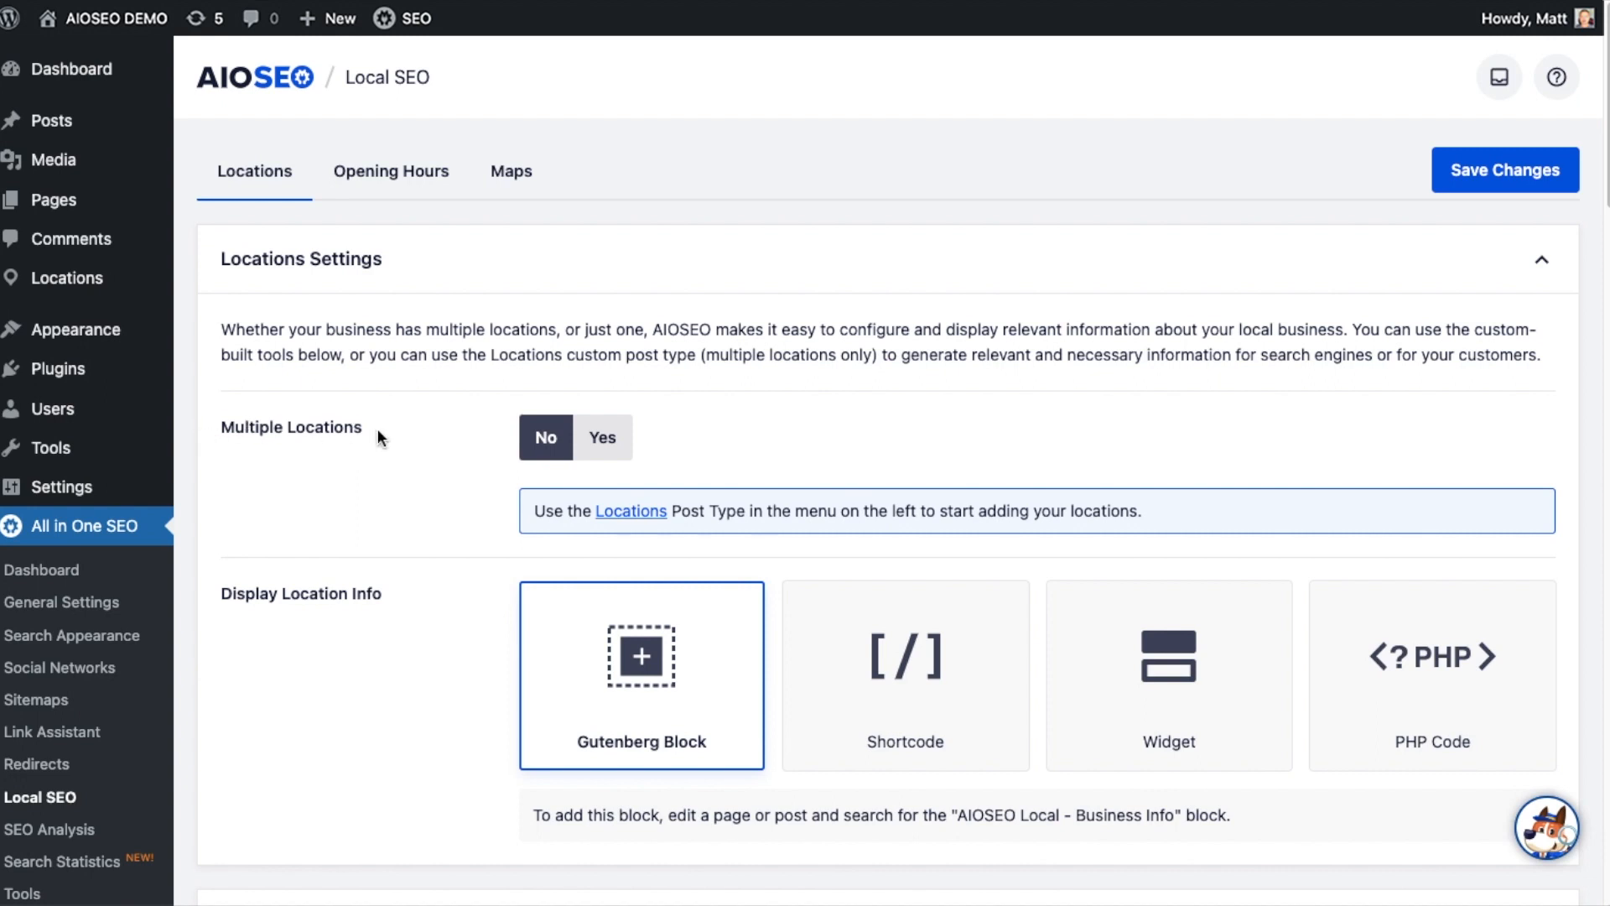
- Add a new business location titled '1' with street address '23 Main Stre' in Address Line 1
left_click(602, 436)
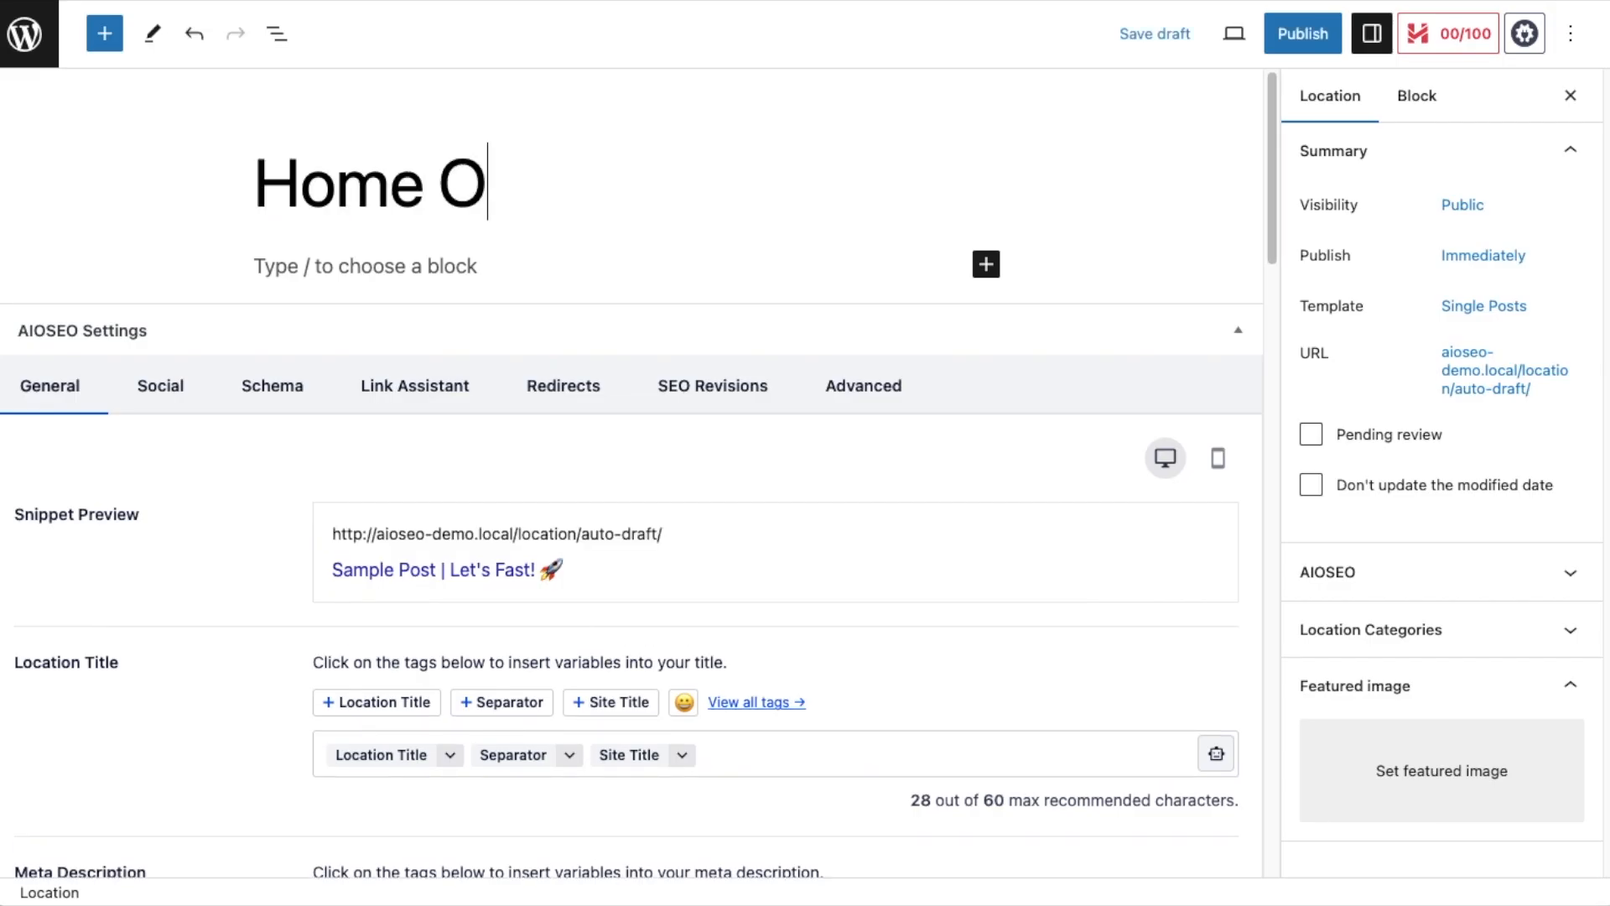
type("1")
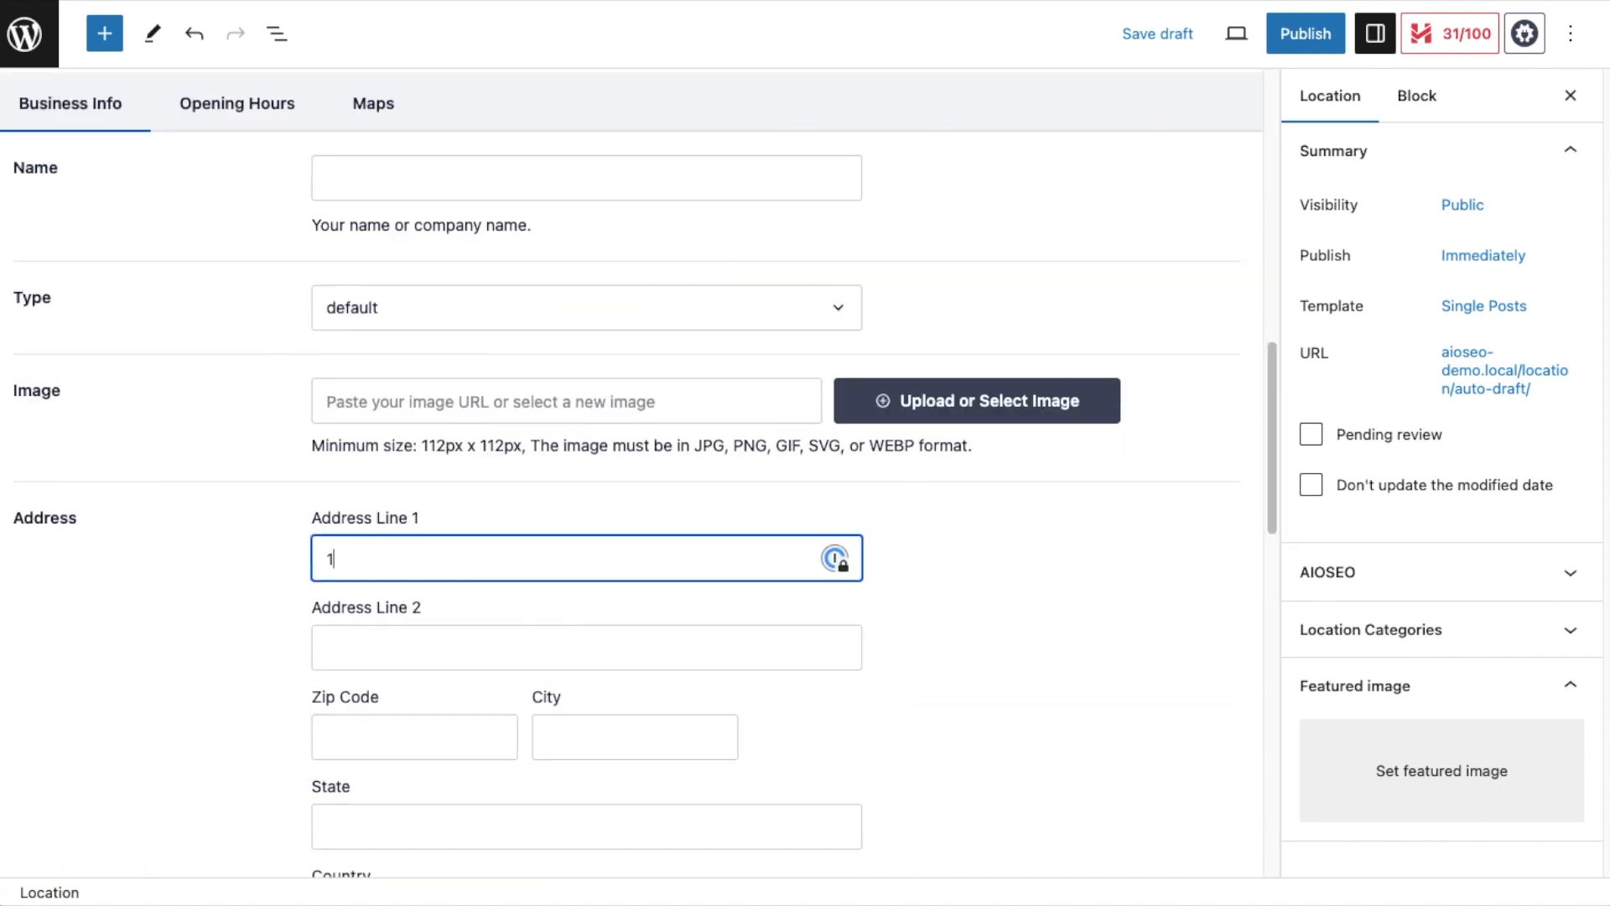
type("23 Main Stre")
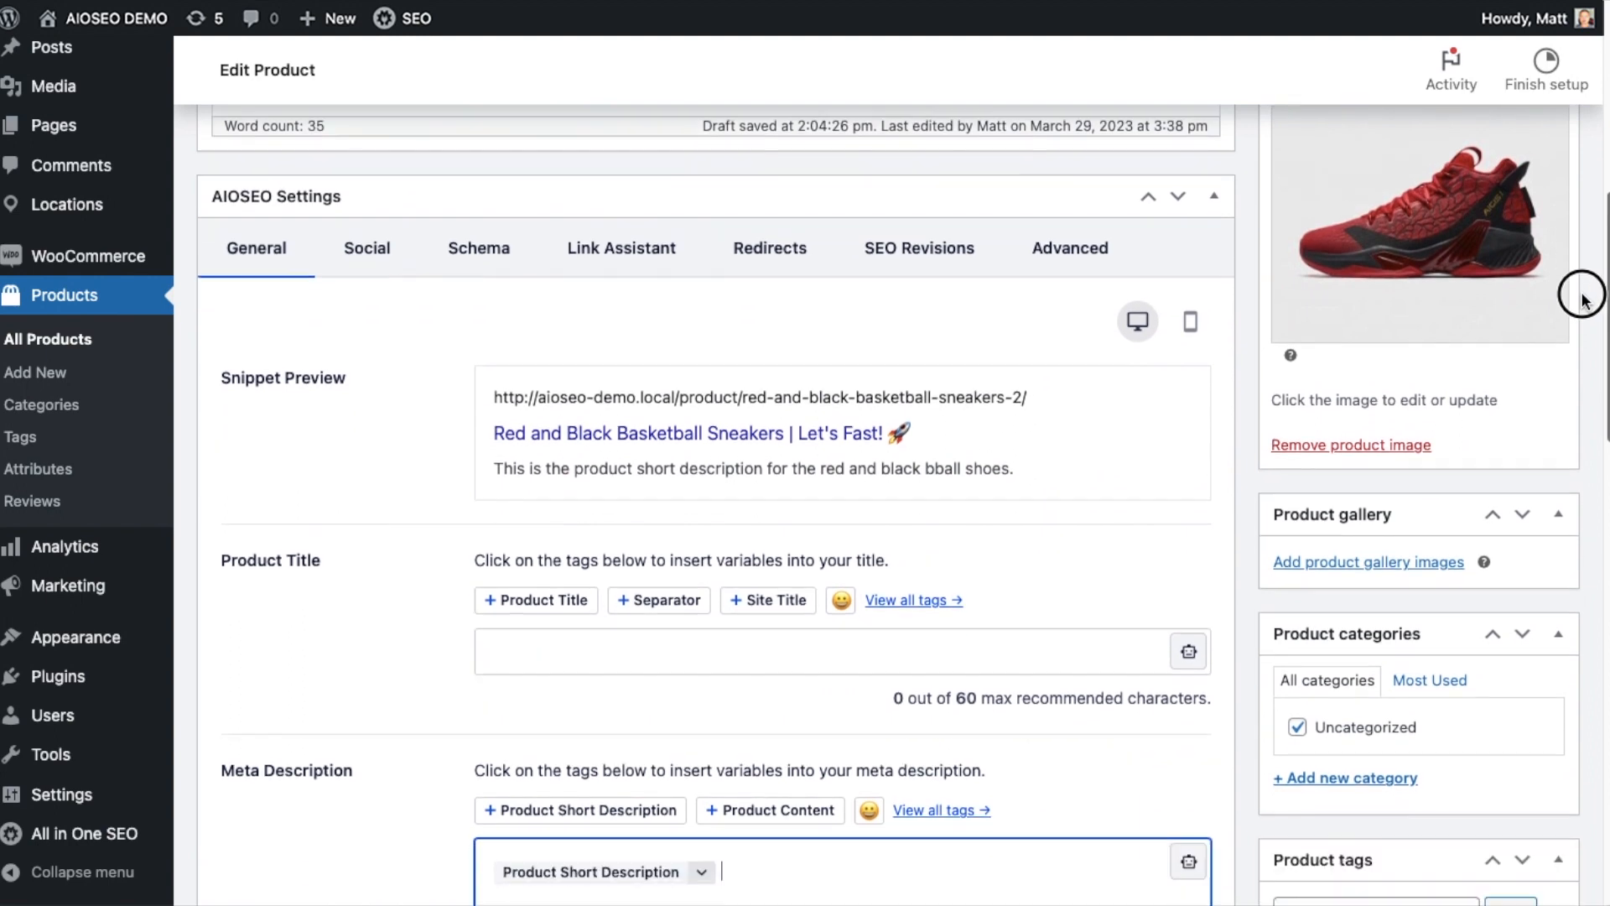
- Build the product SEO title from Product Title, a separator and the basketball emoji
scroll("down", 3)
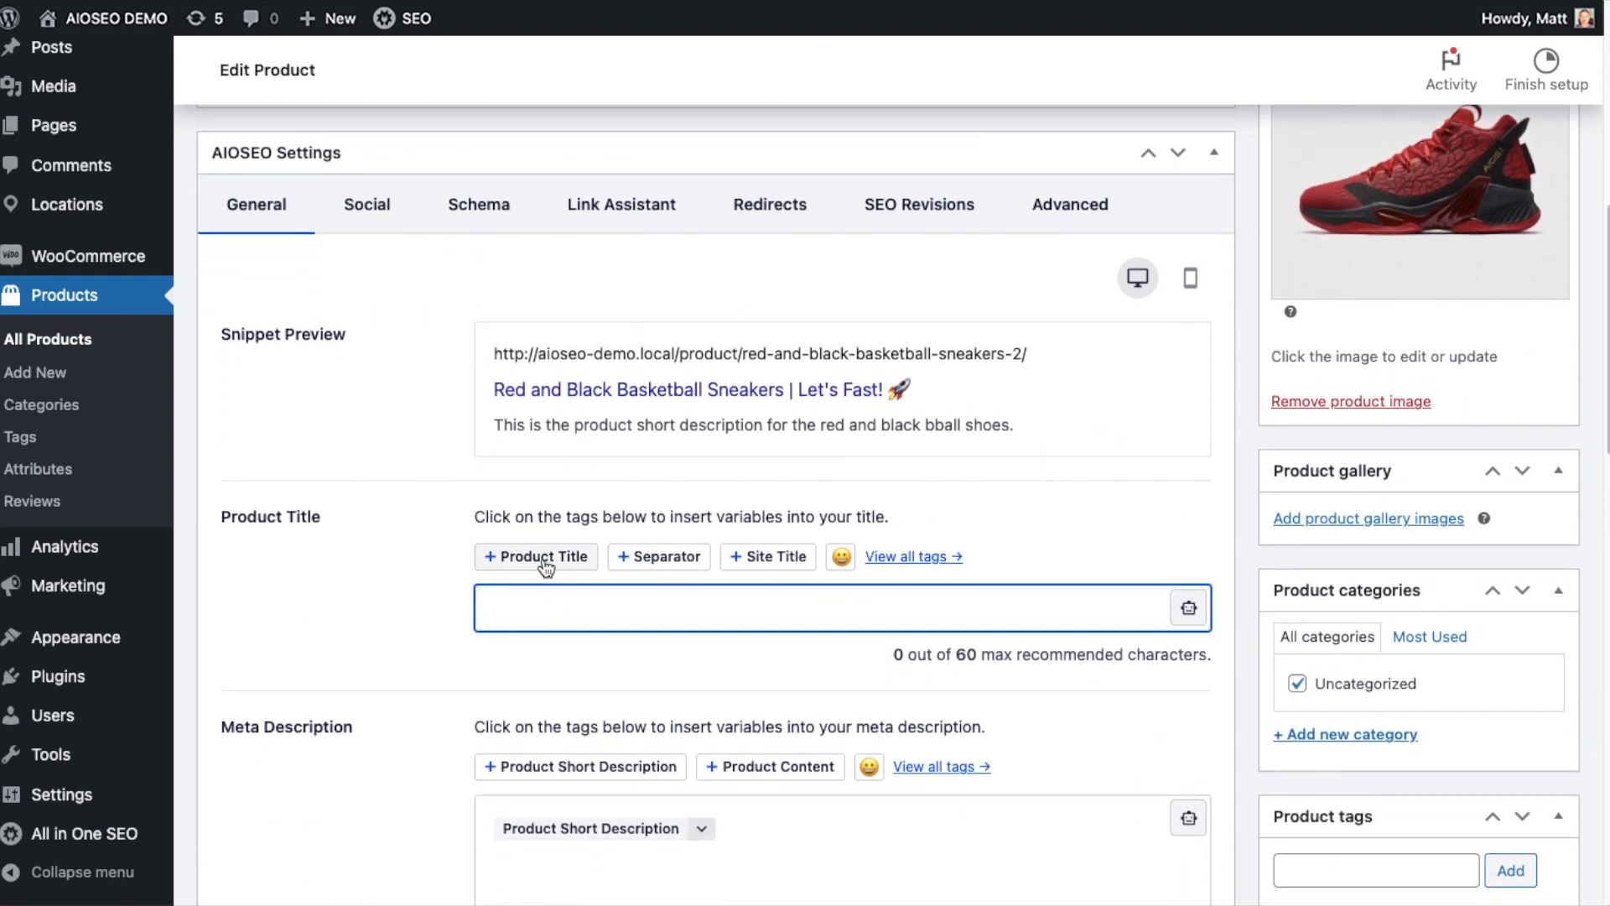
left_click(535, 555)
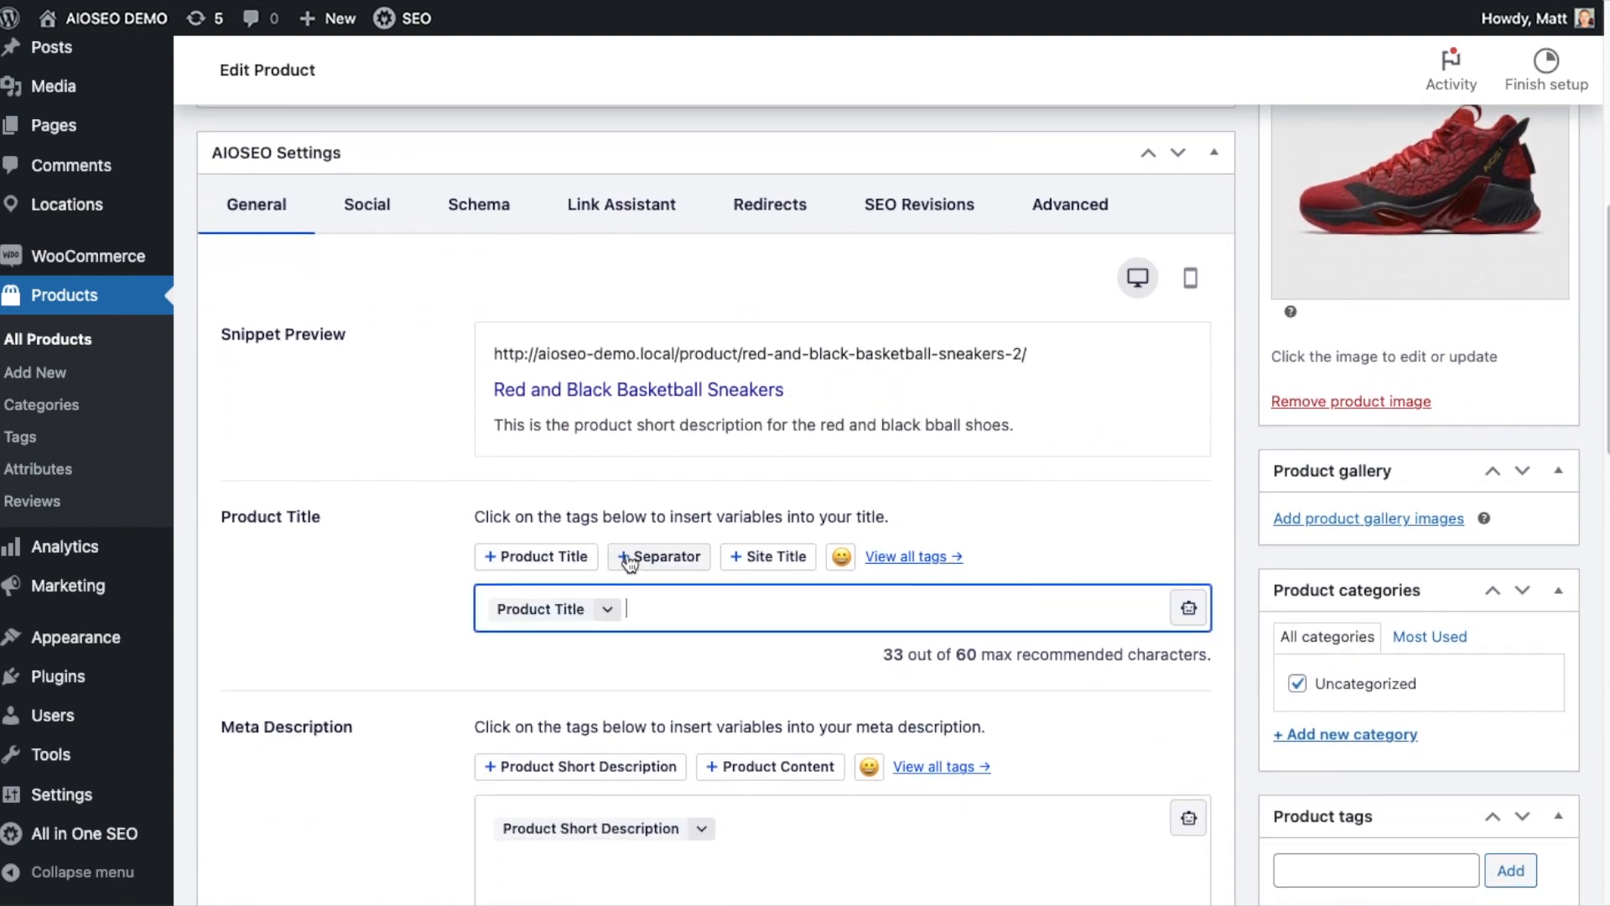
left_click(657, 555)
type("baske")
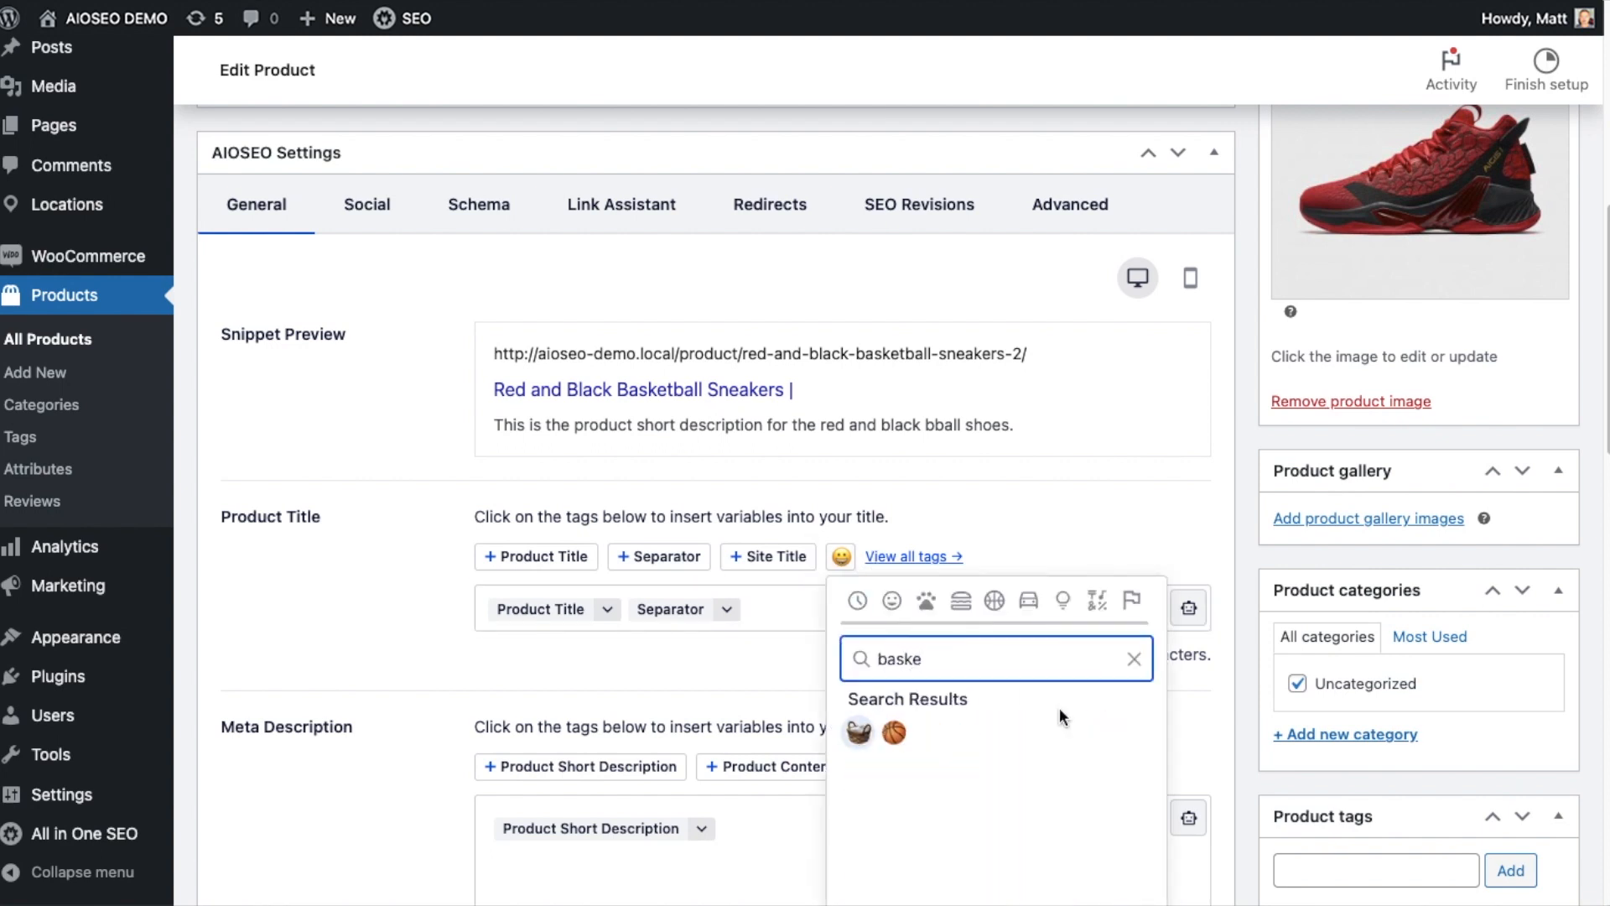
left_click(893, 731)
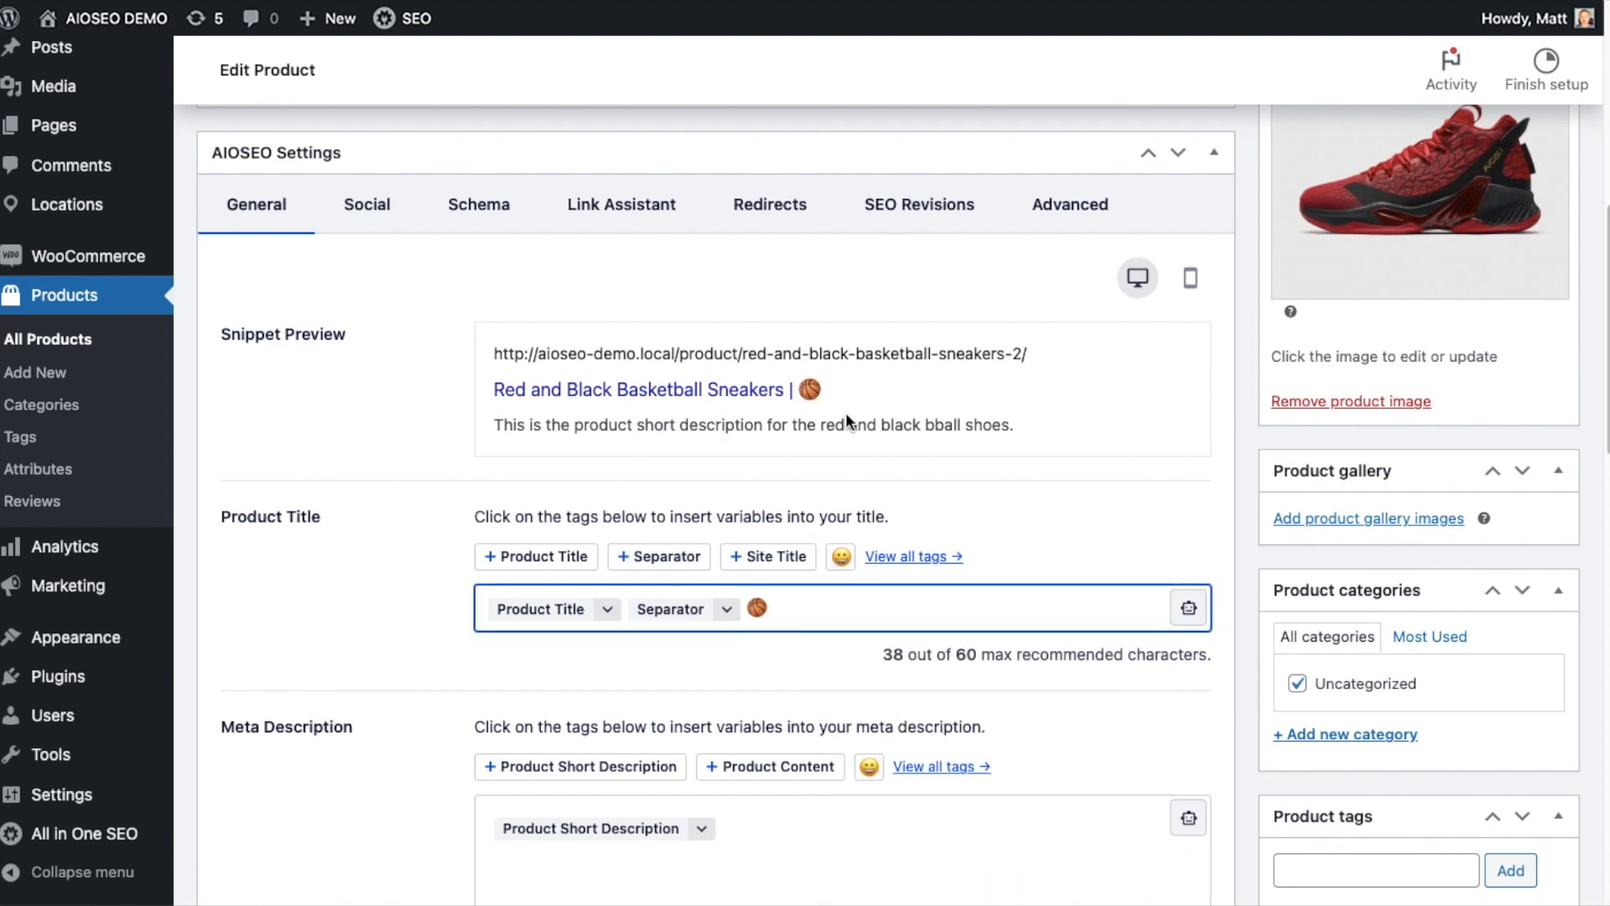
left_click_drag(493, 354, 1012, 424)
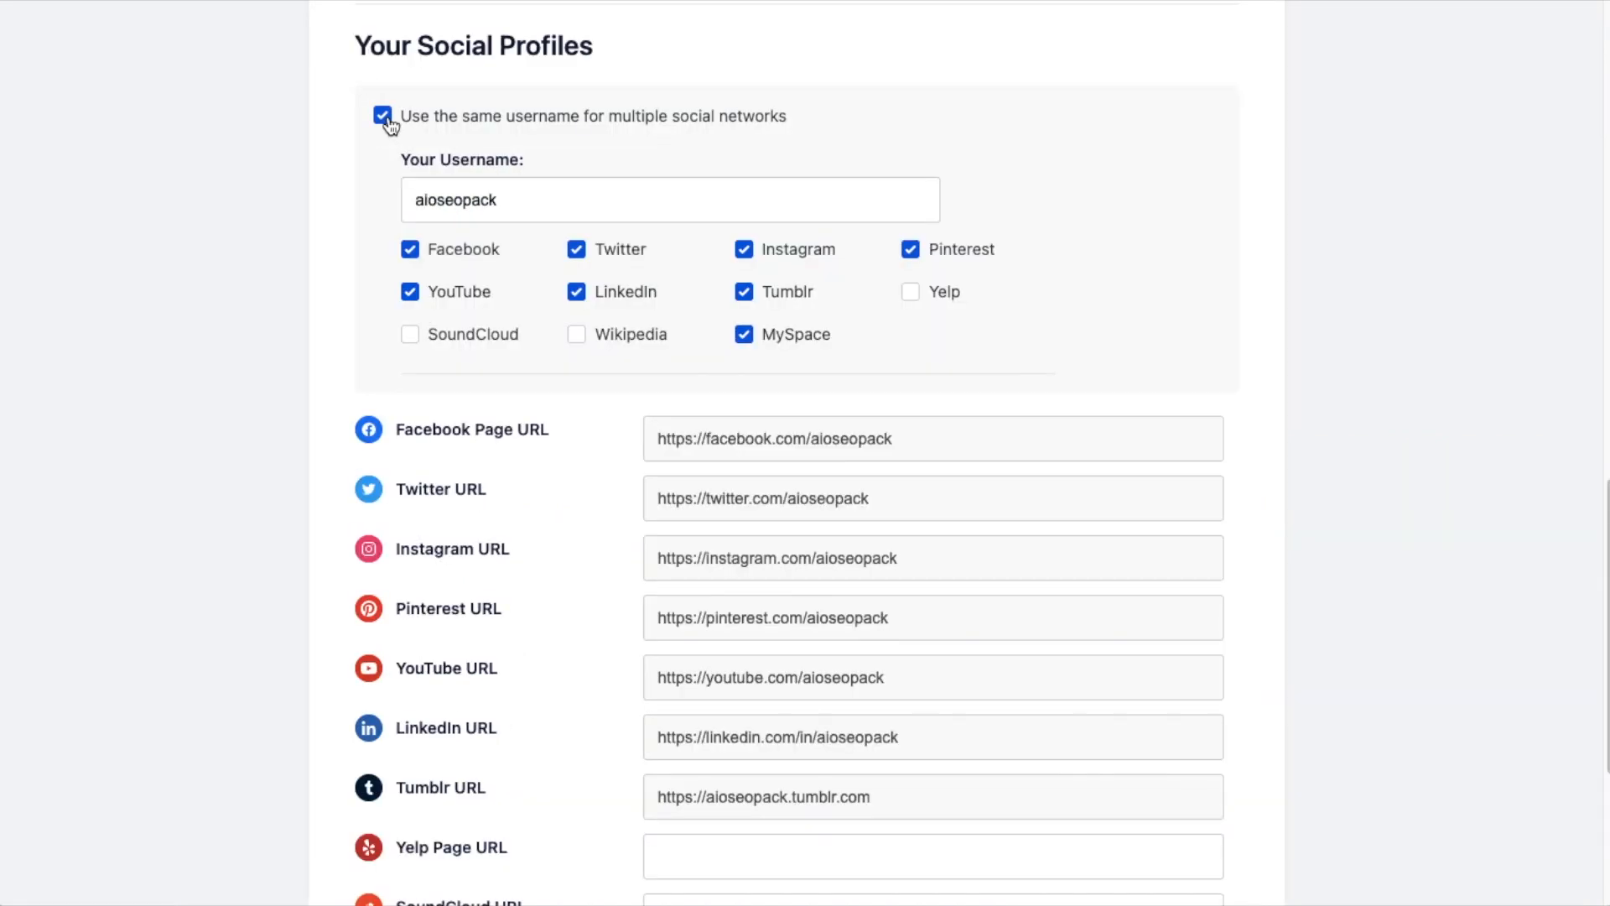
- Set the product schema brand to Nike with identifier 00789546, then return to the dashboard
scroll("down", 3)
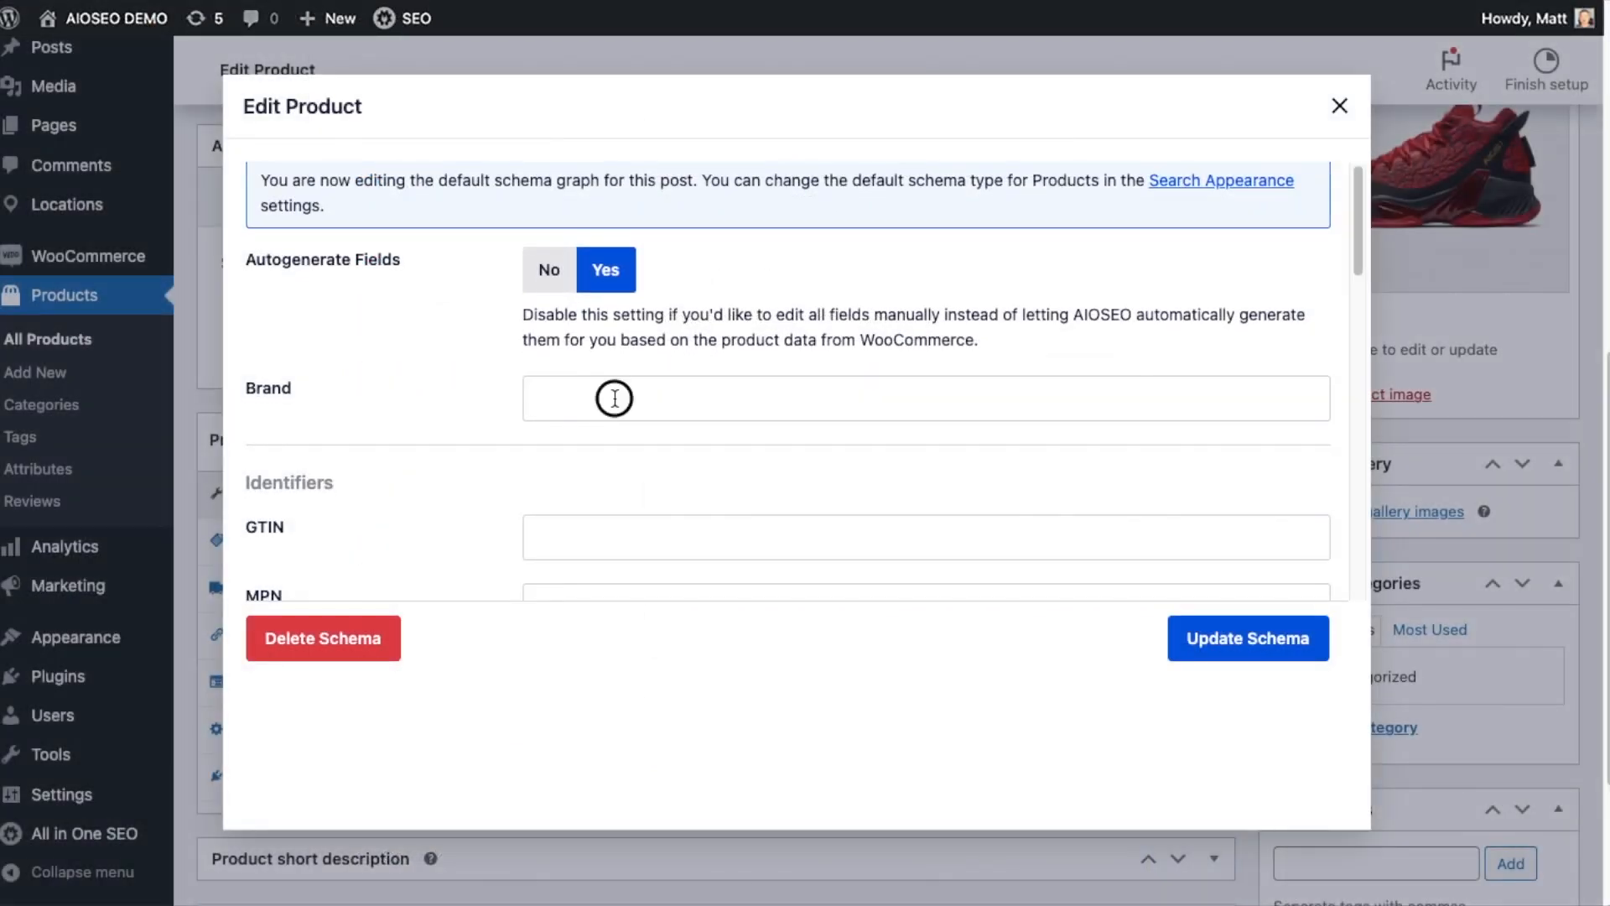
type("Nike")
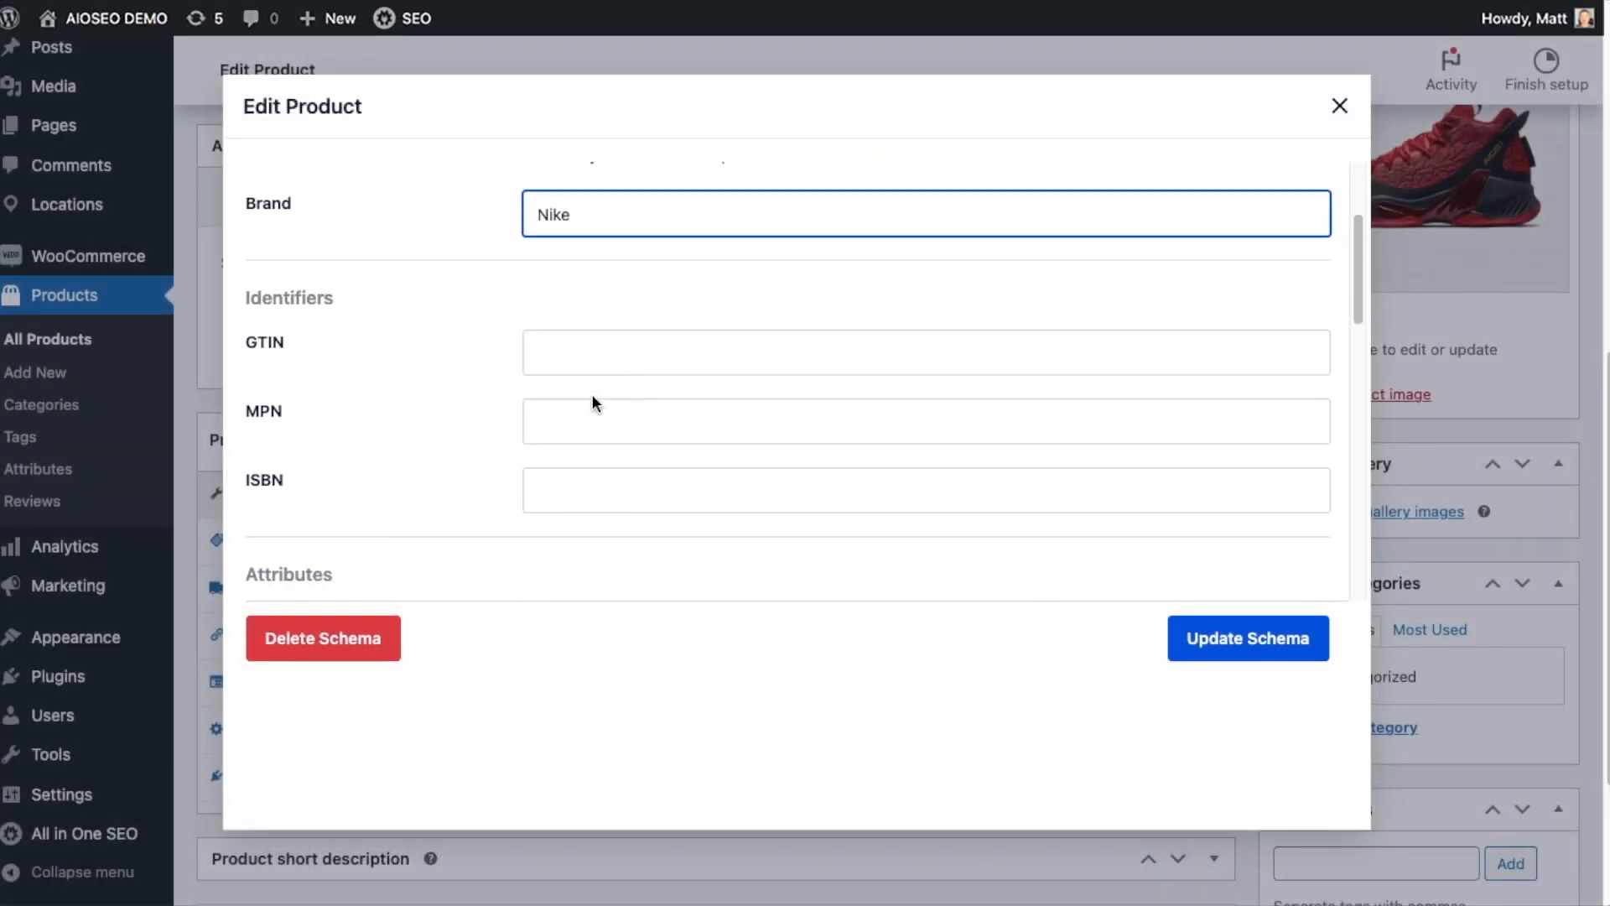
type("00789546")
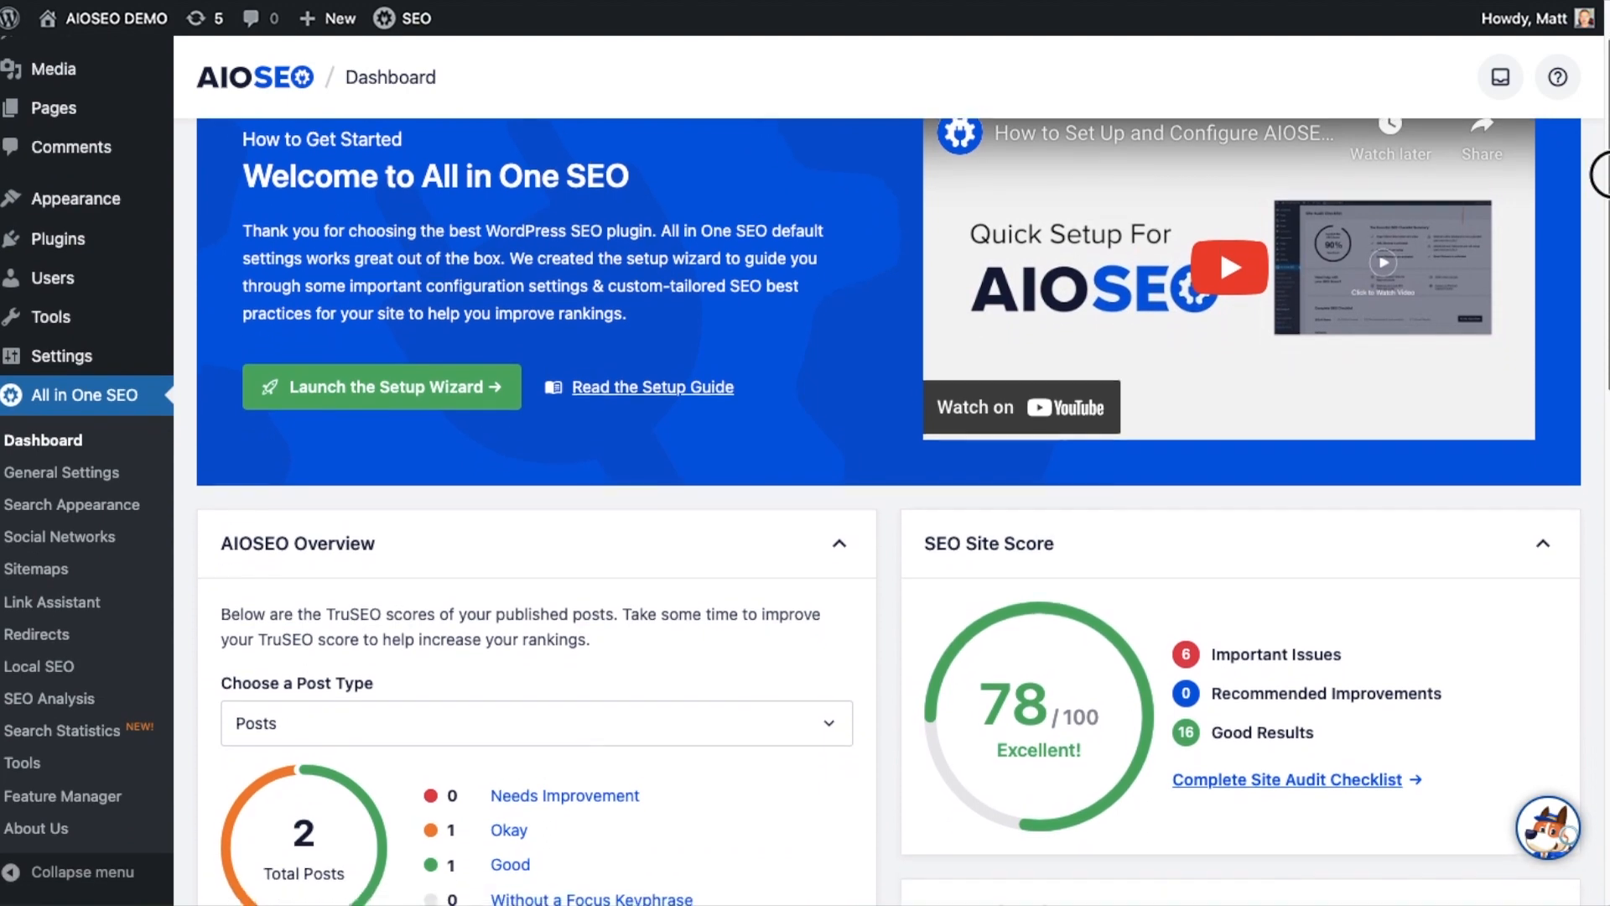
scroll("down", 3)
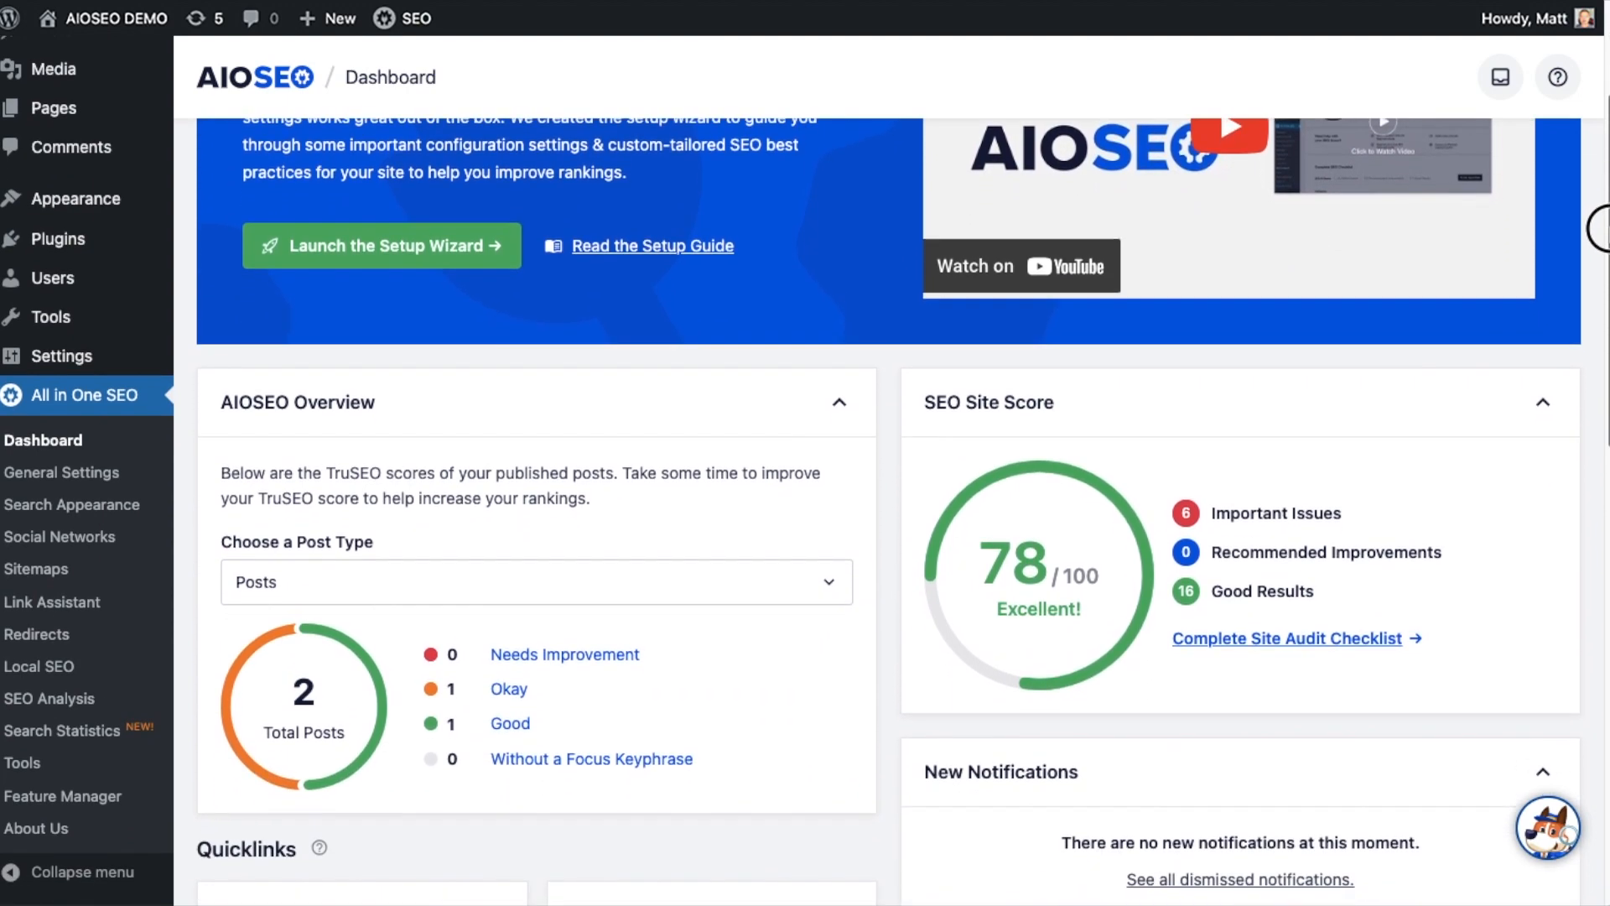